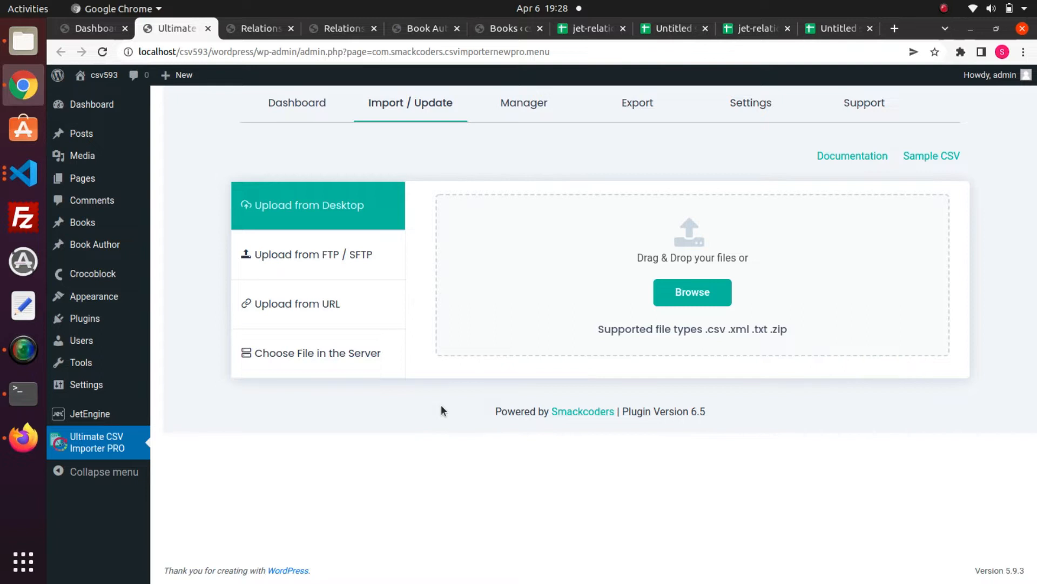
{"action": "mouse_move", "coordinate": [383, 377]}
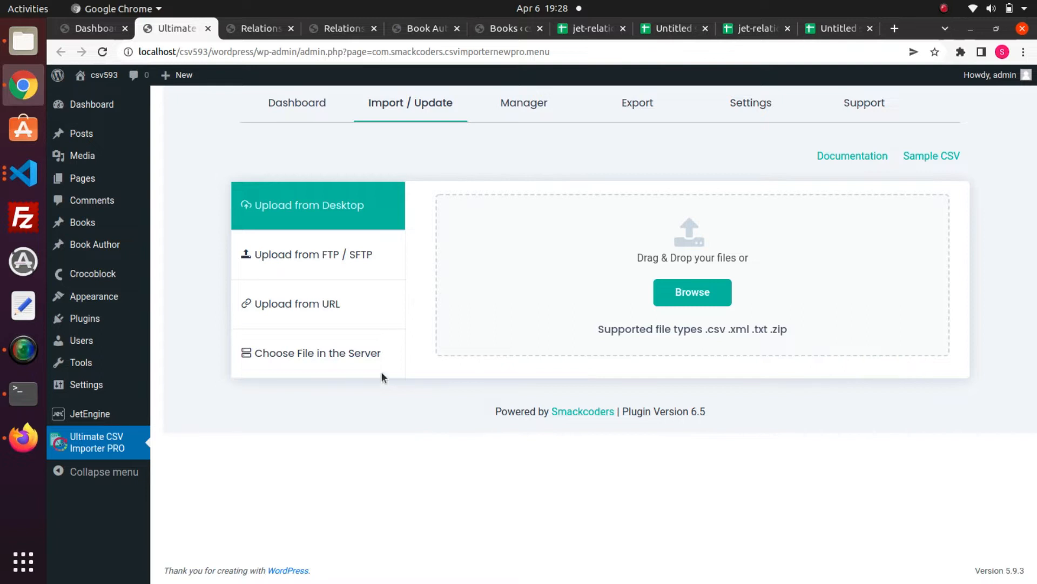
{"action": "mouse_move", "coordinate": [83, 222]}
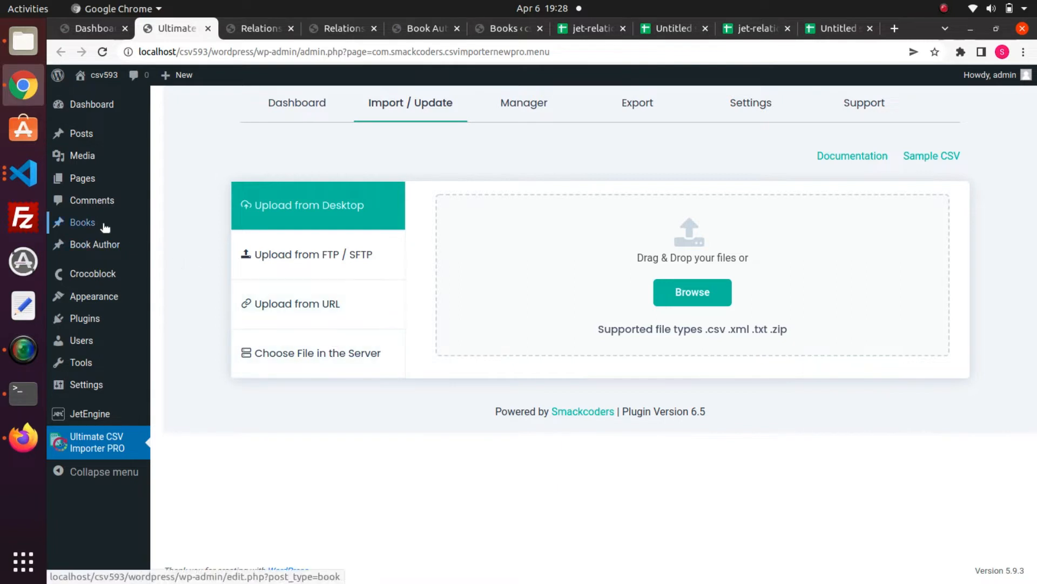
{"action": "mouse_move", "coordinate": [96, 245]}
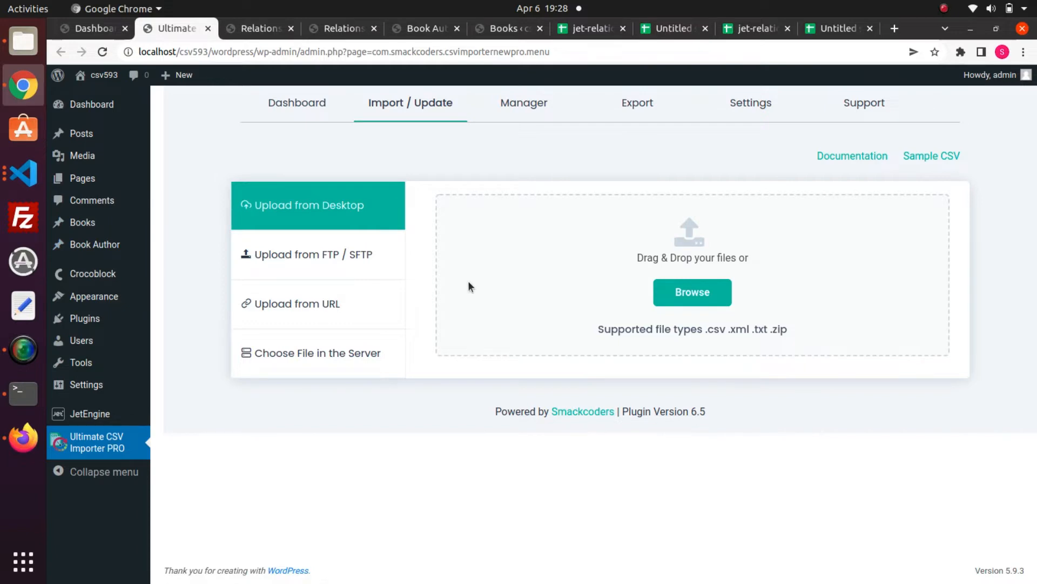
- Switch to the browser tab showing JetEngine's Edit Relation page
{"action": "left_click", "coordinate": [257, 28]}
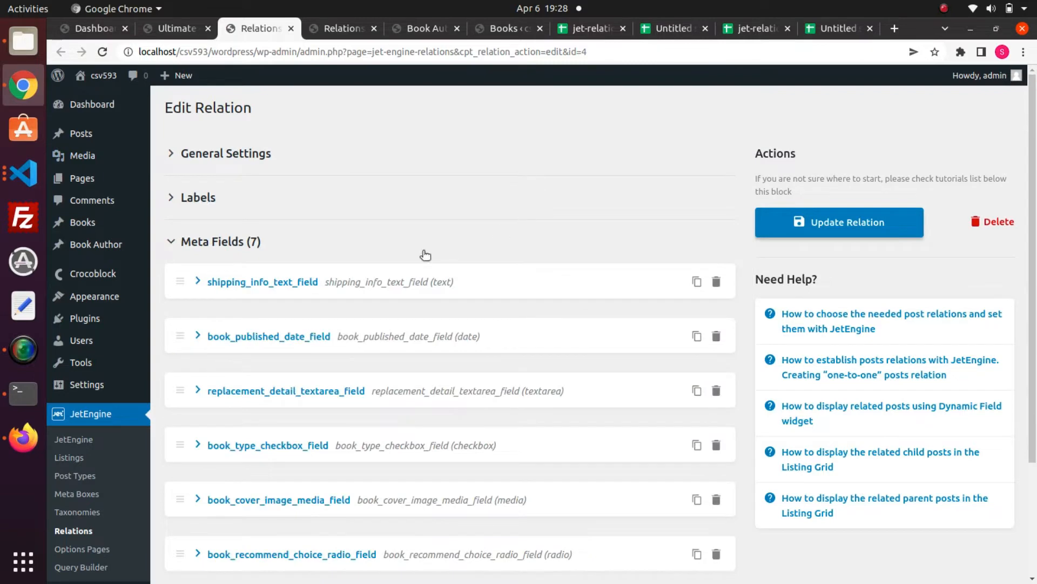
- Reveal the Book to Author relation's general settings and scroll down to its Meta Fields
{"action": "left_click", "coordinate": [226, 152]}
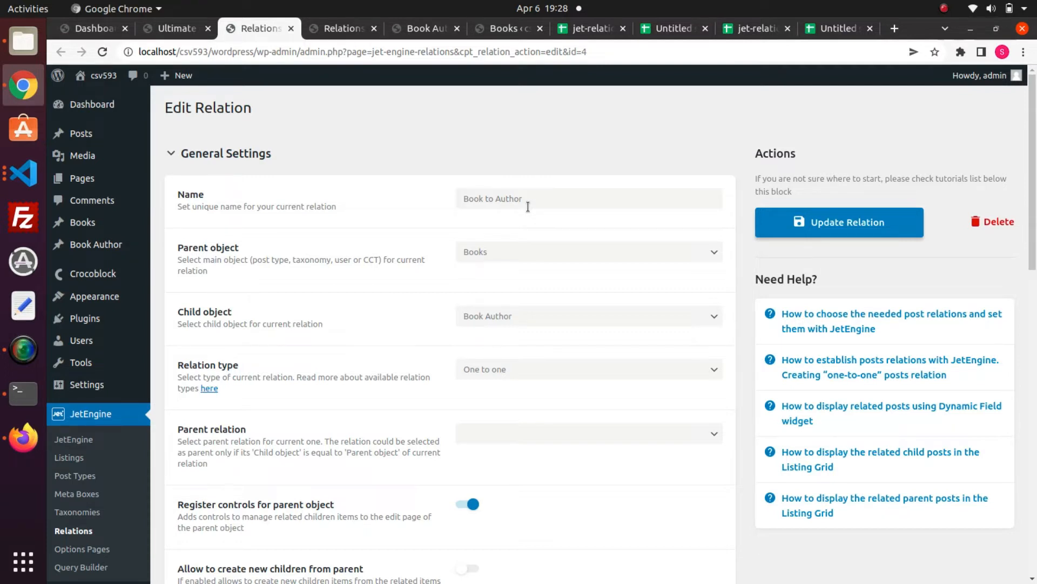
{"action": "mouse_move", "coordinate": [489, 272]}
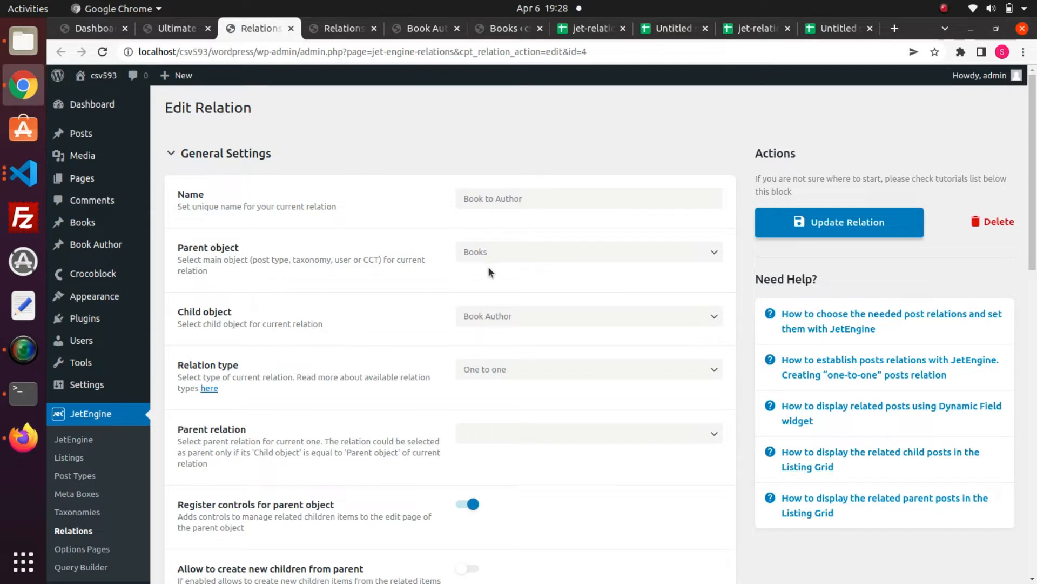
{"action": "mouse_move", "coordinate": [485, 336]}
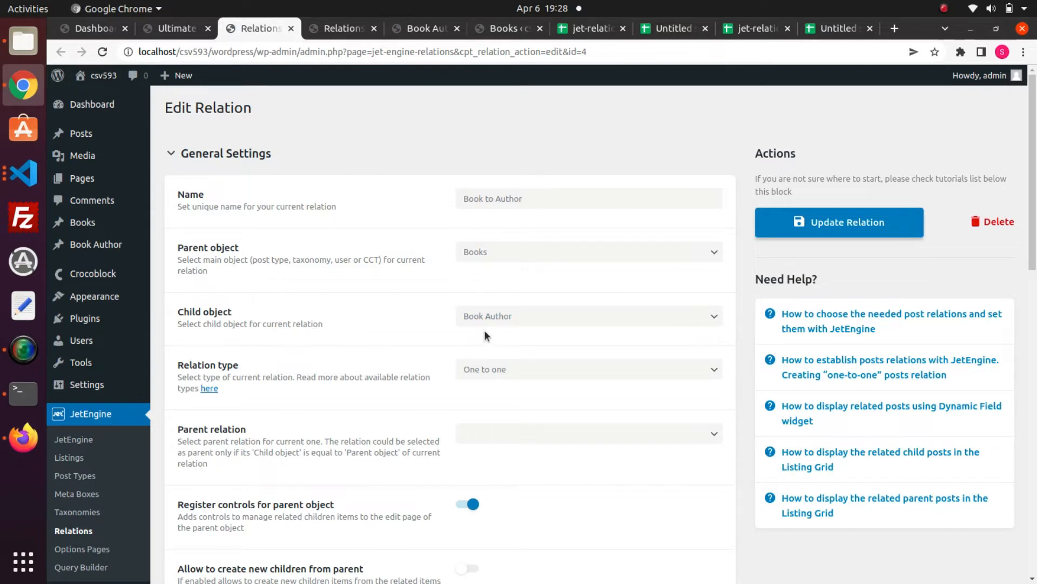
{"action": "scroll", "scroll_direction": "down", "scroll_amount": 3}
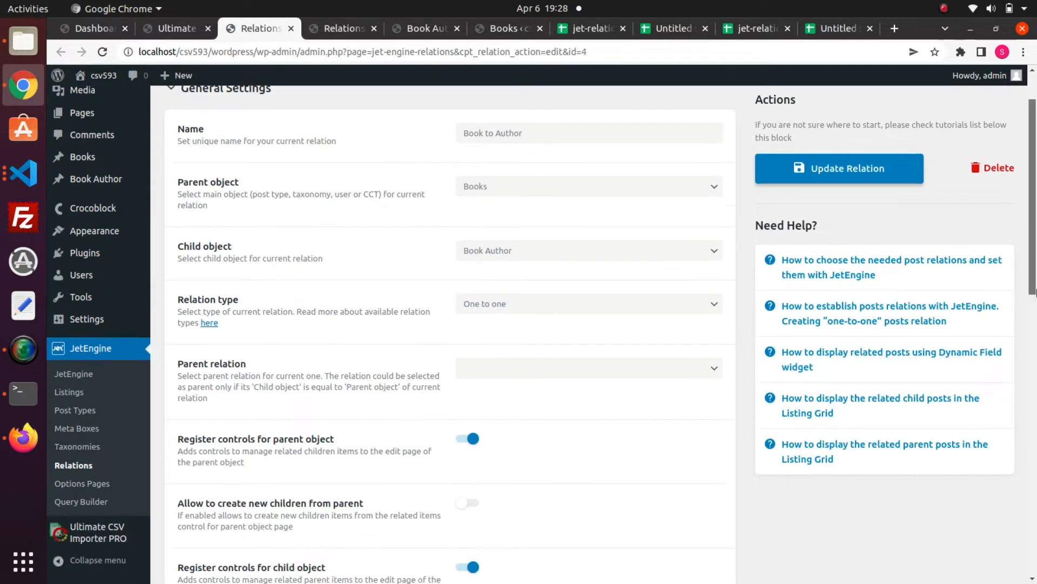
{"action": "scroll", "scroll_direction": "down", "scroll_amount": 3}
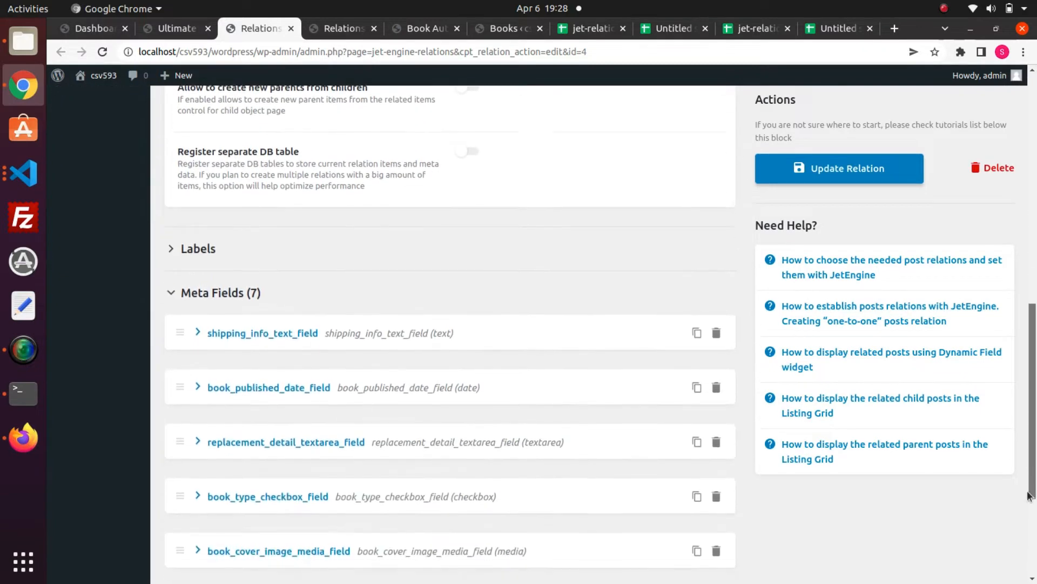
{"action": "scroll", "scroll_direction": "down", "scroll_amount": 3}
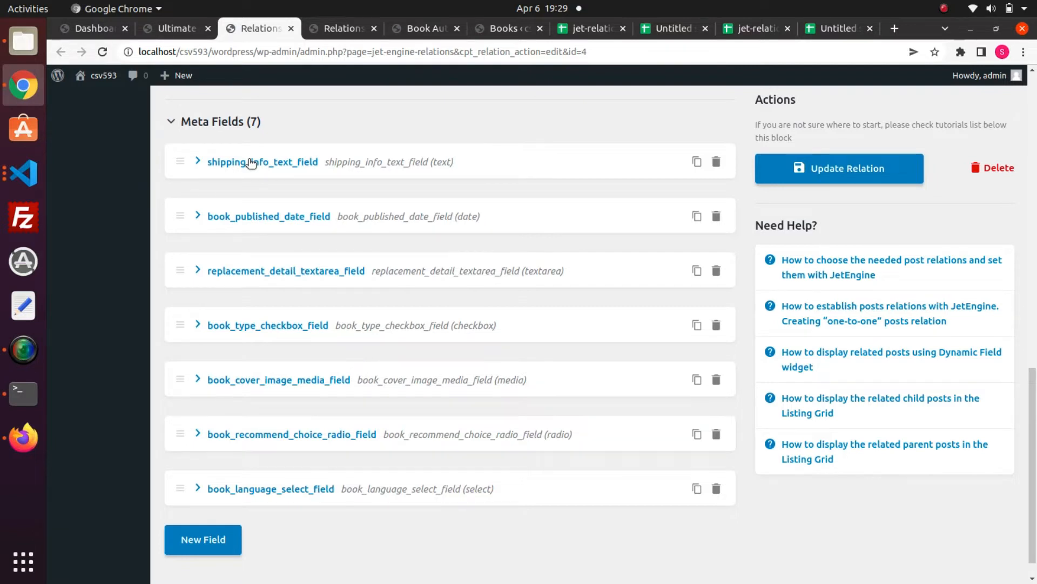
{"action": "mouse_move", "coordinate": [242, 220]}
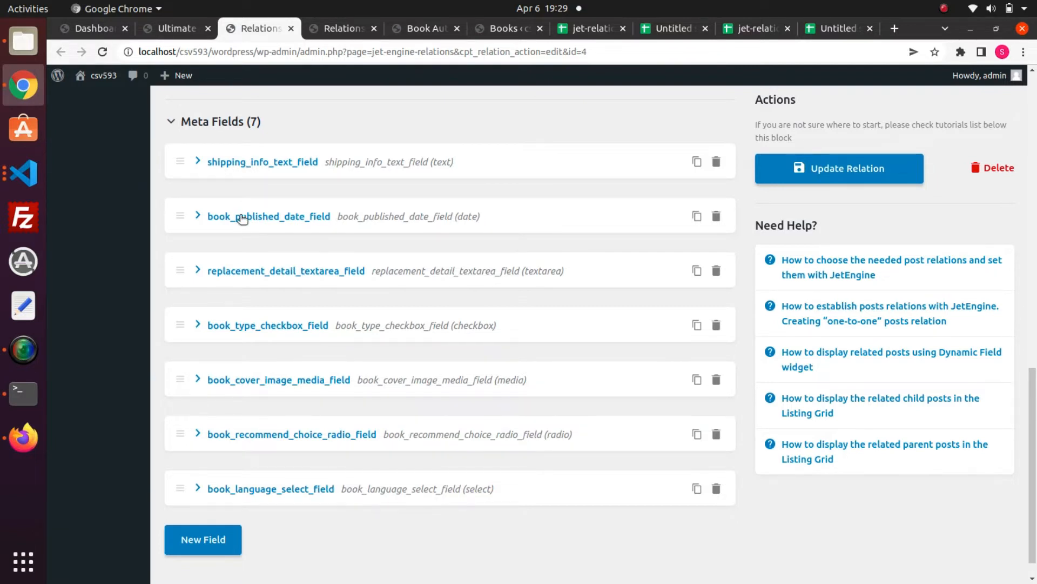
{"action": "mouse_move", "coordinate": [252, 270]}
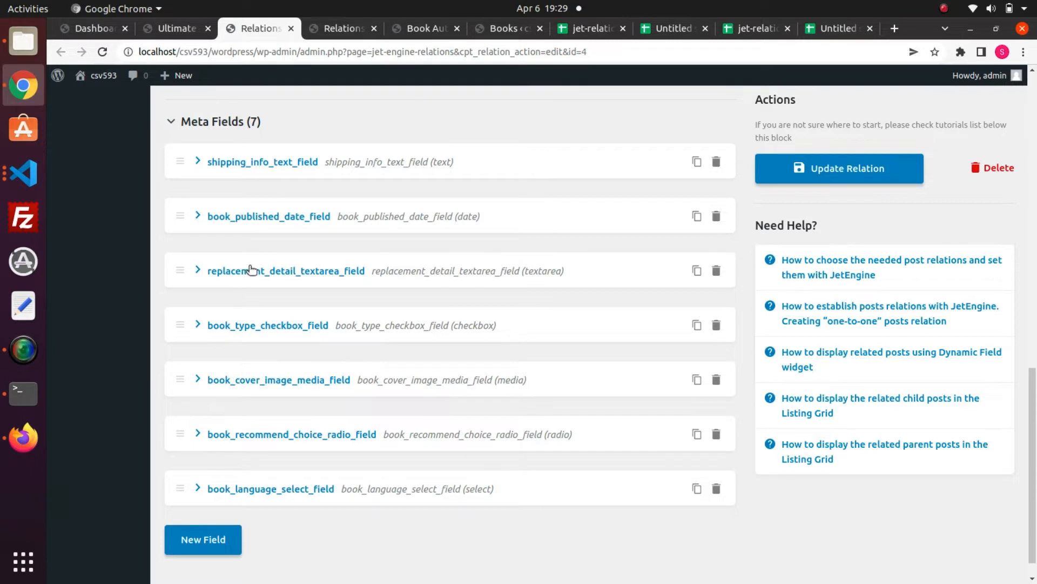
{"action": "mouse_move", "coordinate": [264, 307]}
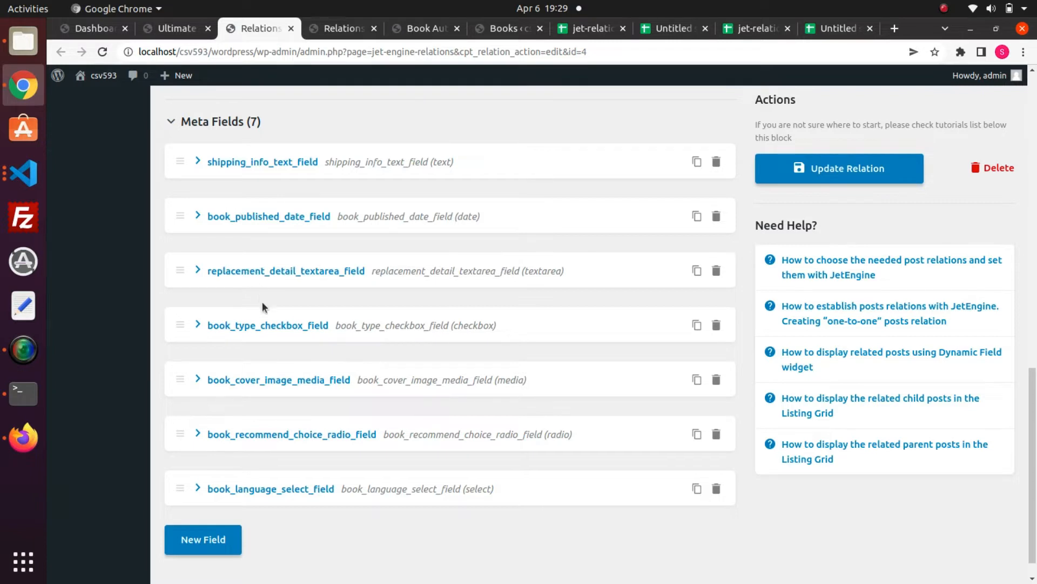
{"action": "mouse_move", "coordinate": [267, 333]}
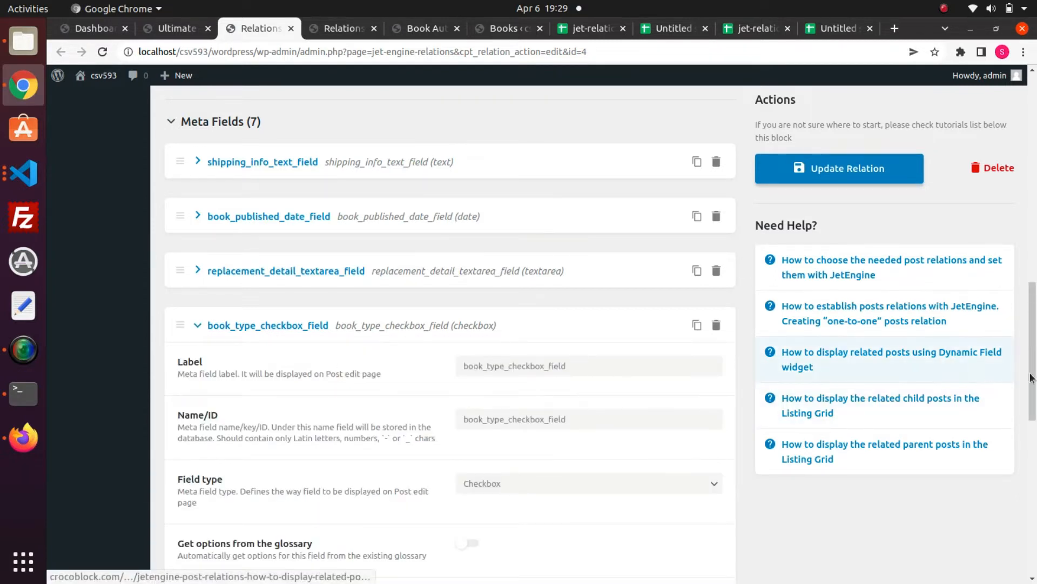
- Review the checkbox, radio and language select meta fields' options, including English, Tamil and Spanish
{"action": "scroll", "scroll_direction": "down", "scroll_amount": 3}
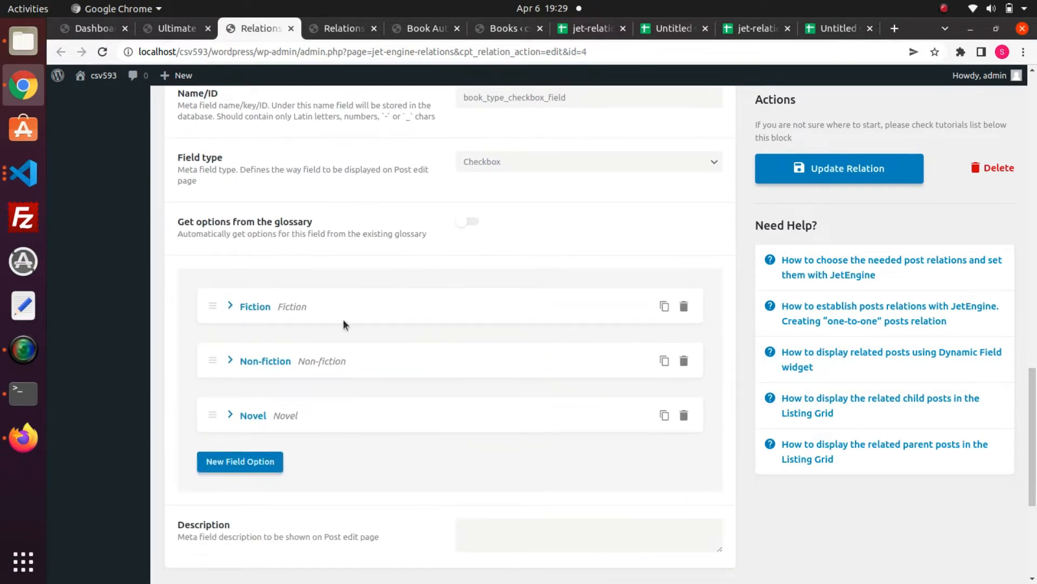
{"action": "mouse_move", "coordinate": [313, 417]}
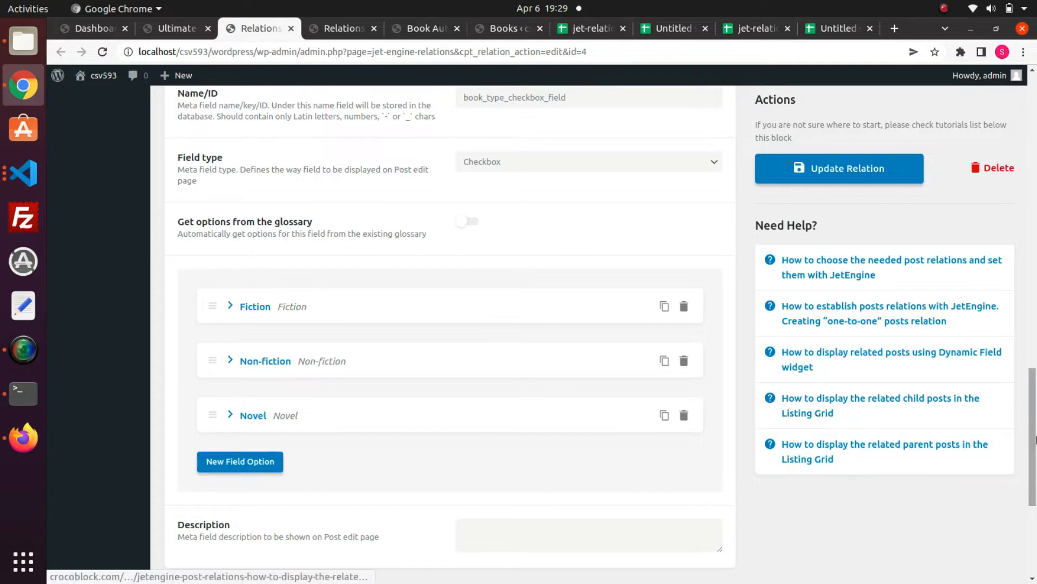
{"action": "scroll", "scroll_direction": "down", "scroll_amount": 3}
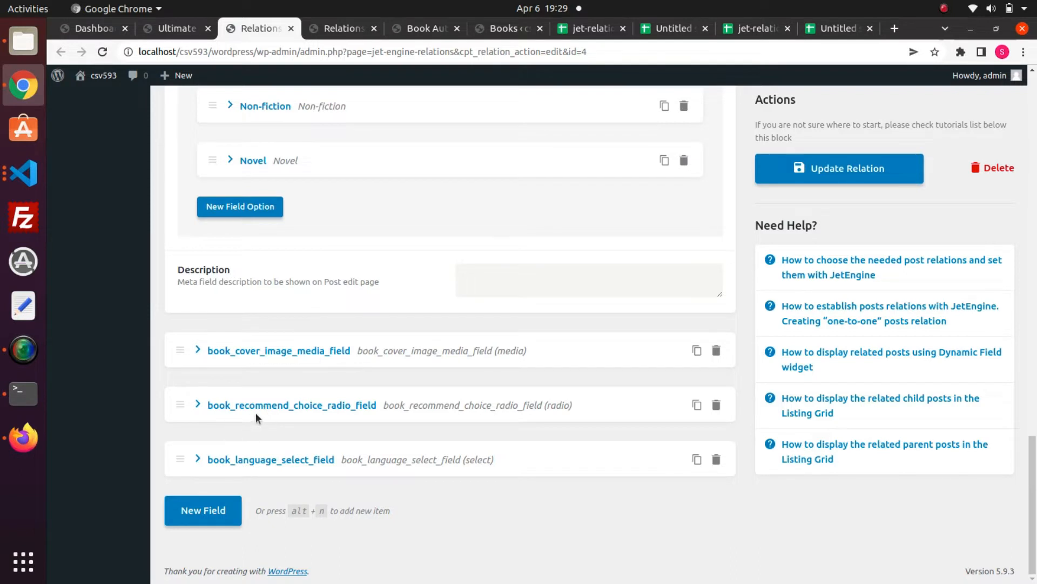
{"action": "mouse_move", "coordinate": [231, 414]}
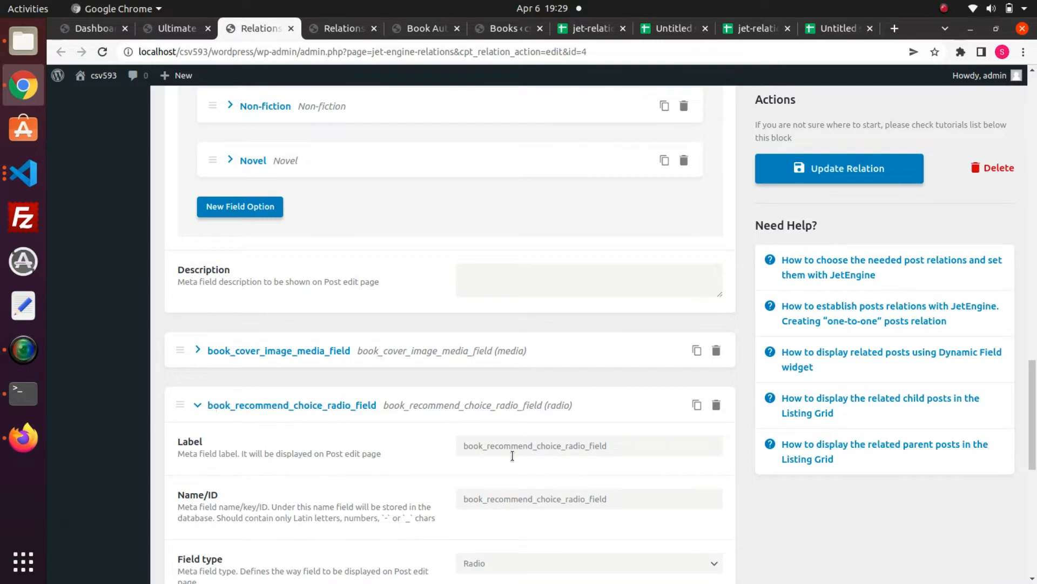
{"action": "scroll", "scroll_direction": "down", "scroll_amount": 3}
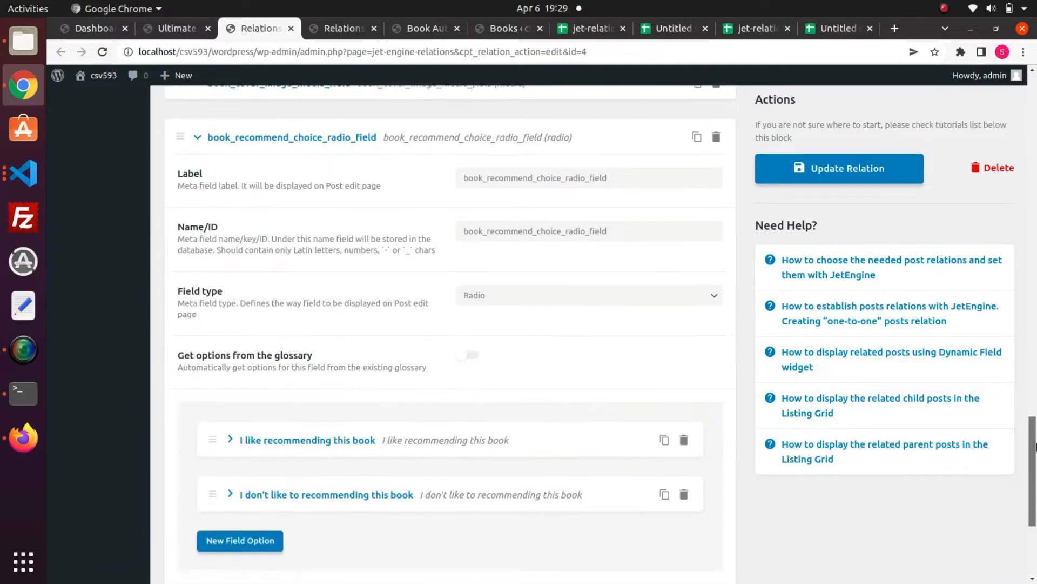
{"action": "scroll", "scroll_direction": "down", "scroll_amount": 3}
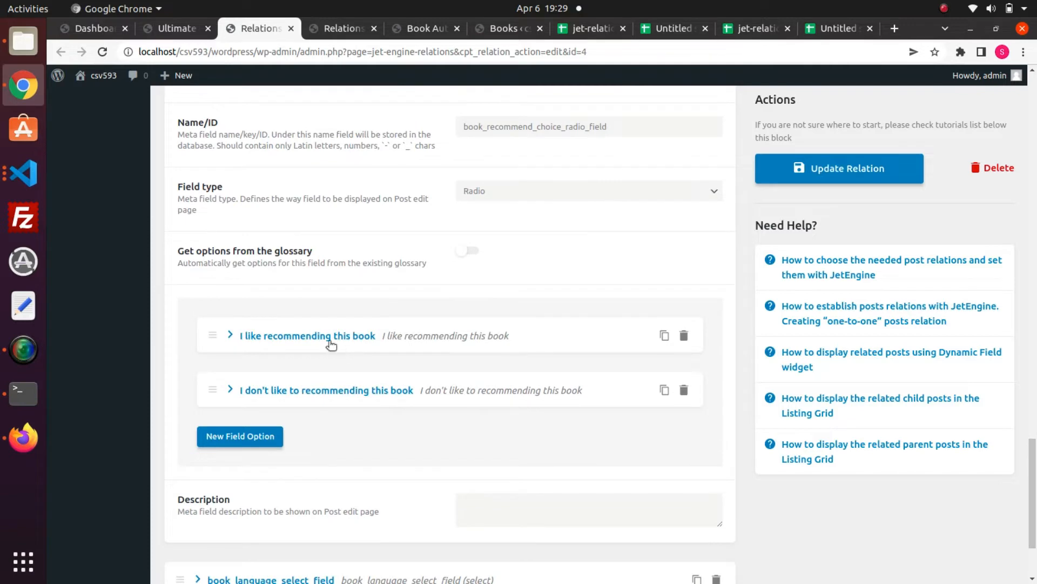
{"action": "mouse_move", "coordinate": [289, 394]}
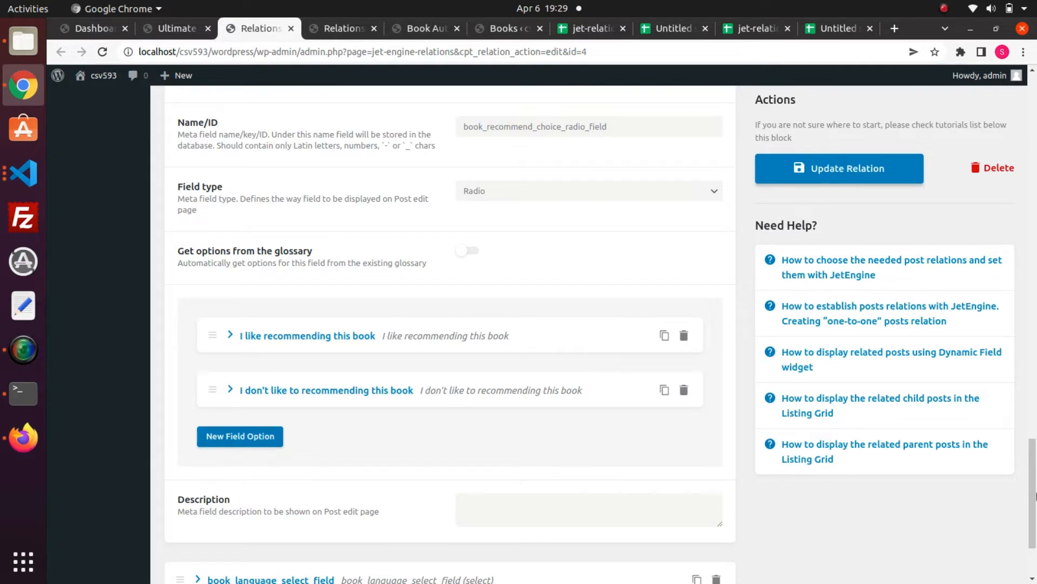
{"action": "scroll", "scroll_direction": "down", "scroll_amount": 3}
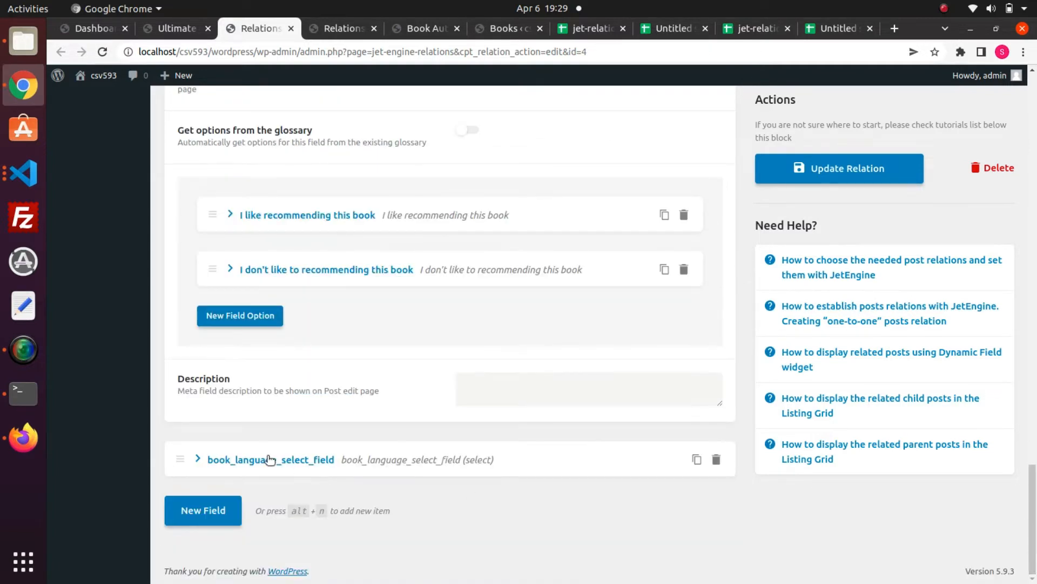
{"action": "left_click", "coordinate": [196, 459]}
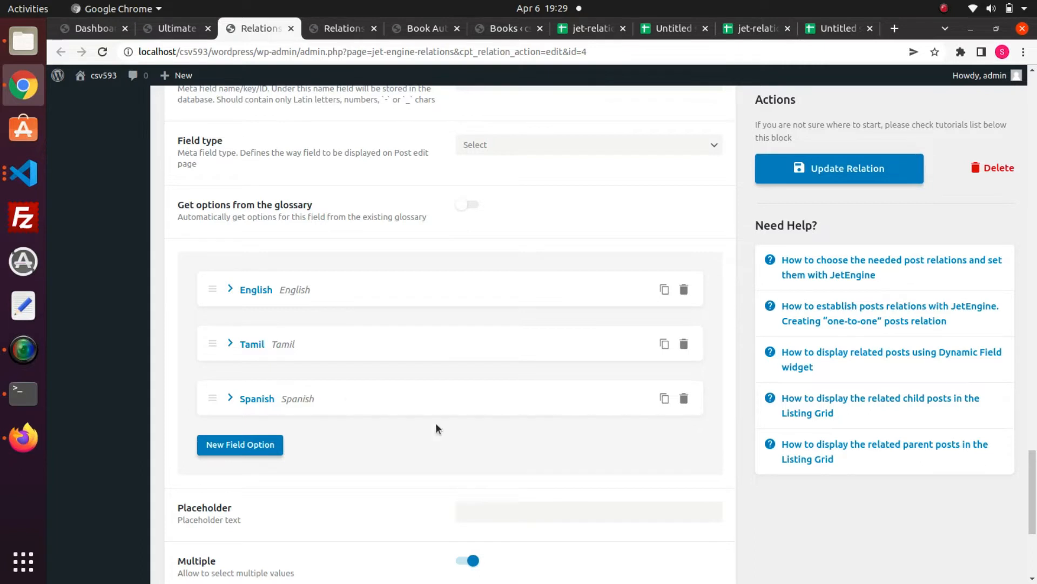
{"action": "scroll", "scroll_direction": "down", "scroll_amount": 3}
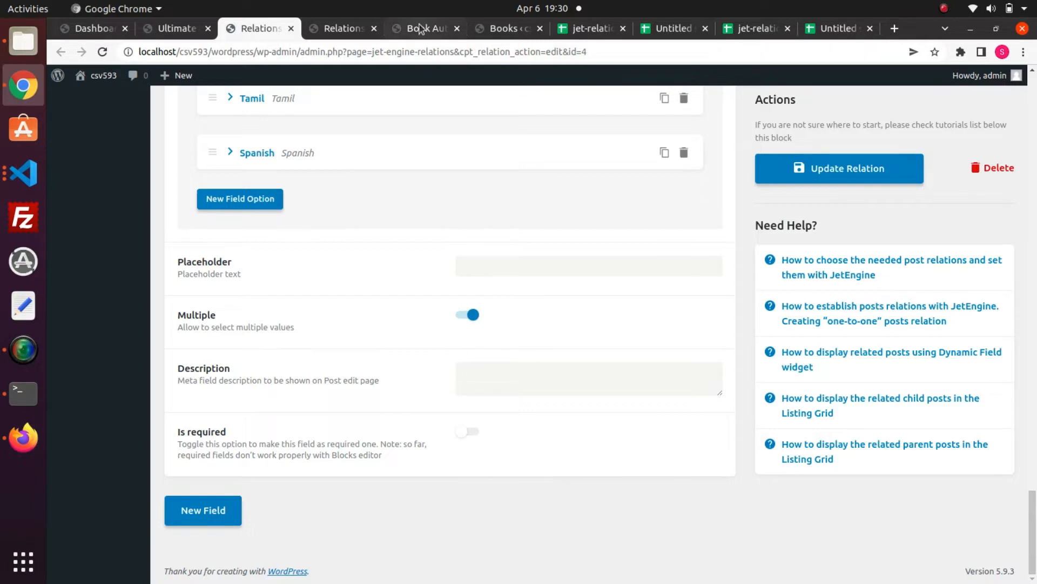
- Switch to the Book Author tab listing the five published authors
{"action": "left_click", "coordinate": [423, 28]}
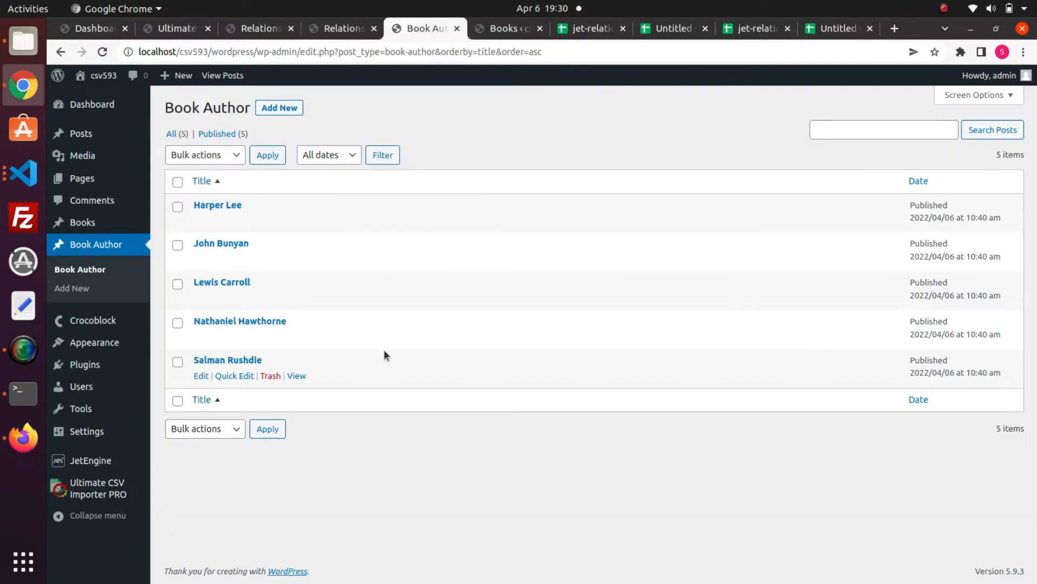
{"action": "mouse_move", "coordinate": [393, 327]}
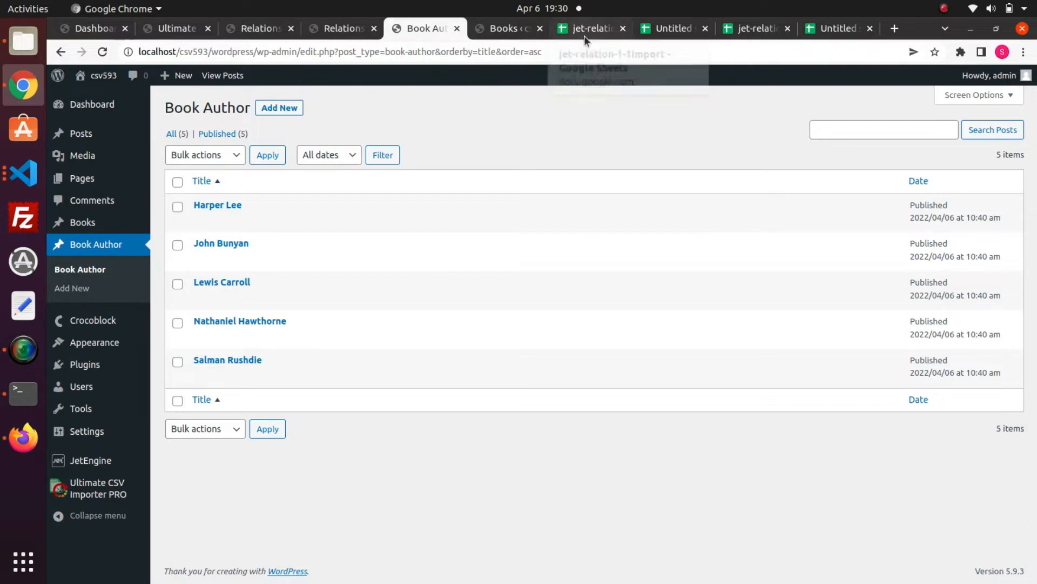
{"action": "mouse_move", "coordinate": [589, 28]}
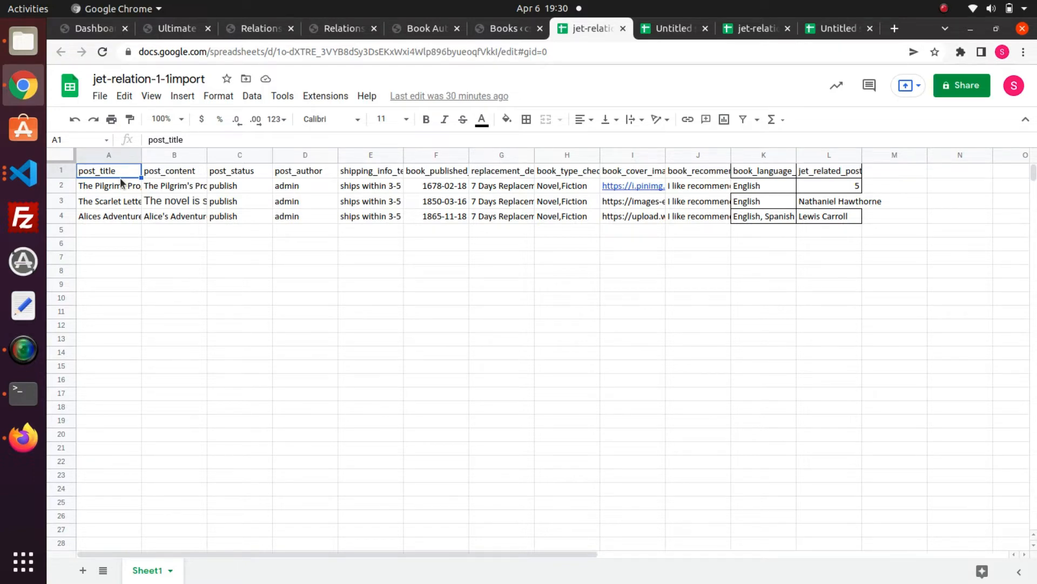
{"action": "left_click", "coordinate": [240, 171]}
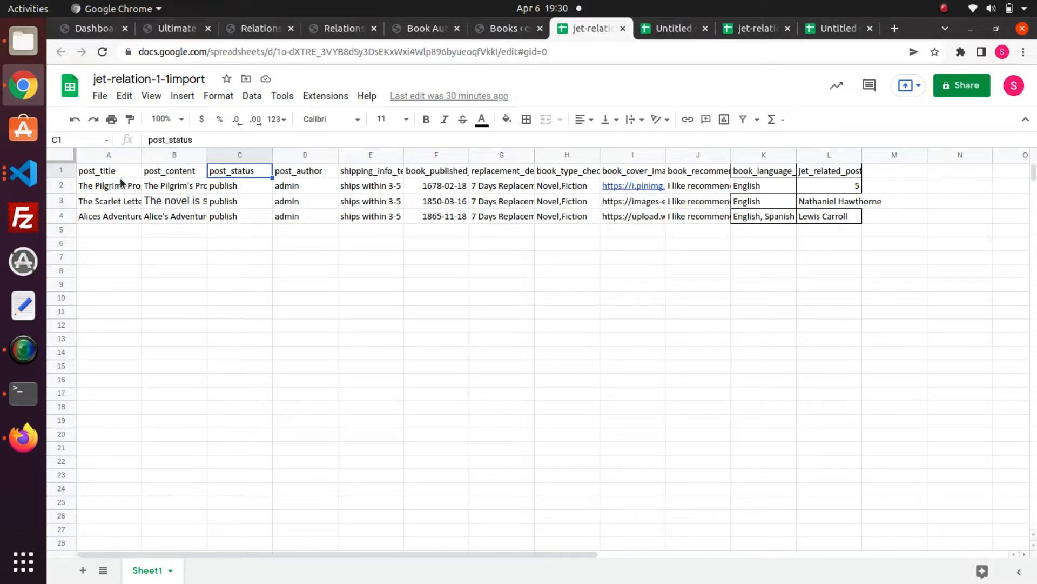
{"action": "left_click", "coordinate": [305, 171]}
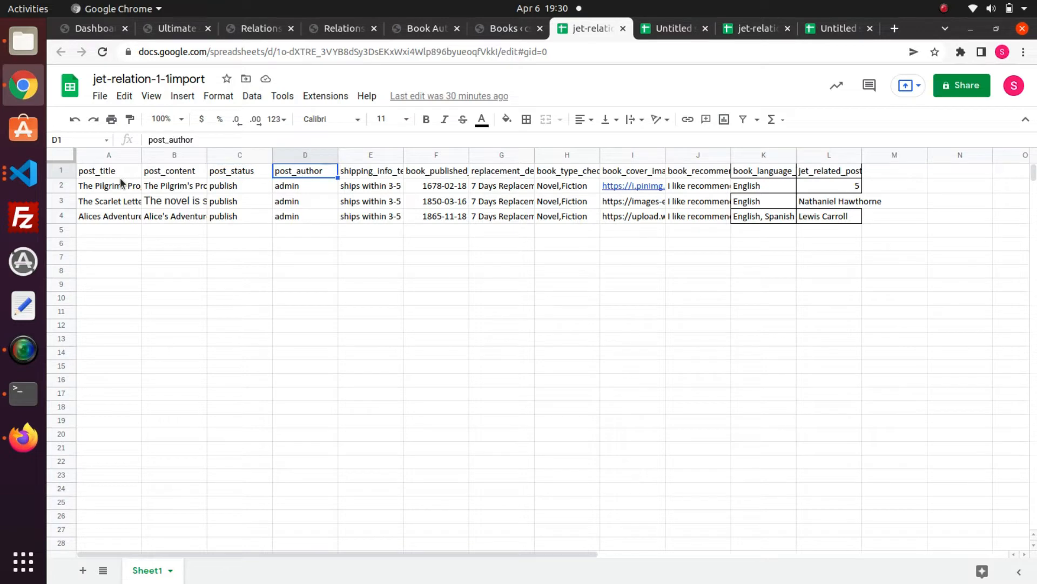
{"action": "left_click", "coordinate": [370, 171]}
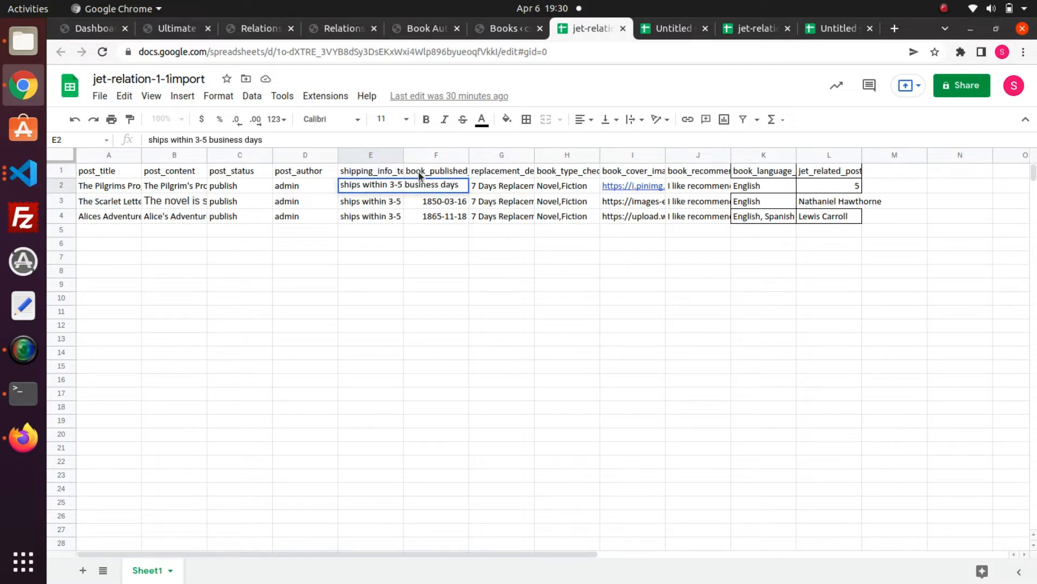
{"action": "left_click", "coordinate": [436, 171]}
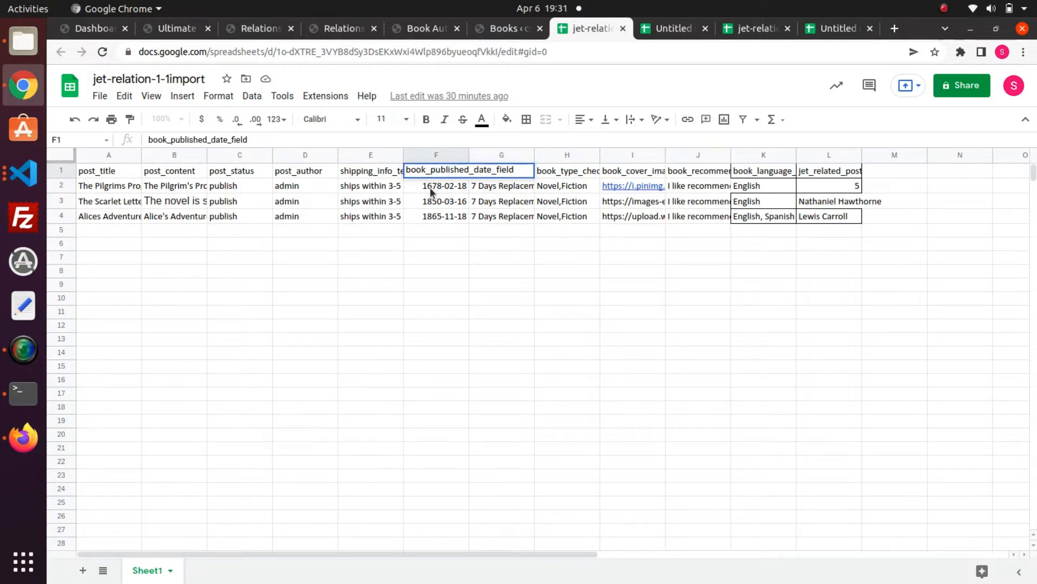
{"action": "left_click", "coordinate": [437, 185]}
{"action": "type", "text": "replacement_detail_textarea_field"}
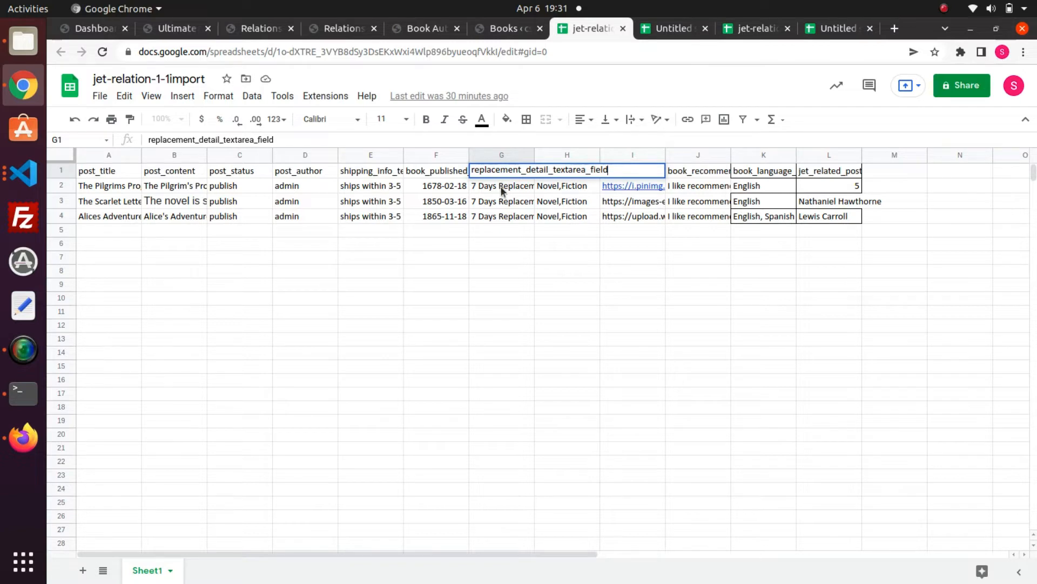
{"action": "left_click", "coordinate": [501, 185]}
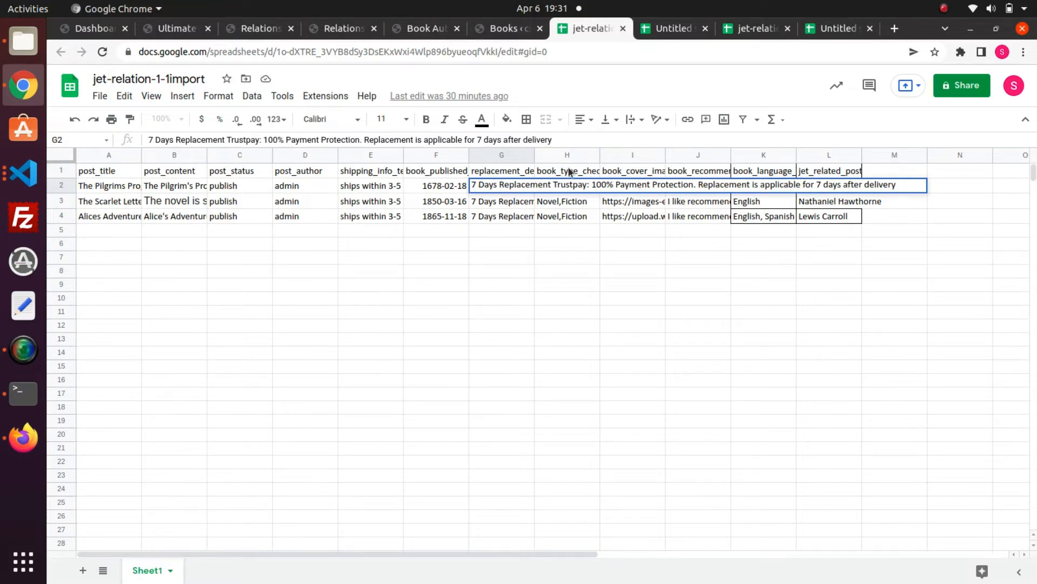
{"action": "left_click", "coordinate": [566, 170]}
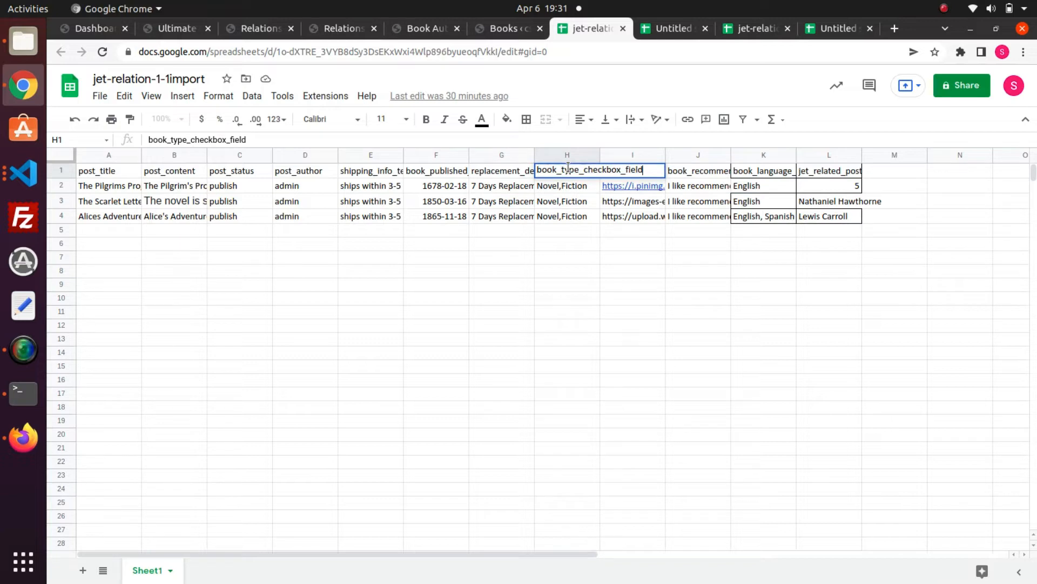
{"action": "left_click", "coordinate": [566, 185]}
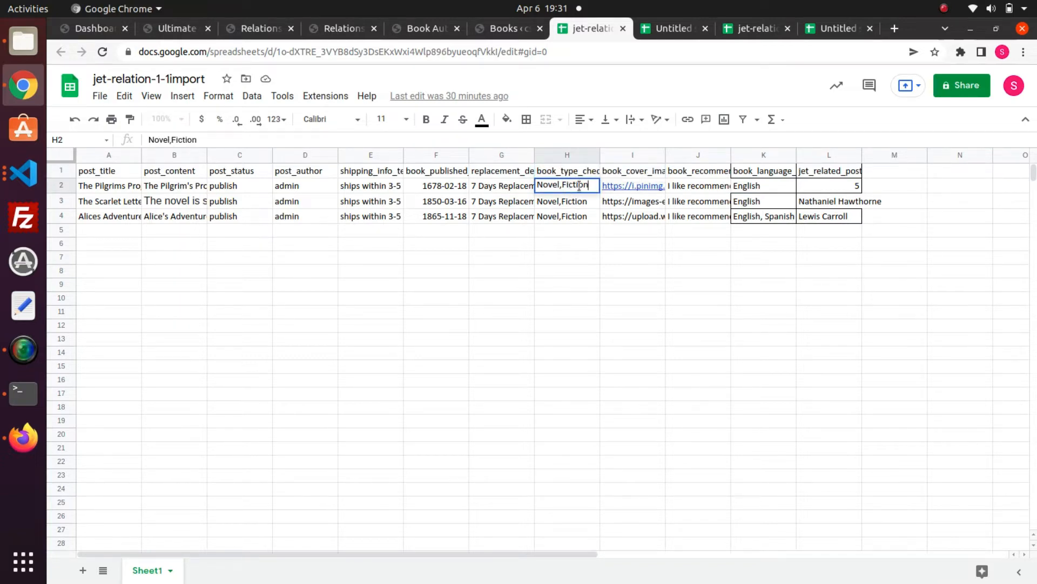
{"action": "left_click", "coordinate": [566, 216]}
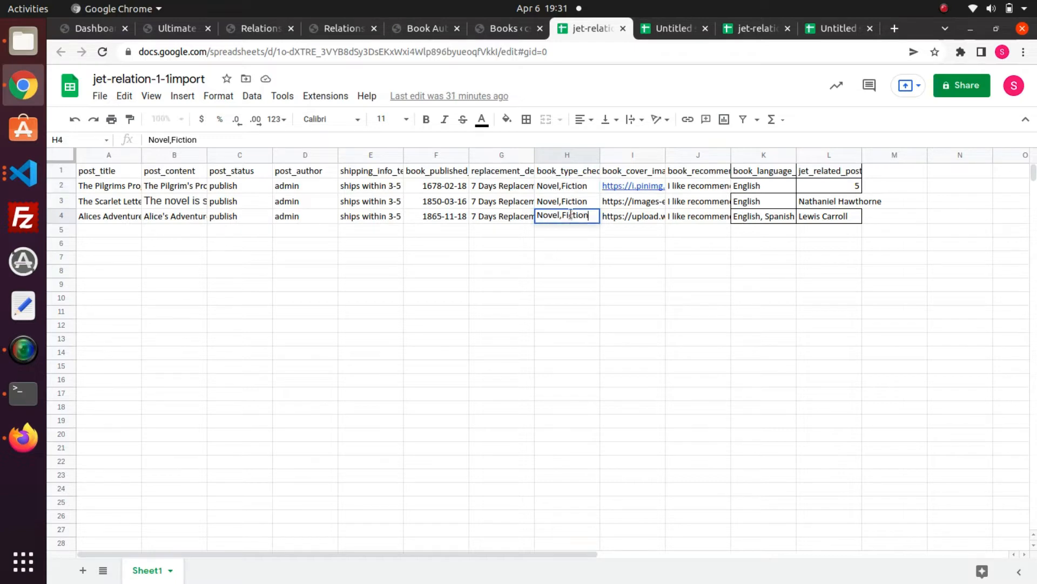
{"action": "left_click", "coordinate": [633, 171]}
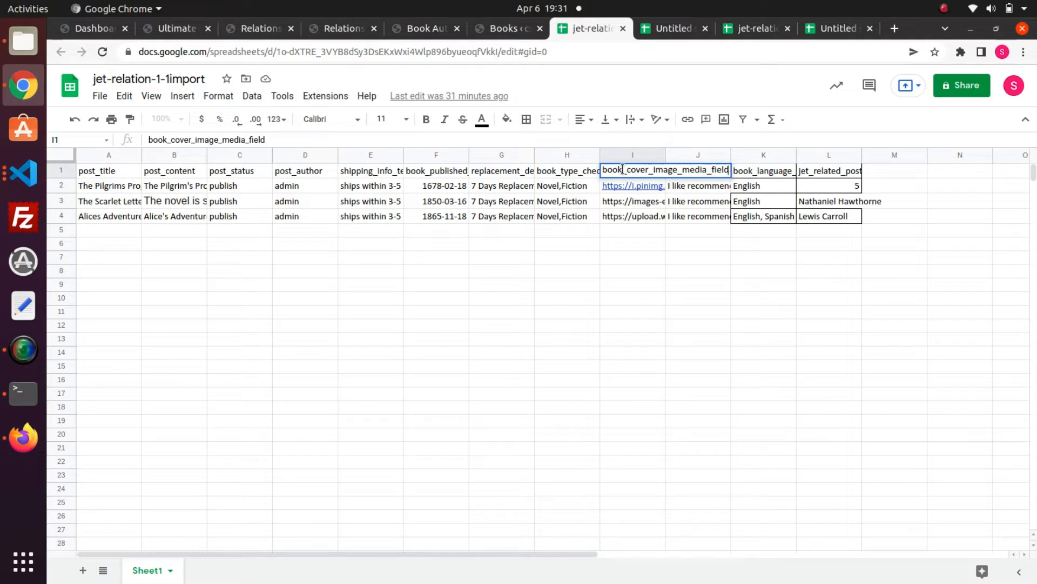
{"action": "left_click", "coordinate": [632, 184]}
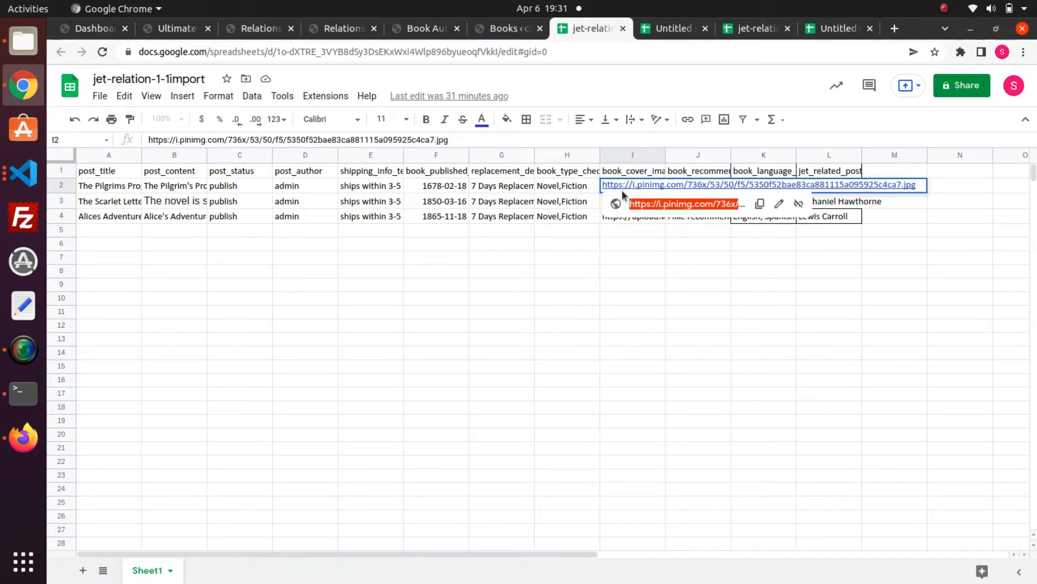
{"action": "left_click", "coordinate": [697, 171]}
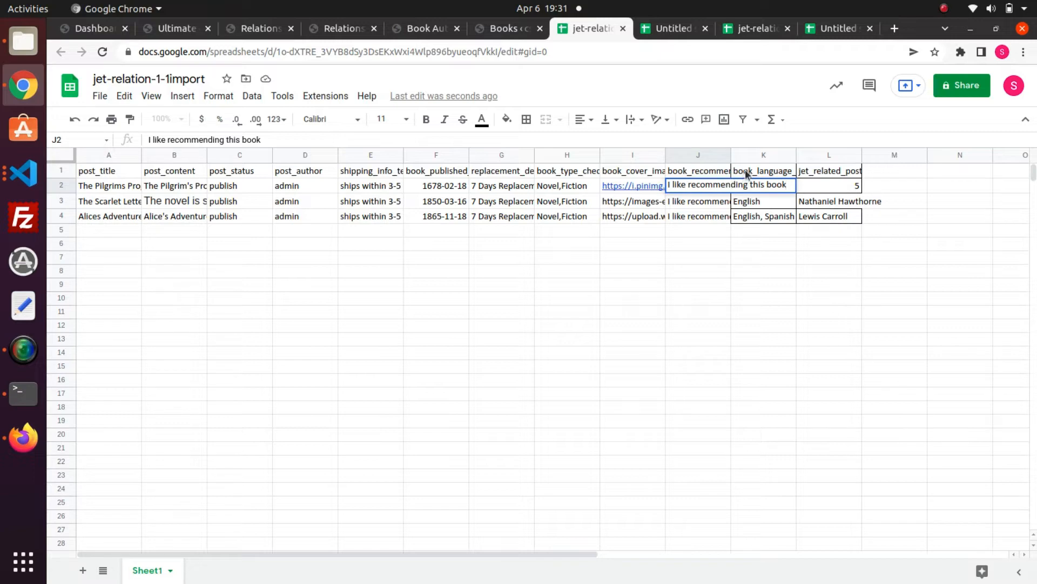
{"action": "left_click", "coordinate": [763, 170]}
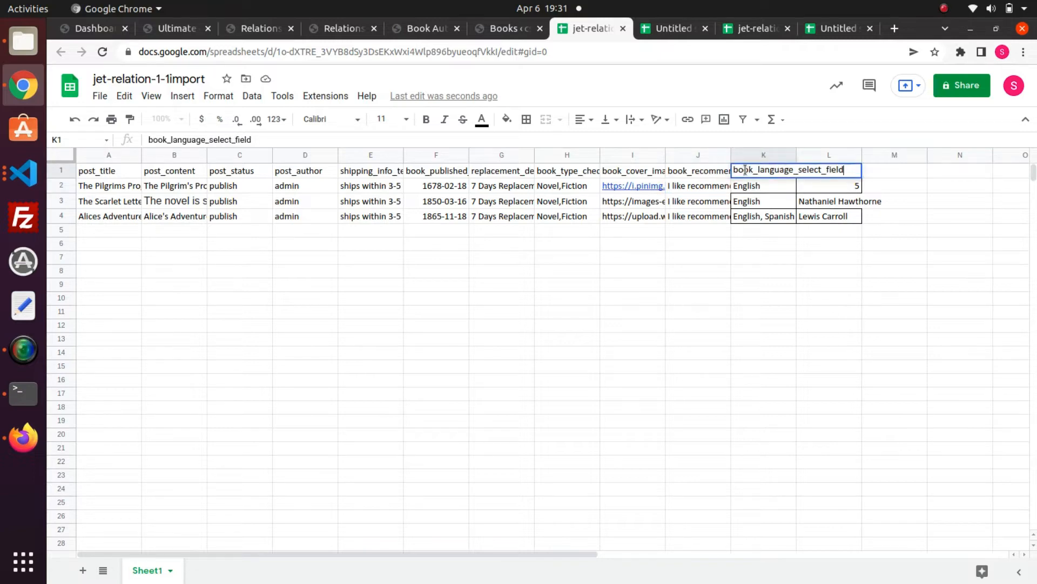
{"action": "left_click", "coordinate": [763, 185]}
{"action": "type", "text": "jet_related_post"}
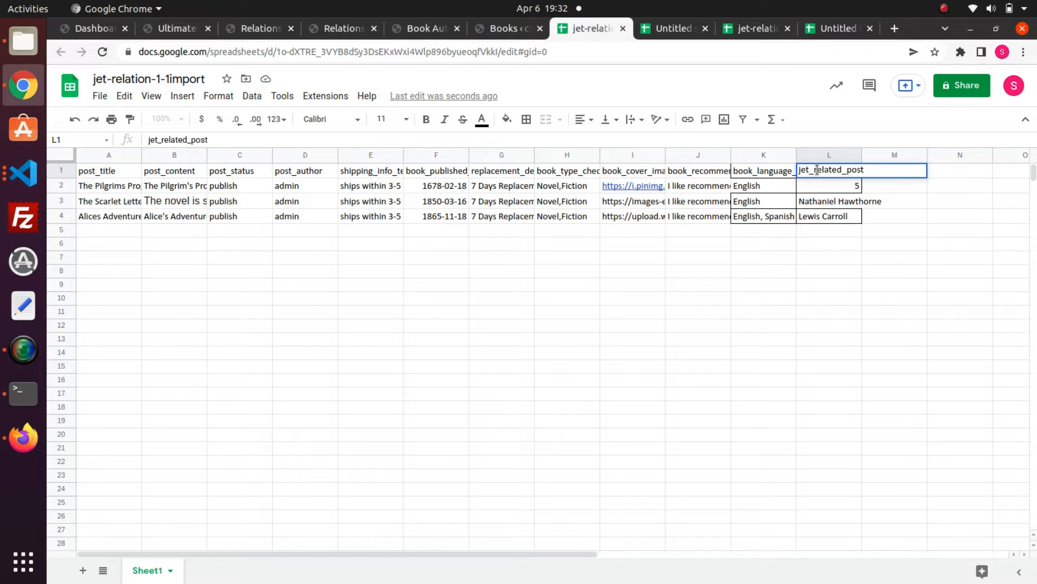
{"action": "left_click", "coordinate": [829, 185]}
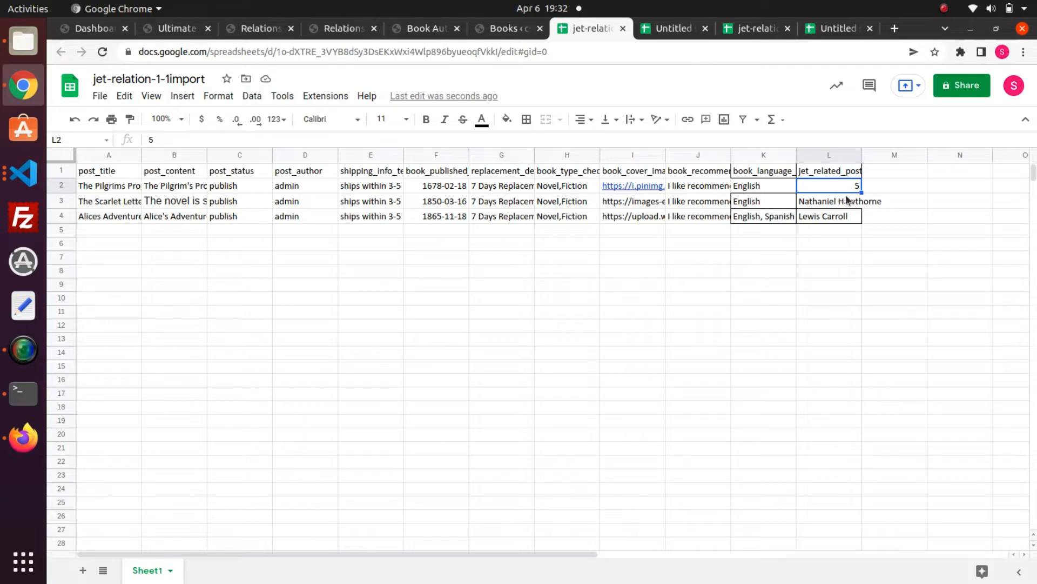
{"action": "mouse_move", "coordinate": [852, 201]}
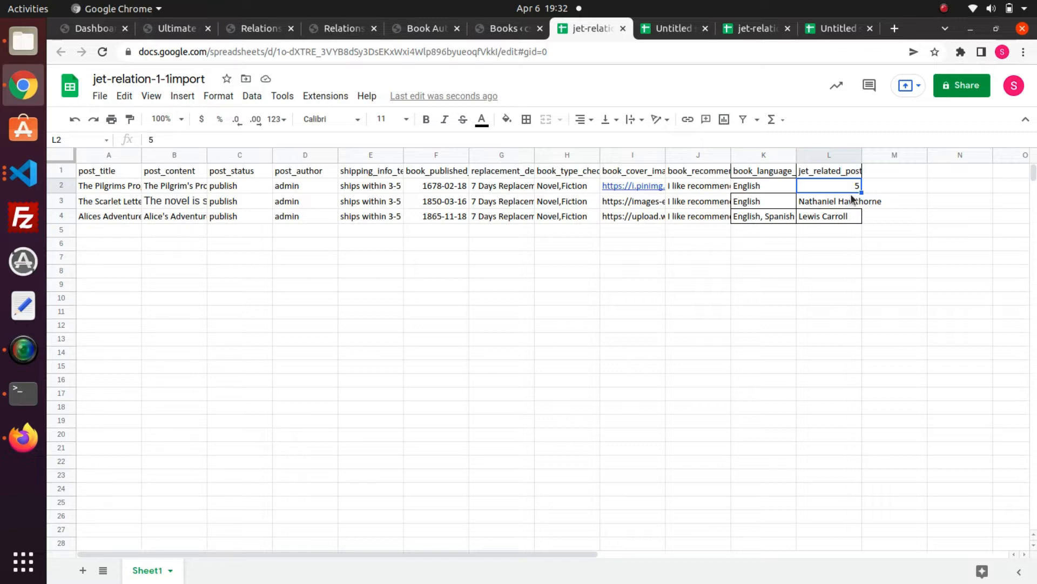
{"action": "mouse_move", "coordinate": [188, 129]}
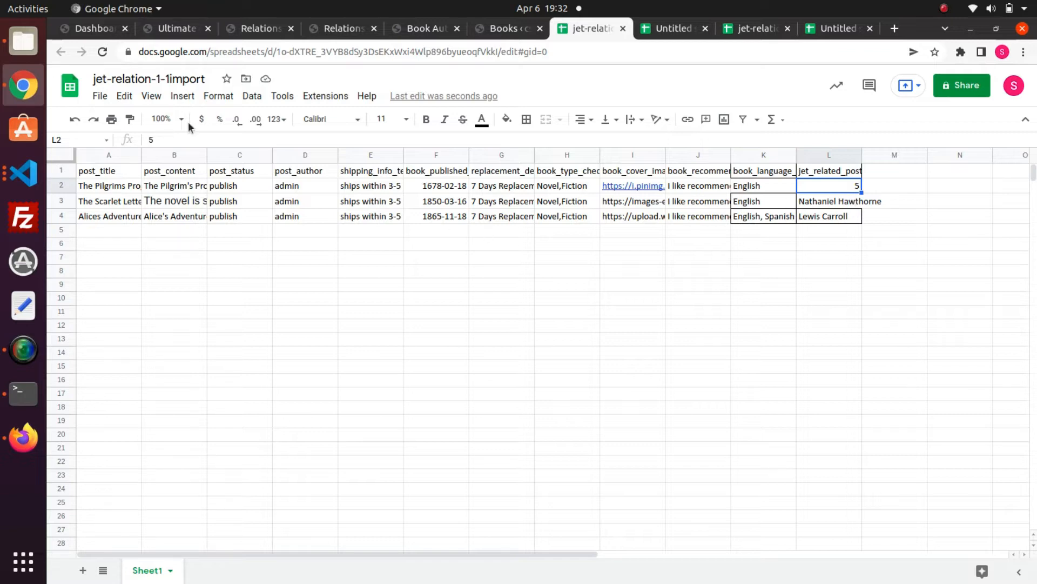
{"action": "mouse_move", "coordinate": [175, 28]}
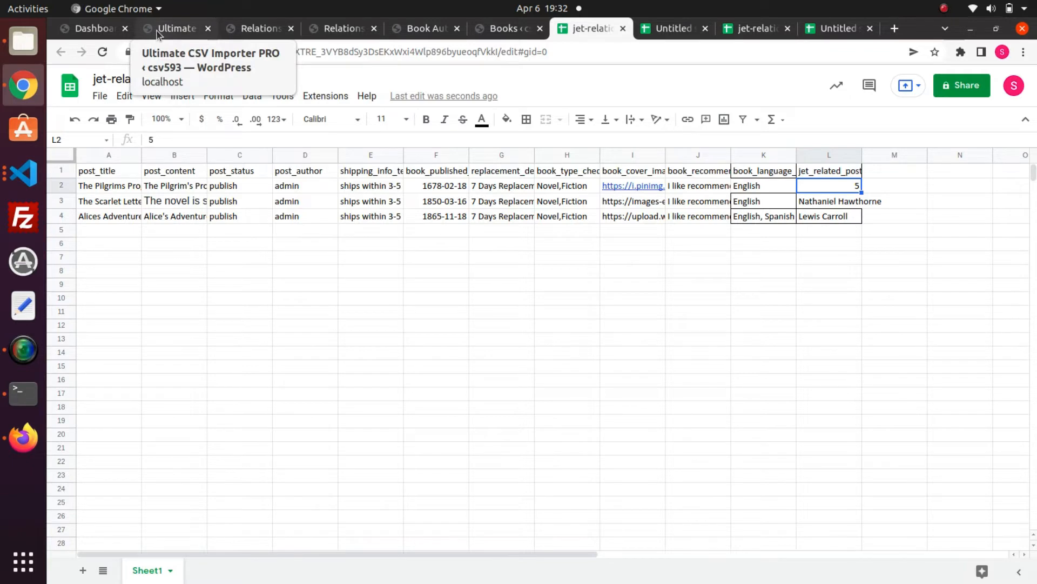
- Return to the Ultimate CSV Importer PRO Import / Update page in WordPress
{"action": "left_click", "coordinate": [175, 28]}
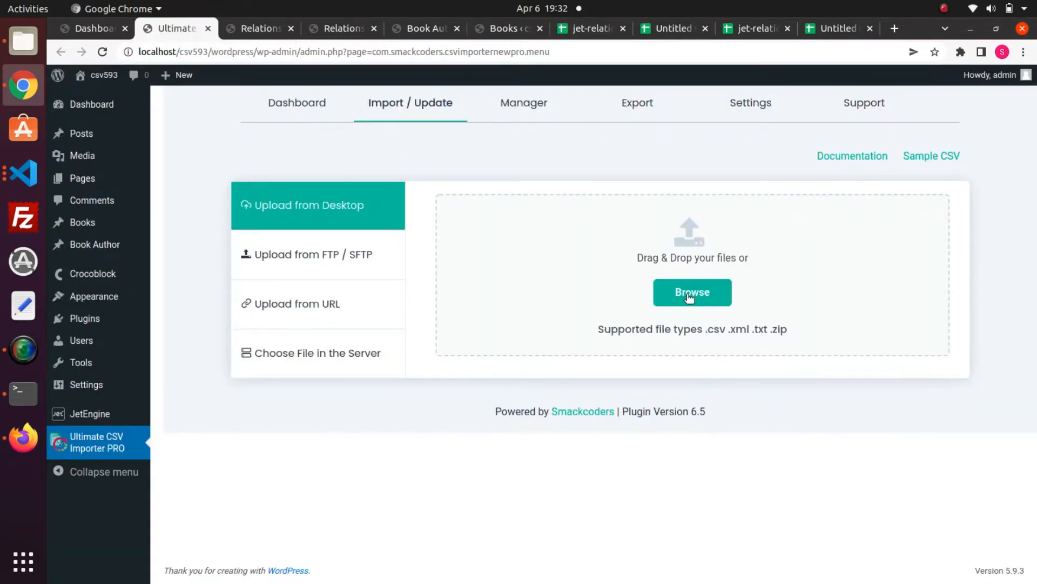
- Upload jet-relation-1-1import - Sheet1.csv from Downloads to the CSV importer
{"action": "left_click", "coordinate": [692, 293]}
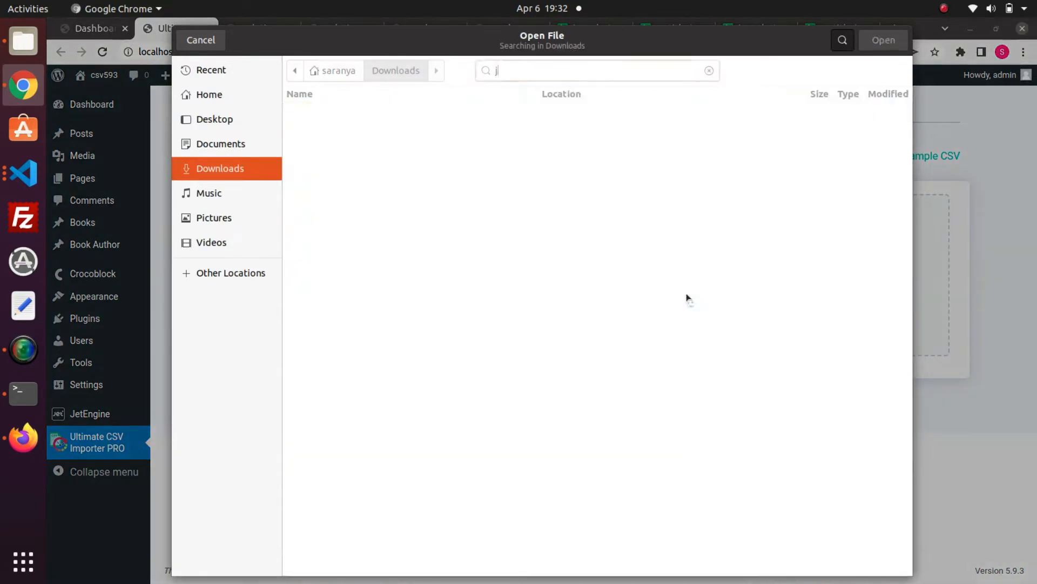
{"action": "type", "text": "et-re"}
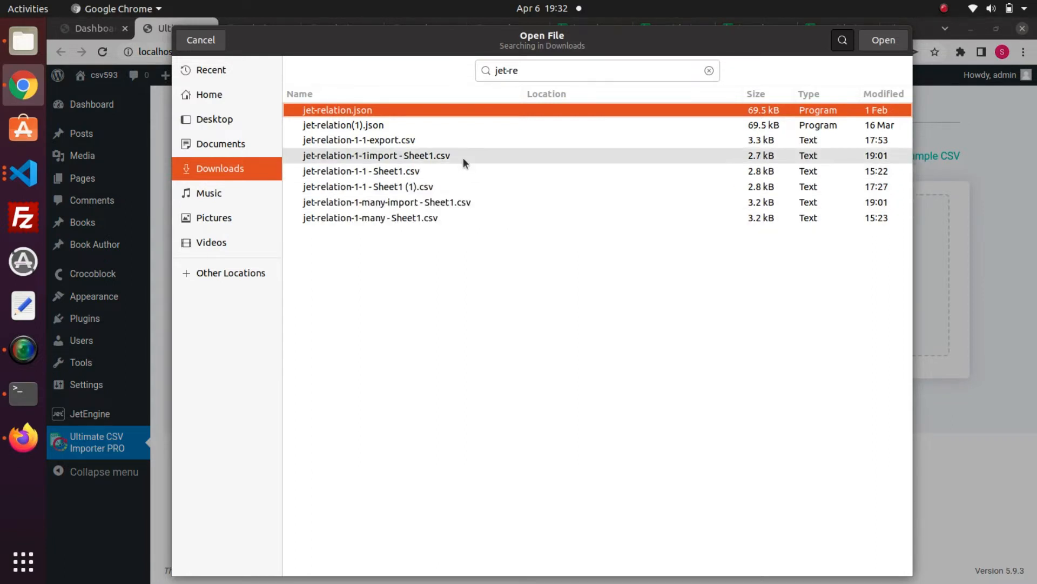
{"action": "left_click", "coordinate": [376, 156]}
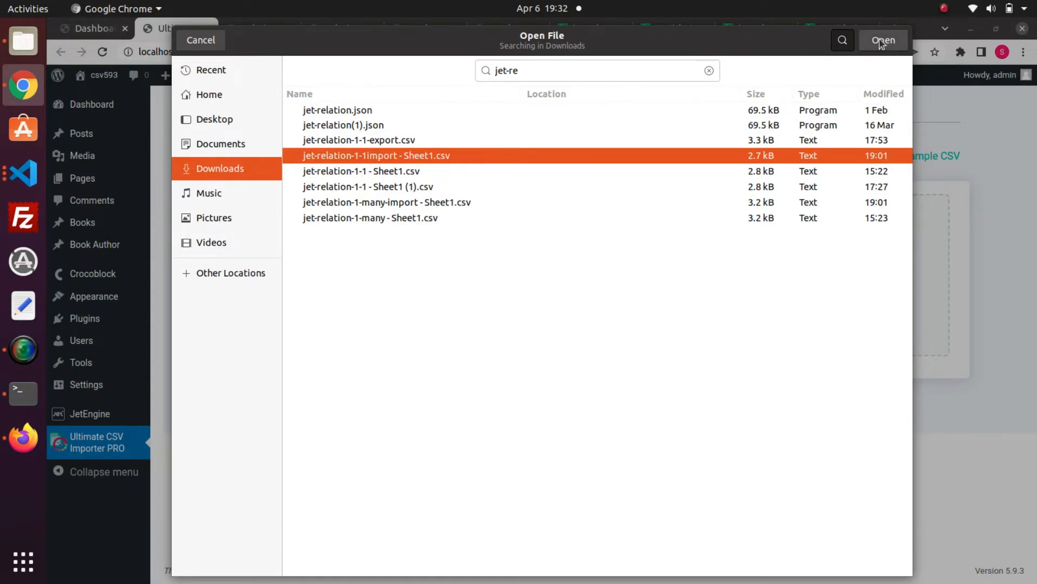
{"action": "left_click", "coordinate": [883, 40]}
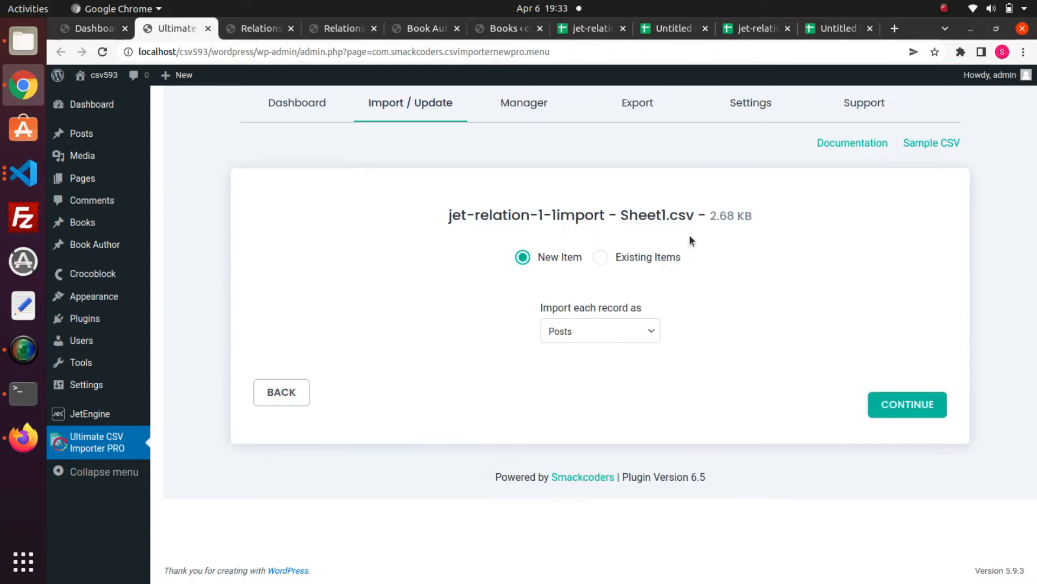
{"action": "mouse_move", "coordinate": [629, 345]}
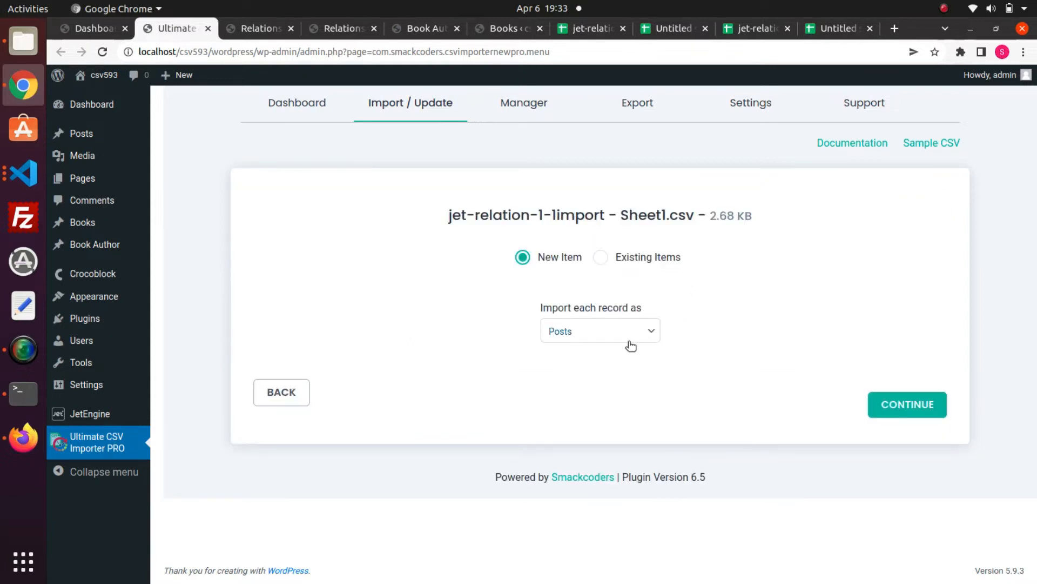
- Set each record to import as book and continue to field mapping
{"action": "left_click", "coordinate": [598, 330]}
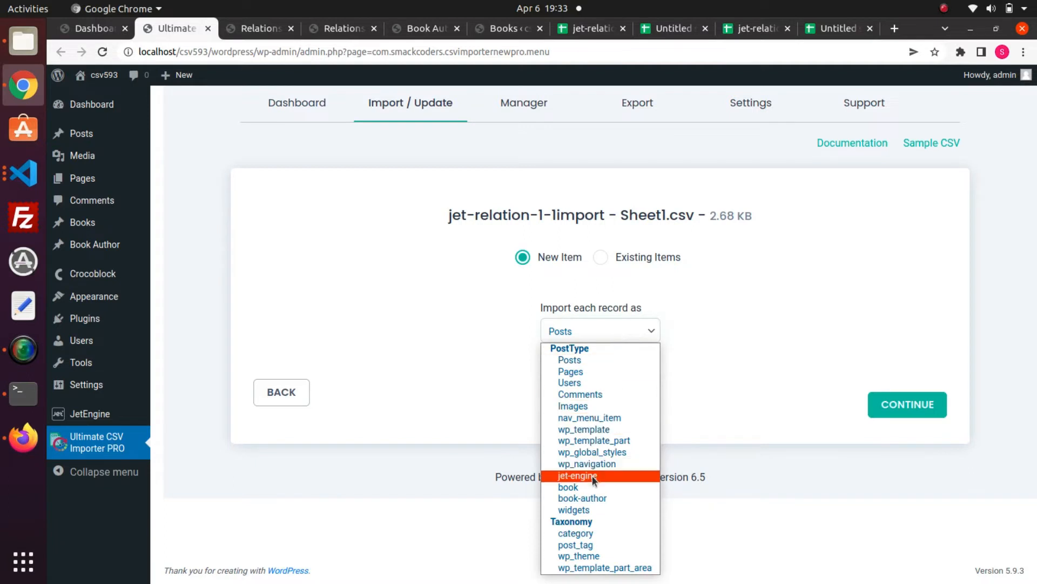
{"action": "left_click", "coordinate": [567, 488]}
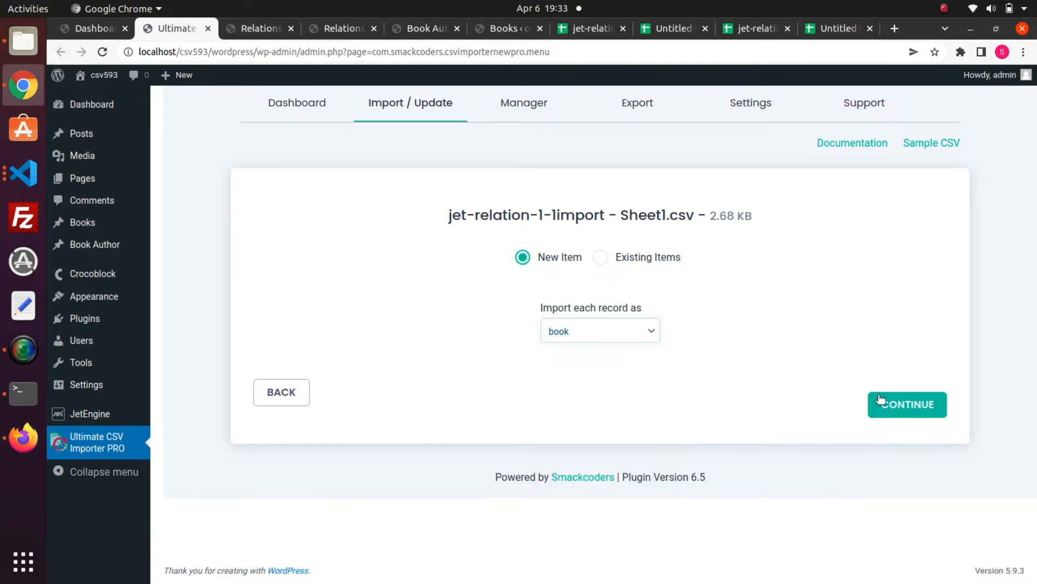
{"action": "left_click", "coordinate": [906, 404]}
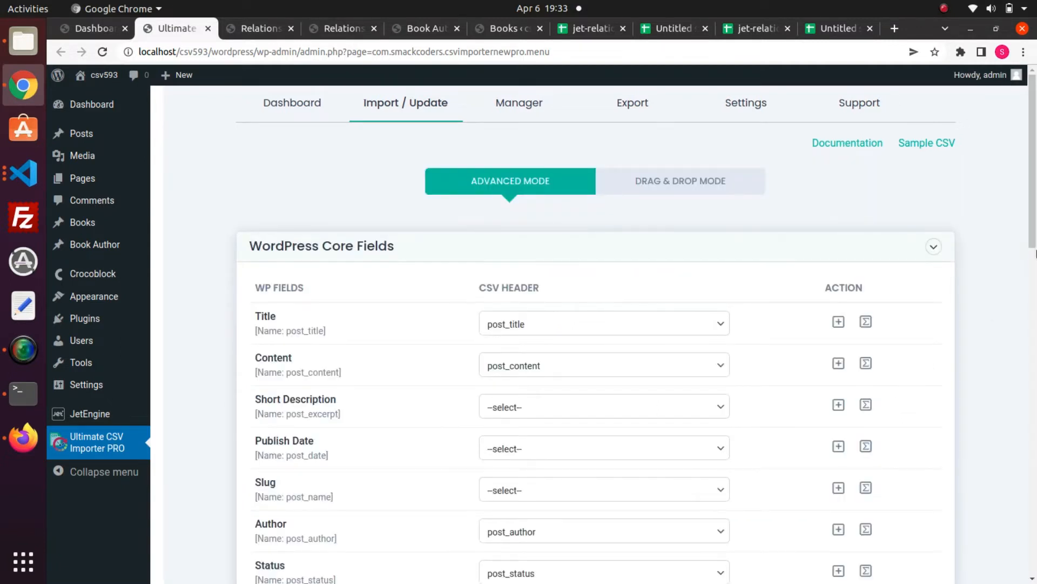
- Scroll through the mapping and match the book fields to their CSV columns
{"action": "scroll", "scroll_direction": "down", "scroll_amount": 3}
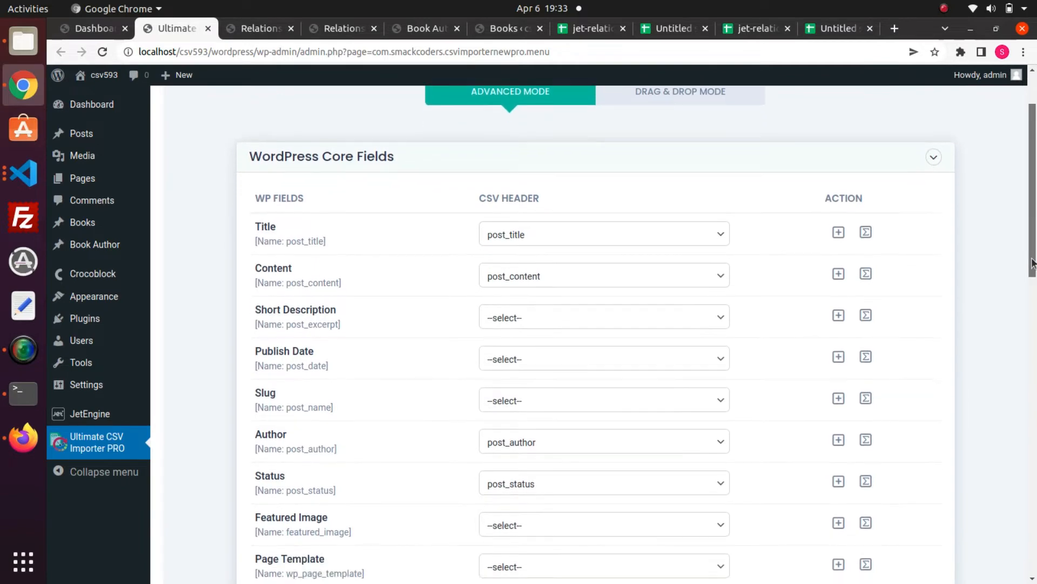
{"action": "scroll", "scroll_direction": "down", "scroll_amount": 3}
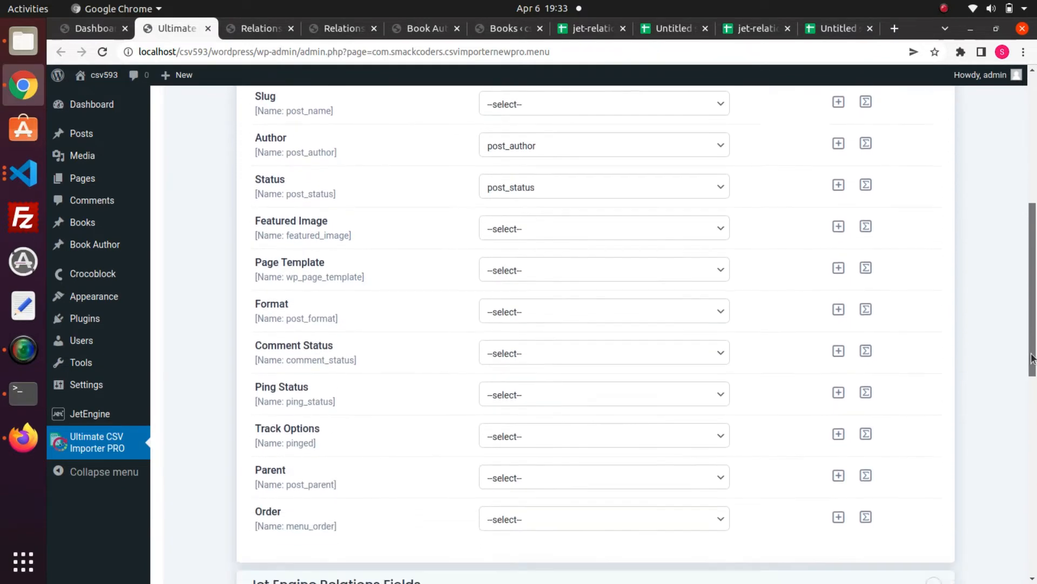
{"action": "scroll", "scroll_direction": "down", "scroll_amount": 3}
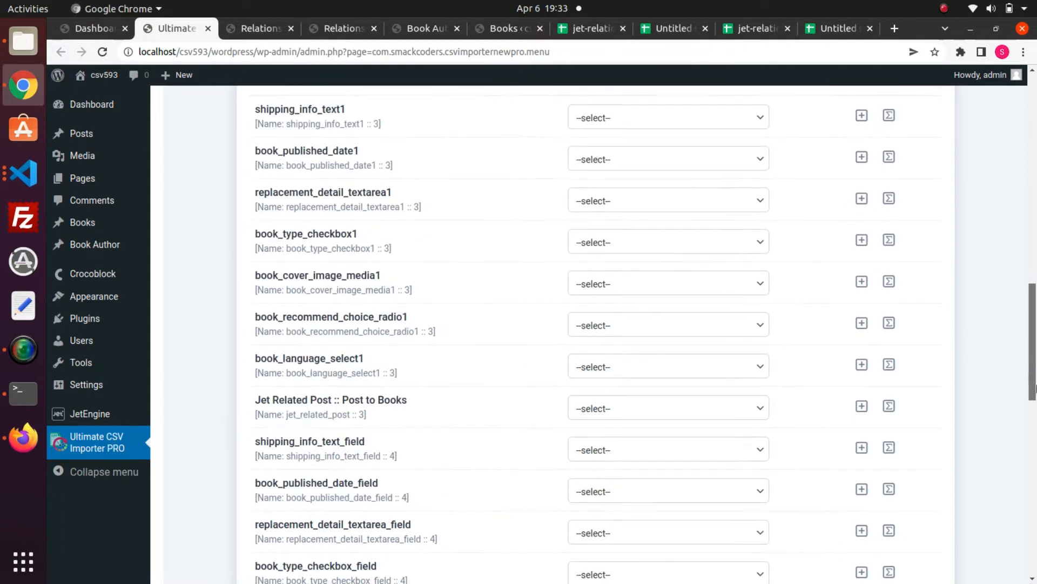
{"action": "scroll", "scroll_direction": "down", "scroll_amount": 3}
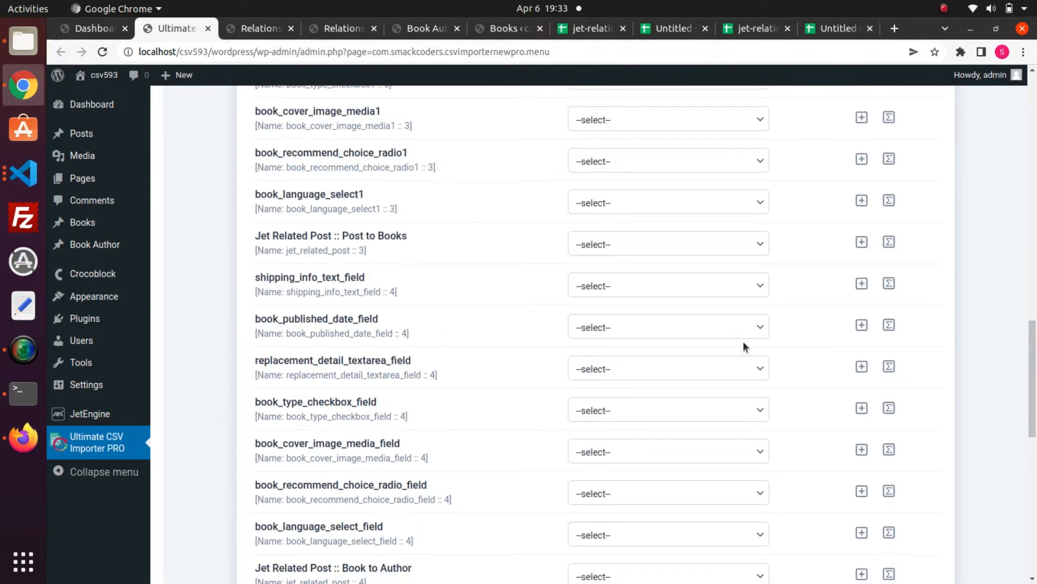
{"action": "left_click", "coordinate": [667, 286]}
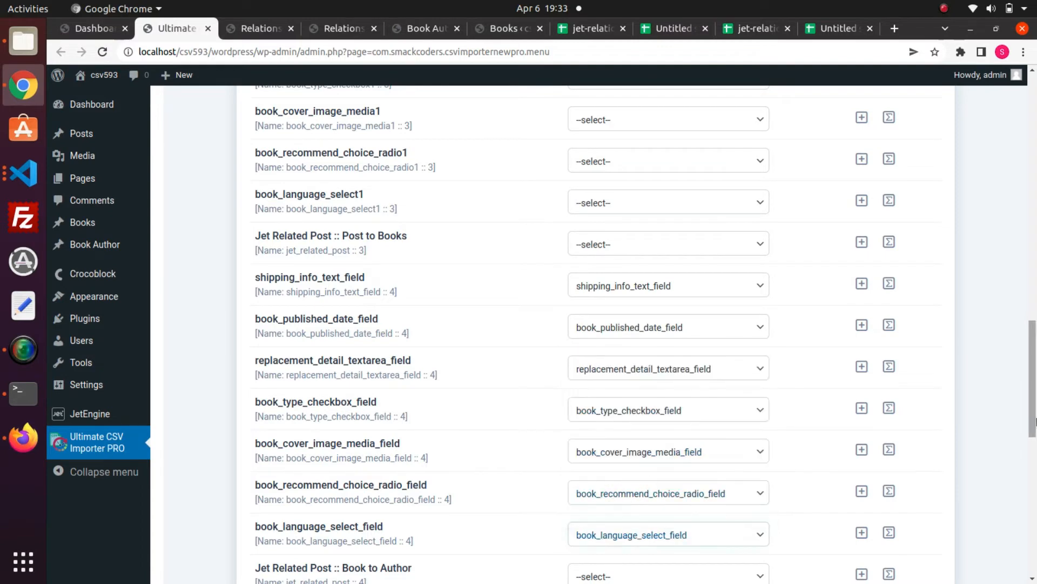
- Name the saved mapping after the import sheet by trimming the 'Save this mapping as' field
{"action": "scroll", "scroll_direction": "down", "scroll_amount": 3}
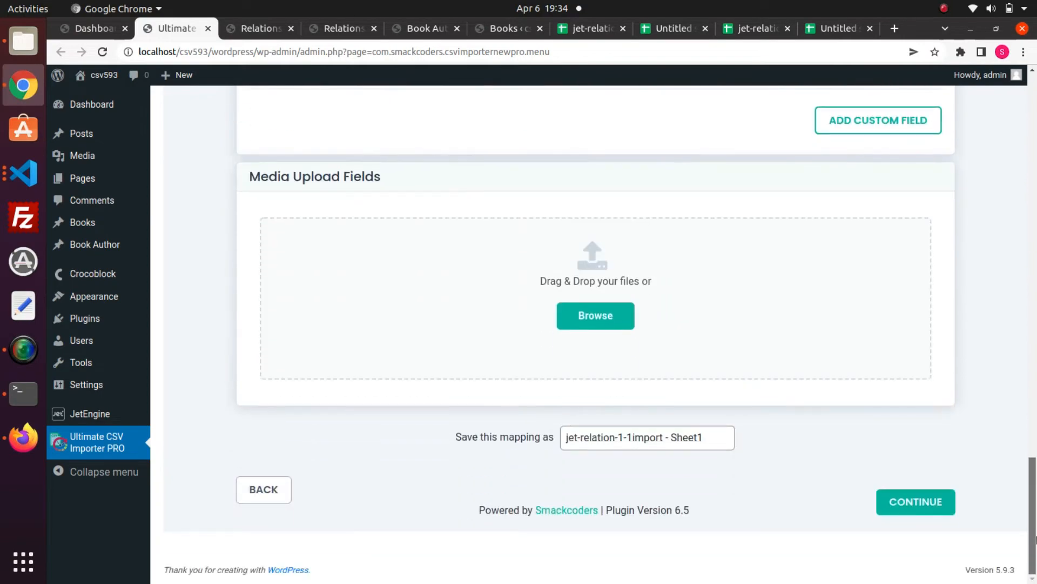
{"action": "left_click", "coordinate": [648, 436]}
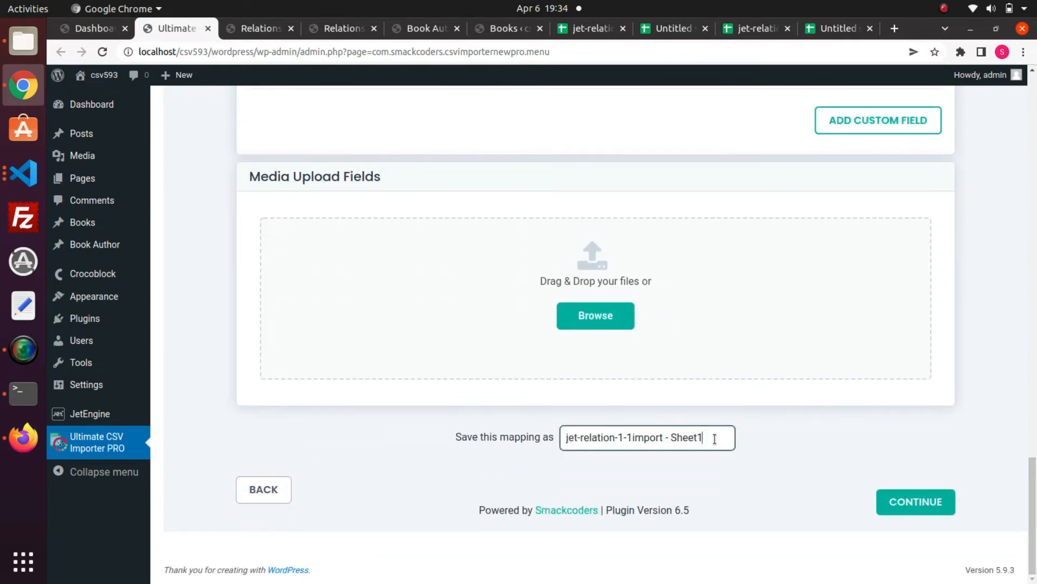
{"action": "key", "text": "BackSpace"}
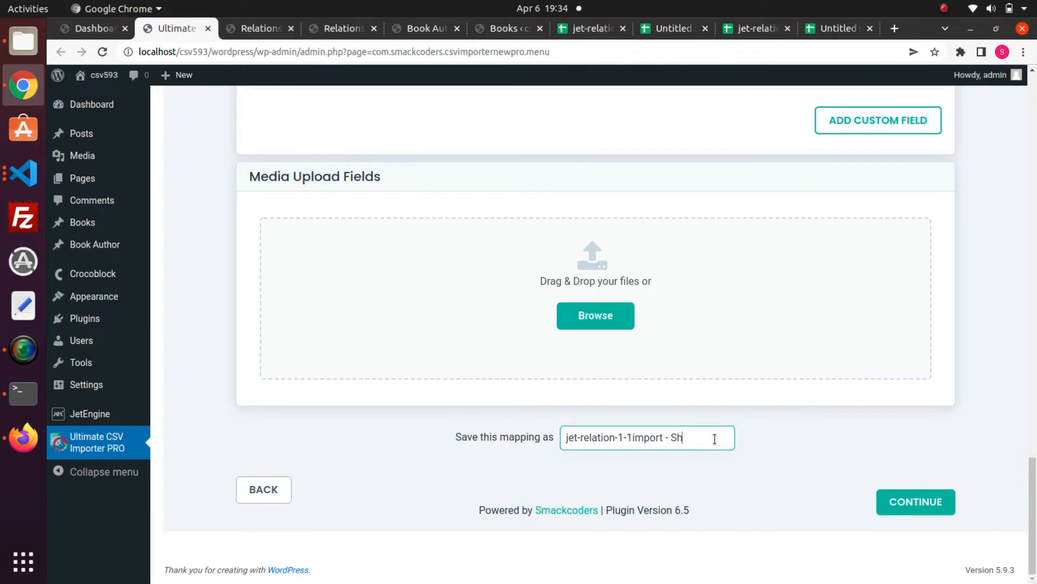
{"action": "key", "text": "BackSpace"}
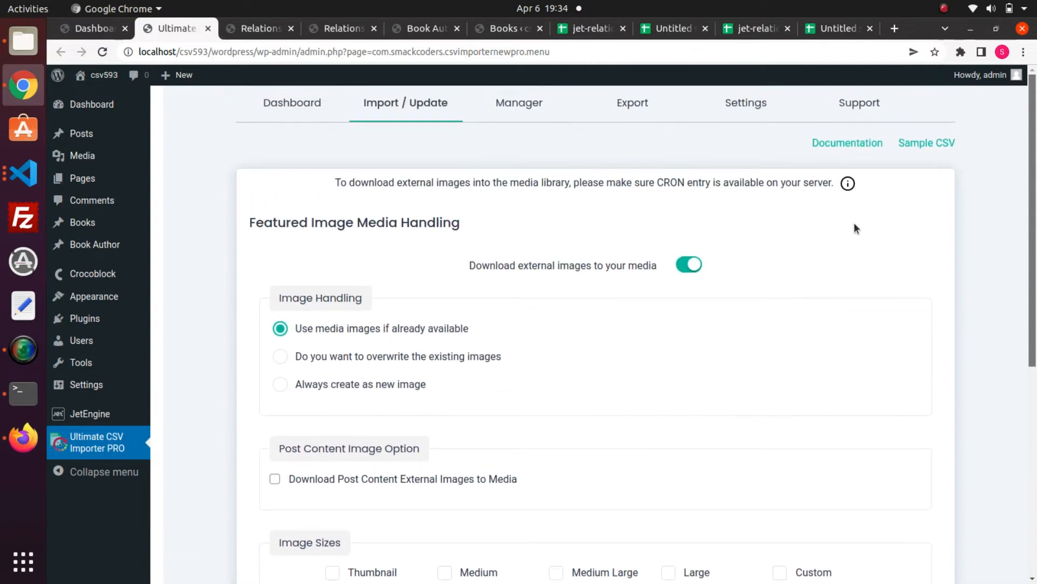
{"action": "mouse_move", "coordinate": [904, 293]}
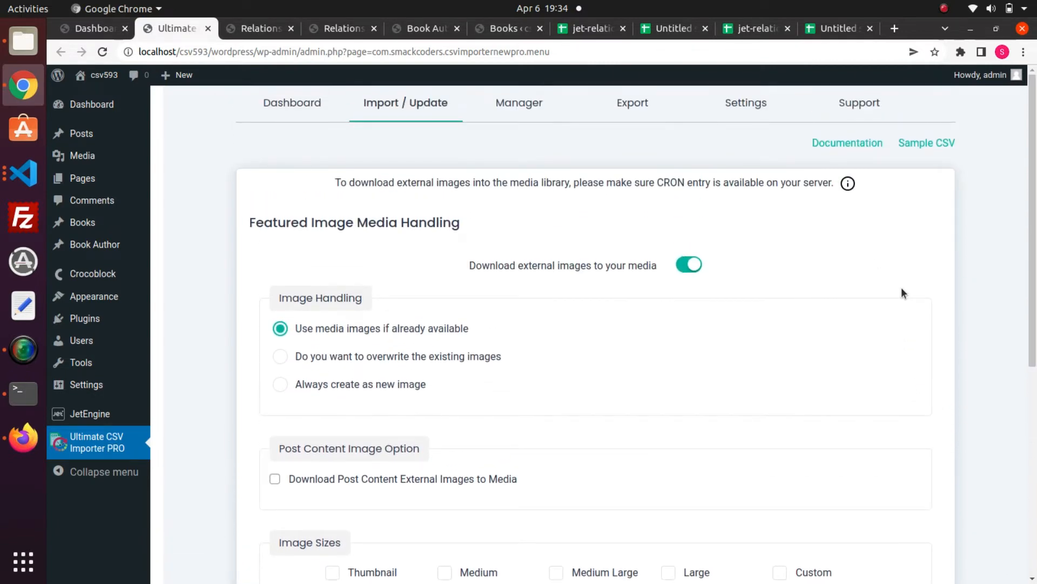
- Keep the default featured image media handling and continue to import configuration
{"action": "scroll", "scroll_direction": "down", "scroll_amount": 3}
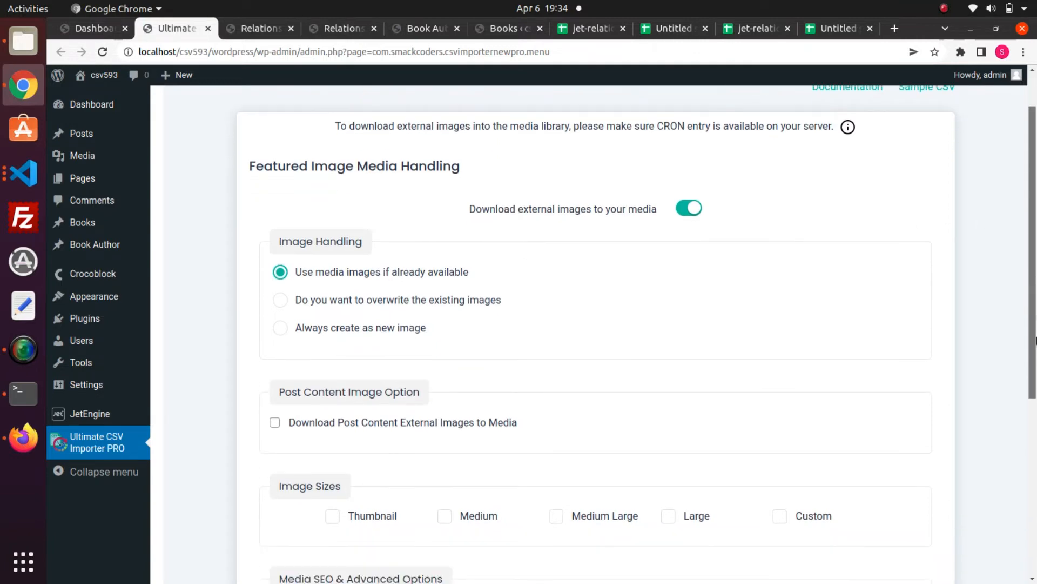
{"action": "scroll", "scroll_direction": "down", "scroll_amount": 3}
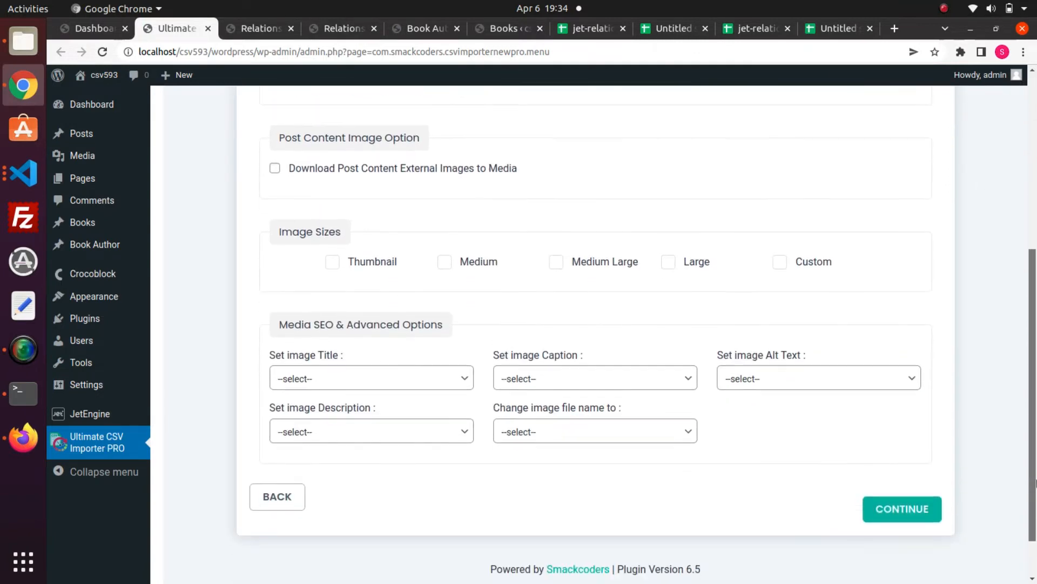
{"action": "scroll", "scroll_direction": "down", "scroll_amount": 3}
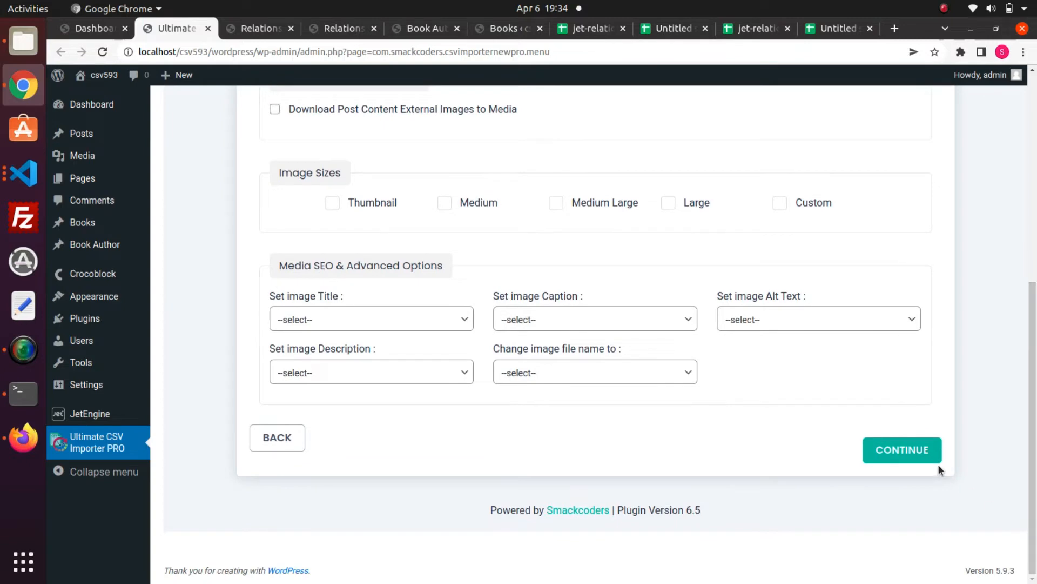
{"action": "left_click", "coordinate": [901, 450]}
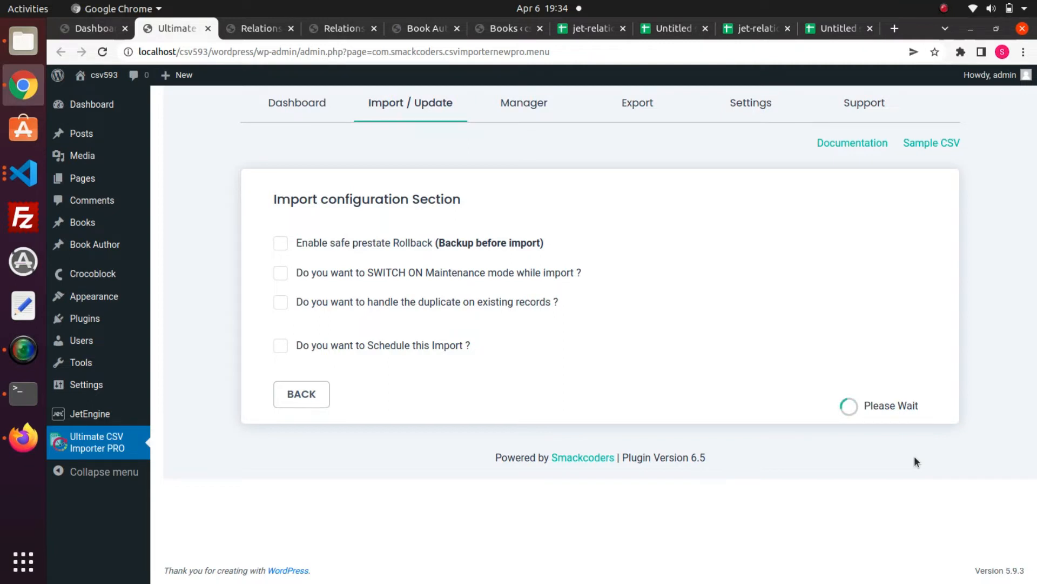
{"action": "mouse_move", "coordinate": [886, 438]}
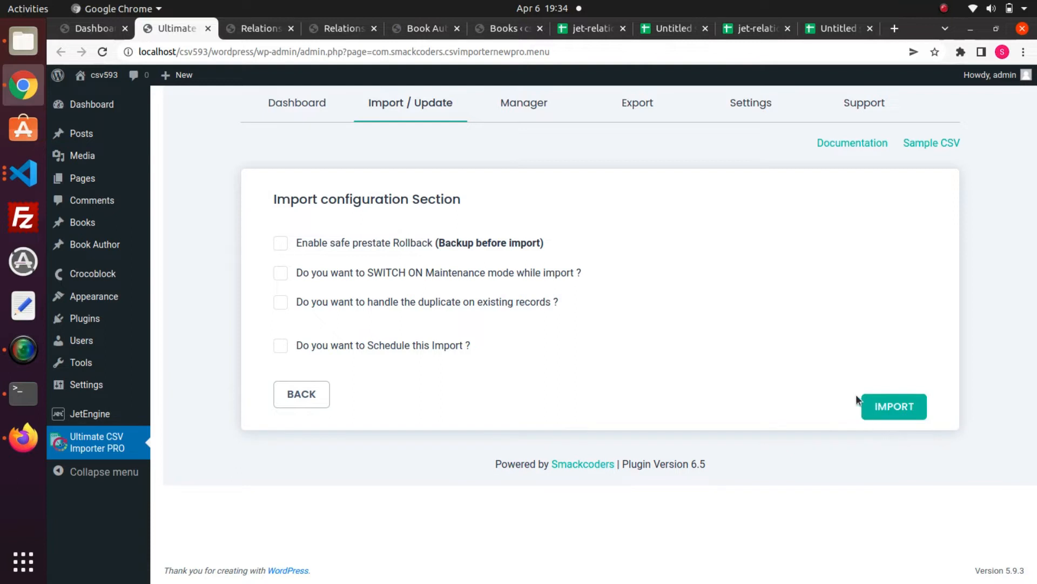
- Run the import so all 3 relation records are inserted
{"action": "left_click", "coordinate": [893, 405]}
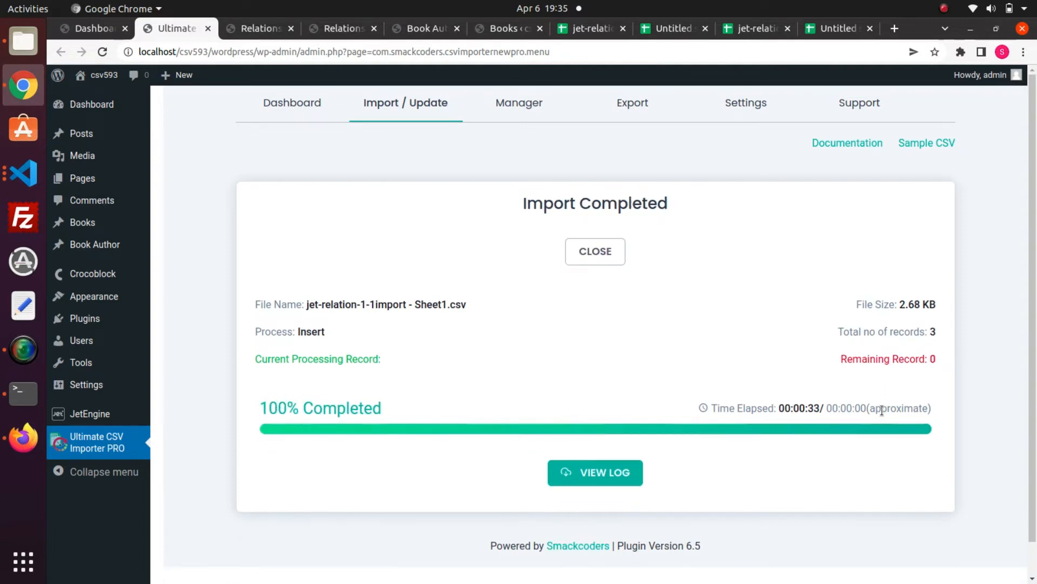
- Open the imported book The Pilgrims Progress in the editor to verify it
{"action": "left_click", "coordinate": [594, 472]}
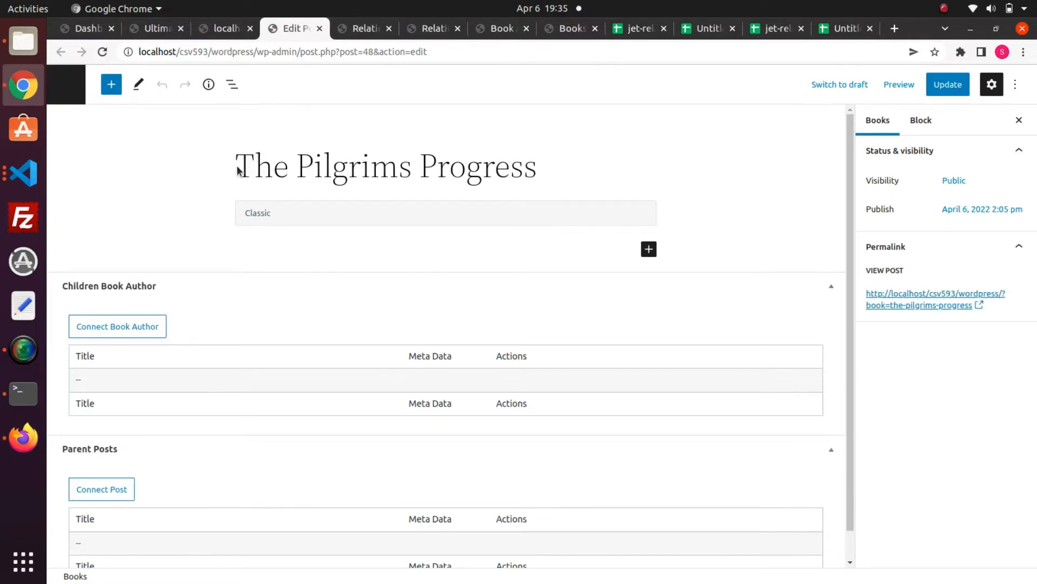
{"action": "mouse_move", "coordinate": [462, 79]}
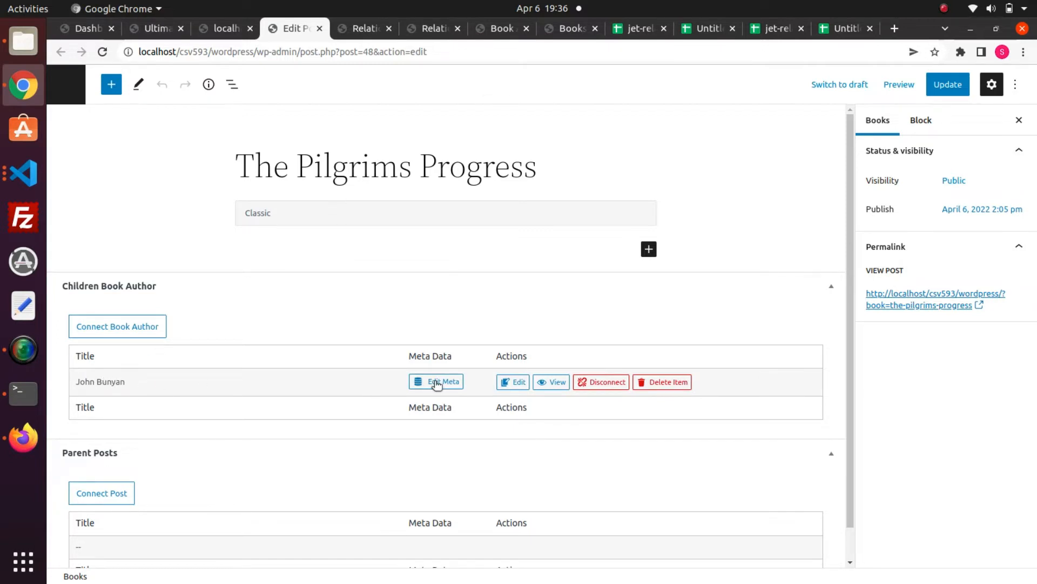
- Review John Bunyan's imported relation meta via Edit Meta, then go to the Book Author list
{"action": "left_click", "coordinate": [436, 382]}
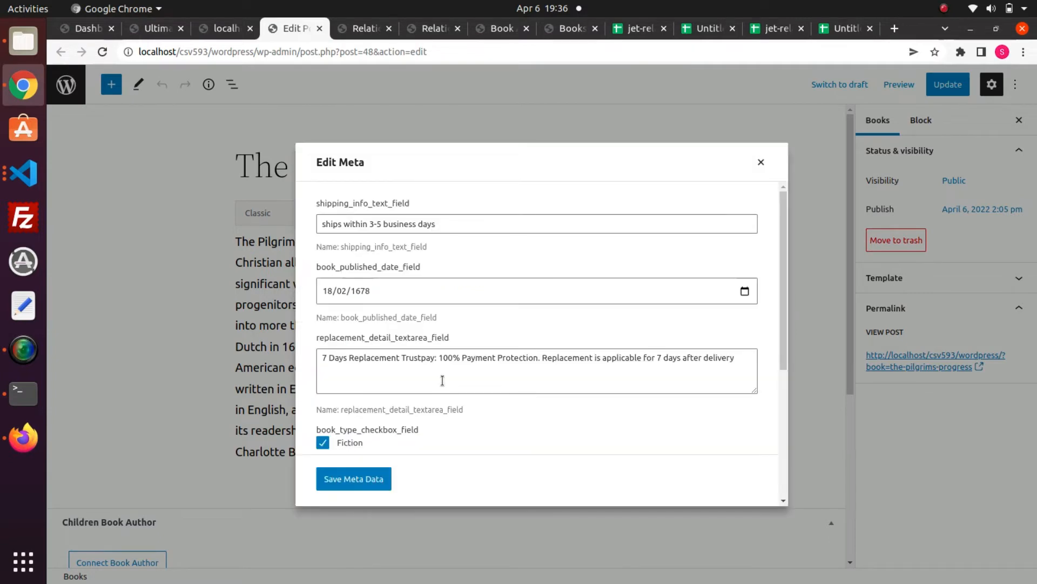
{"action": "scroll", "scroll_direction": "down", "scroll_amount": 3}
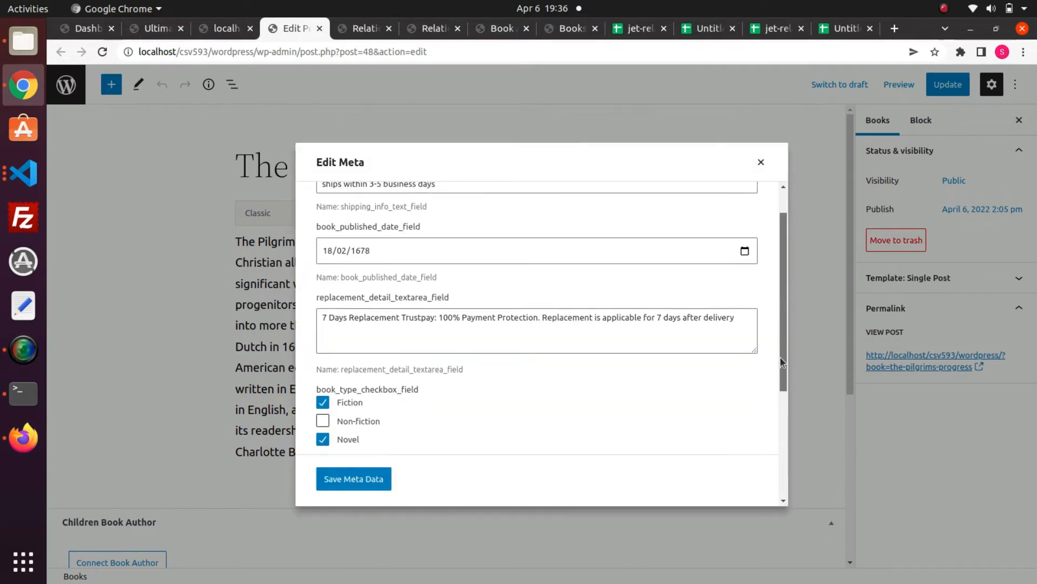
{"action": "scroll", "scroll_direction": "down", "scroll_amount": 3}
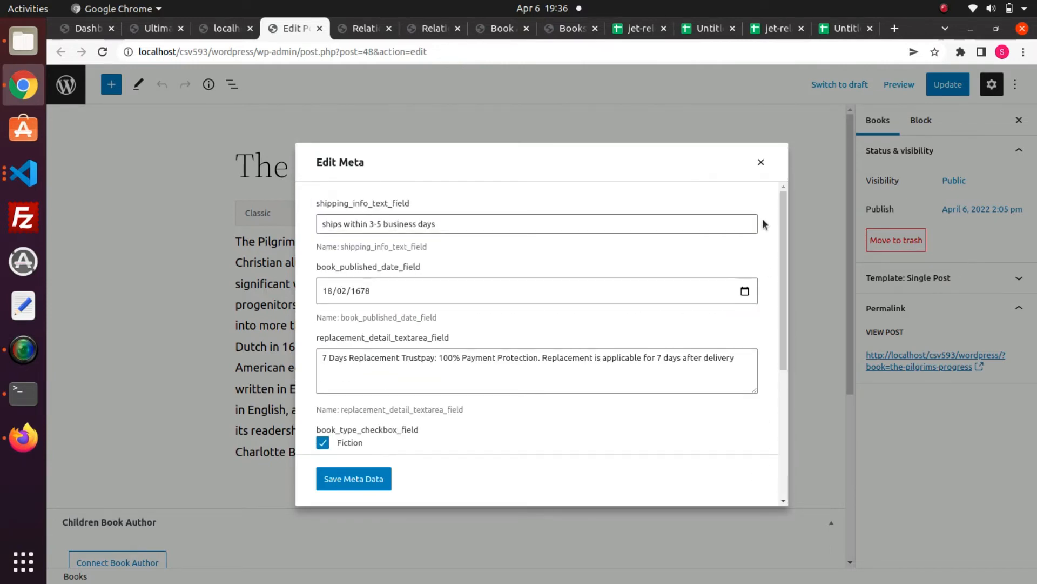
{"action": "left_click", "coordinate": [501, 28]}
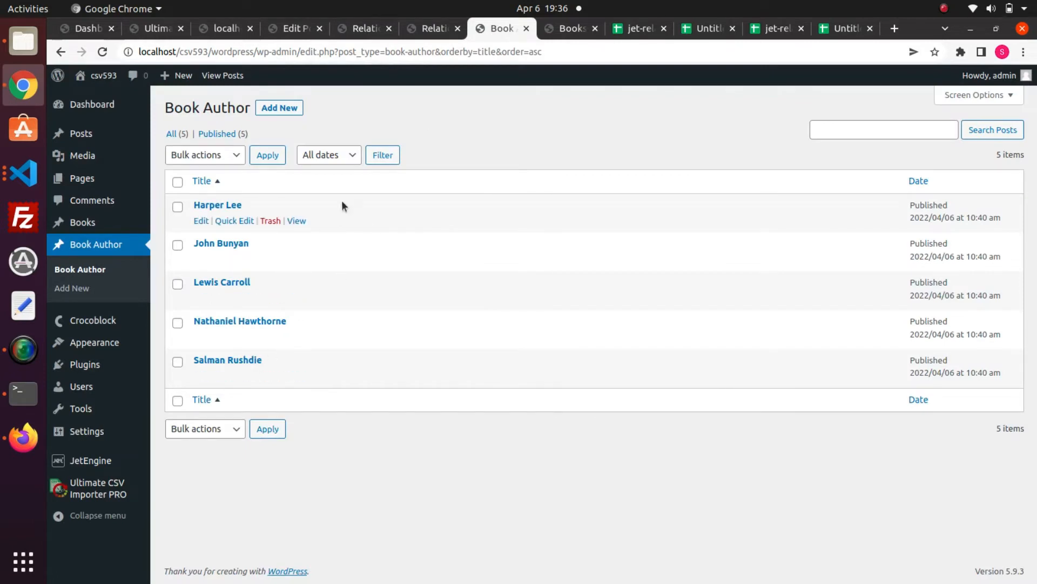
{"action": "mouse_move", "coordinate": [554, 153]}
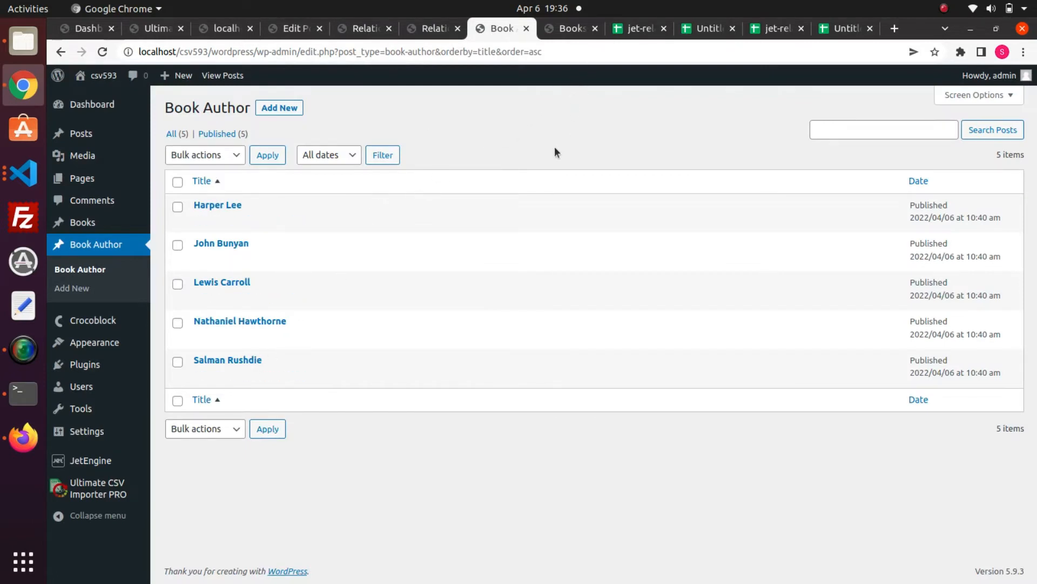
{"action": "mouse_move", "coordinate": [220, 244]}
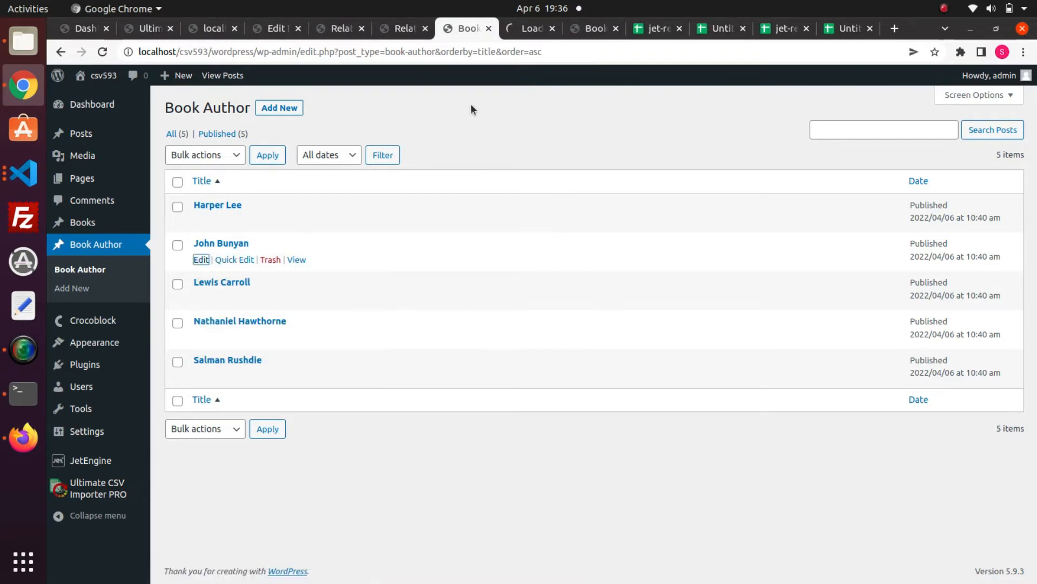
- Open John Bunyan's edit page in its own tab and check it
{"action": "left_click", "coordinate": [530, 28]}
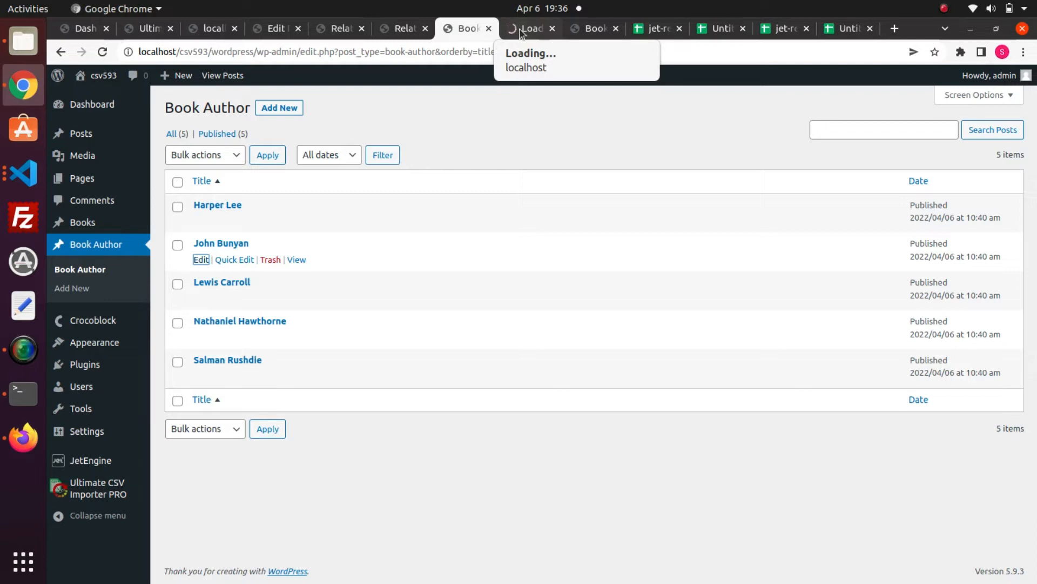
{"action": "left_click", "coordinate": [201, 259]}
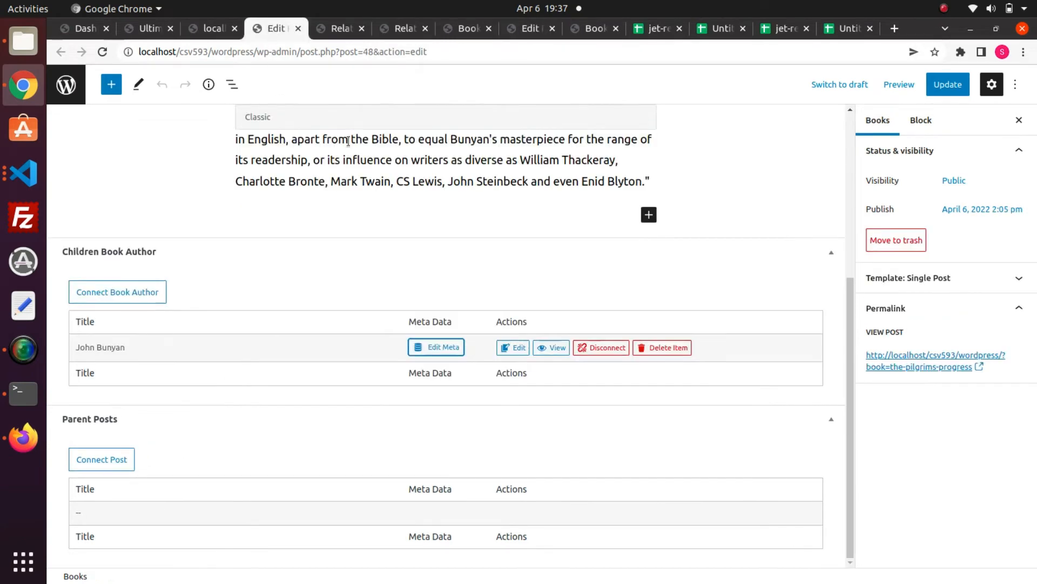
- Set the importer's Export to Custom Posts of type 'book' (3 found) and continue to file settings
{"action": "left_click", "coordinate": [131, 29]}
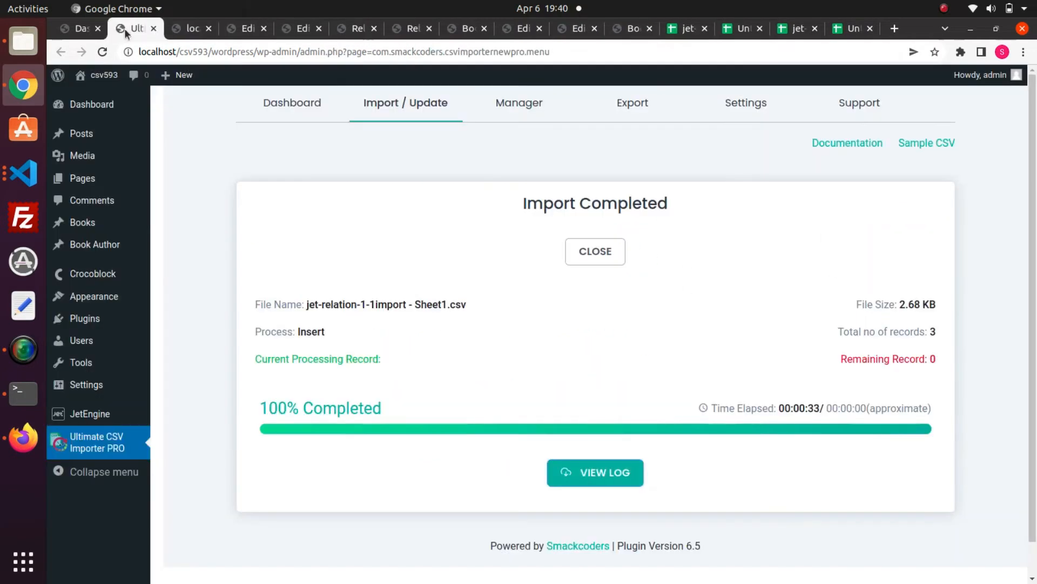
{"action": "left_click", "coordinate": [633, 103]}
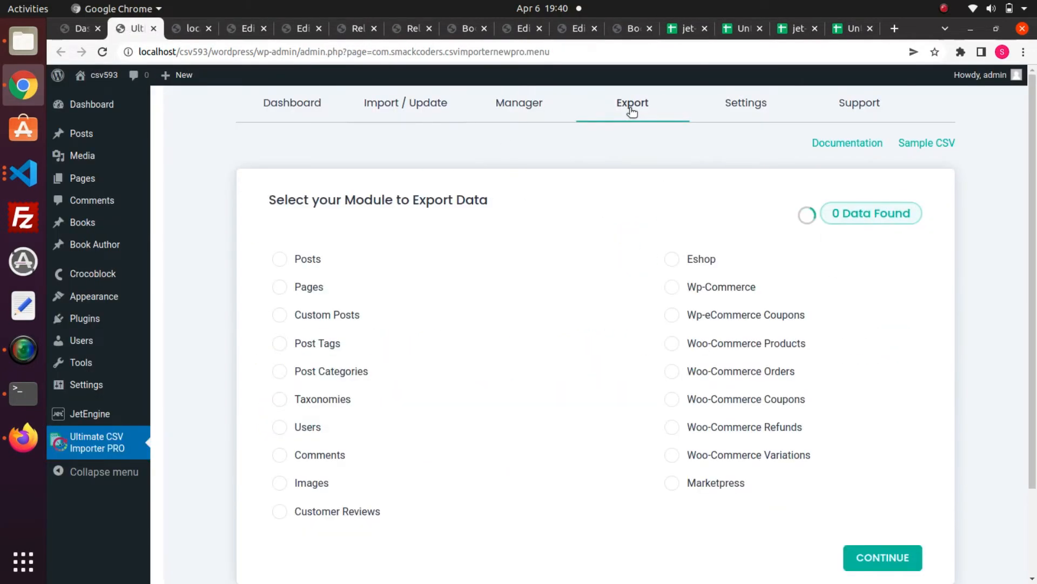
{"action": "mouse_move", "coordinate": [349, 294]}
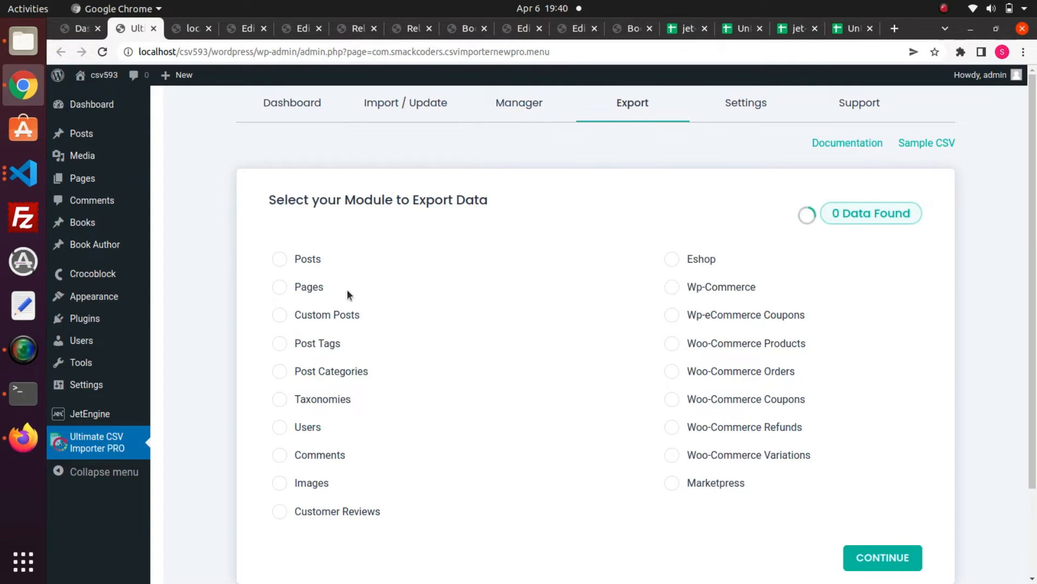
{"action": "left_click", "coordinate": [278, 313]}
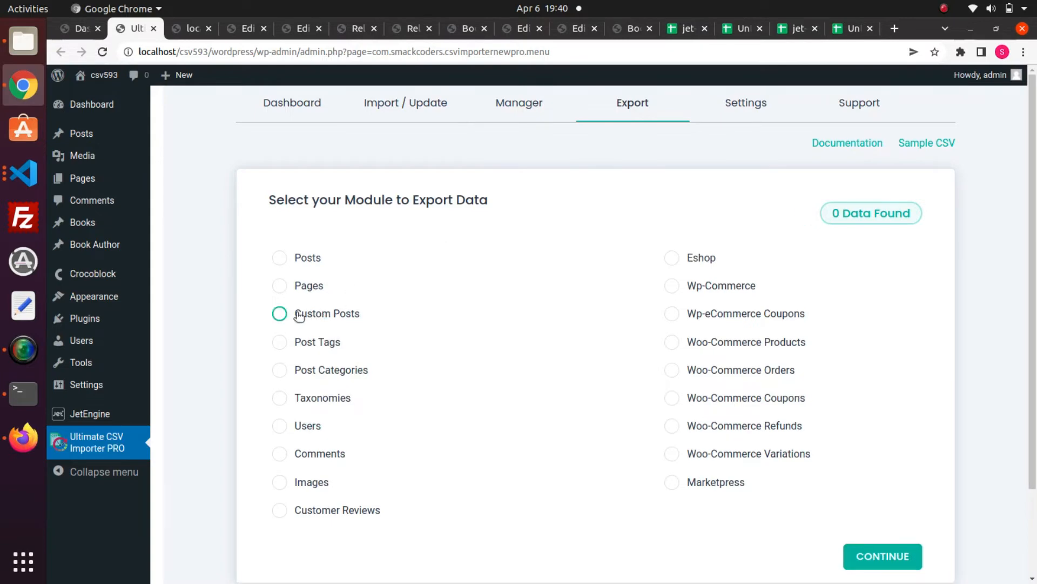
{"action": "left_click", "coordinate": [279, 313]}
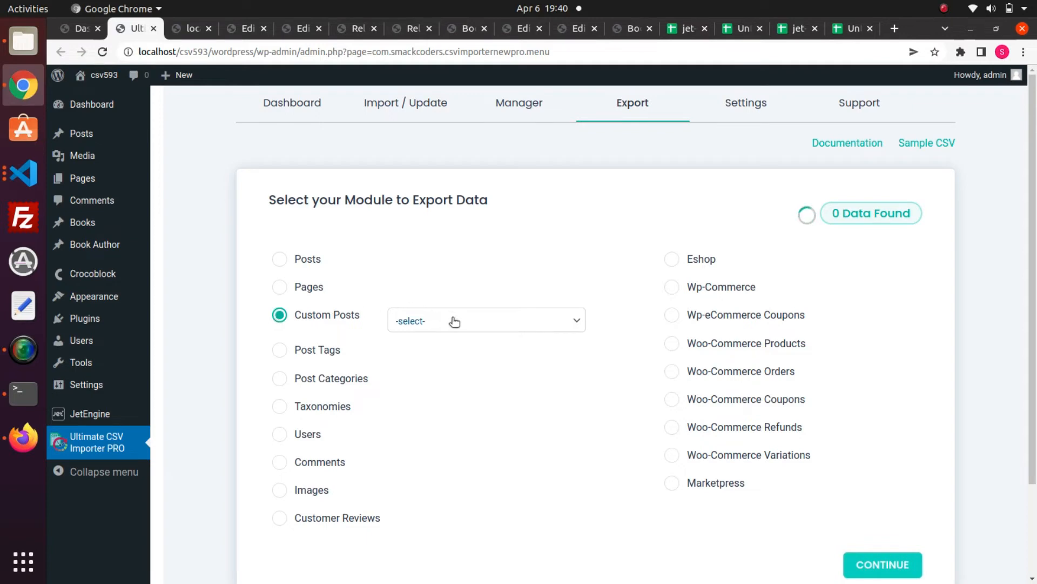
{"action": "left_click", "coordinate": [486, 320]}
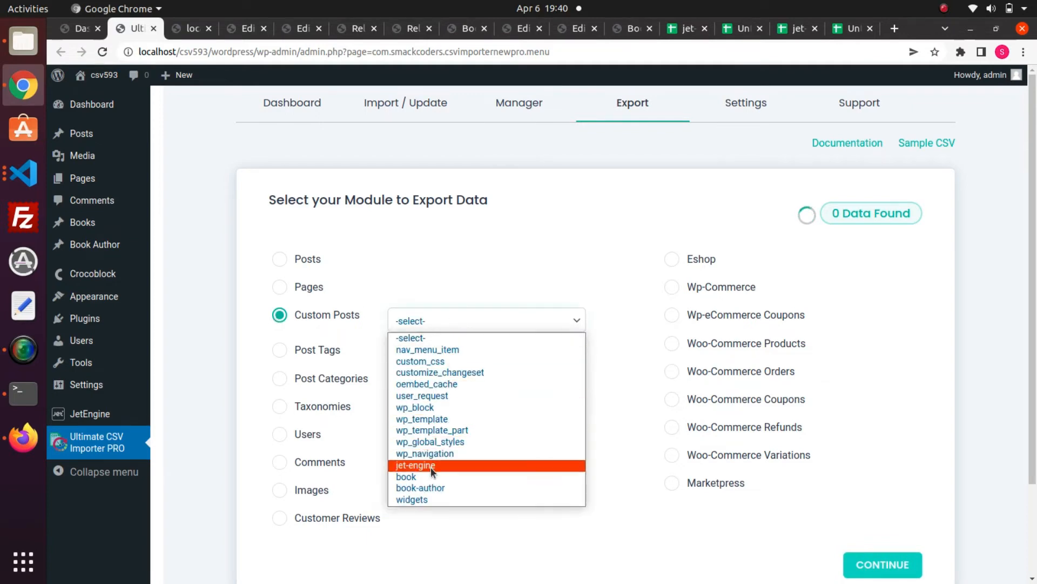
{"action": "left_click", "coordinate": [407, 477]}
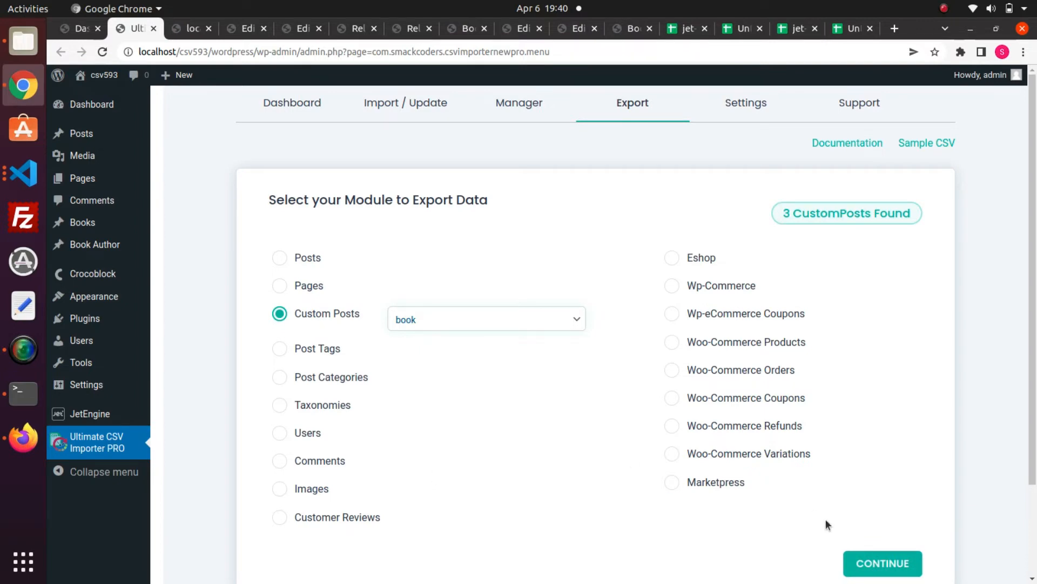
{"action": "left_click", "coordinate": [882, 563]}
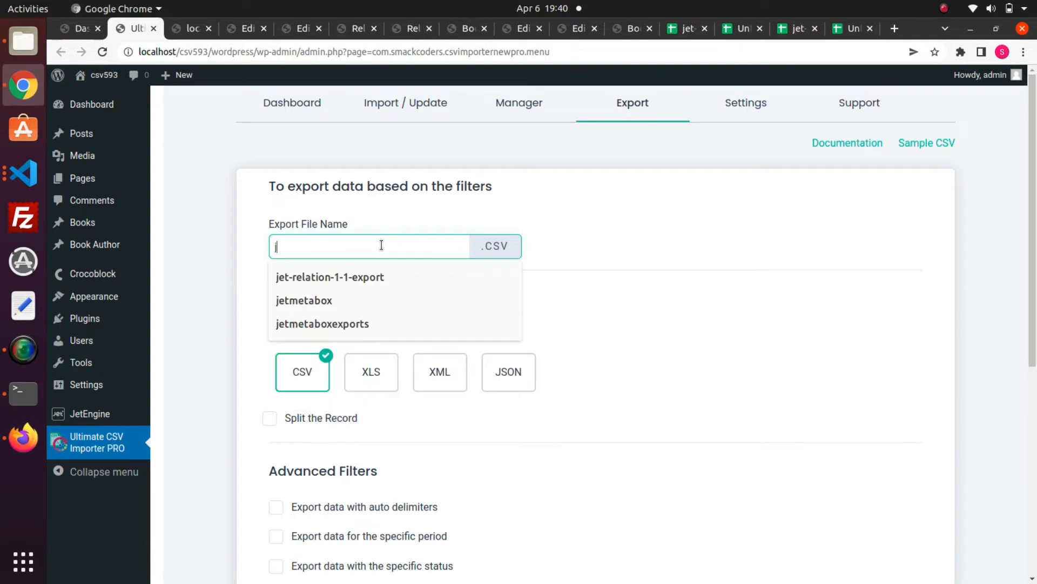
- Name the export file jet-relation-1-1-exports and run the export of all 3 records
{"action": "type", "text": "jete"}
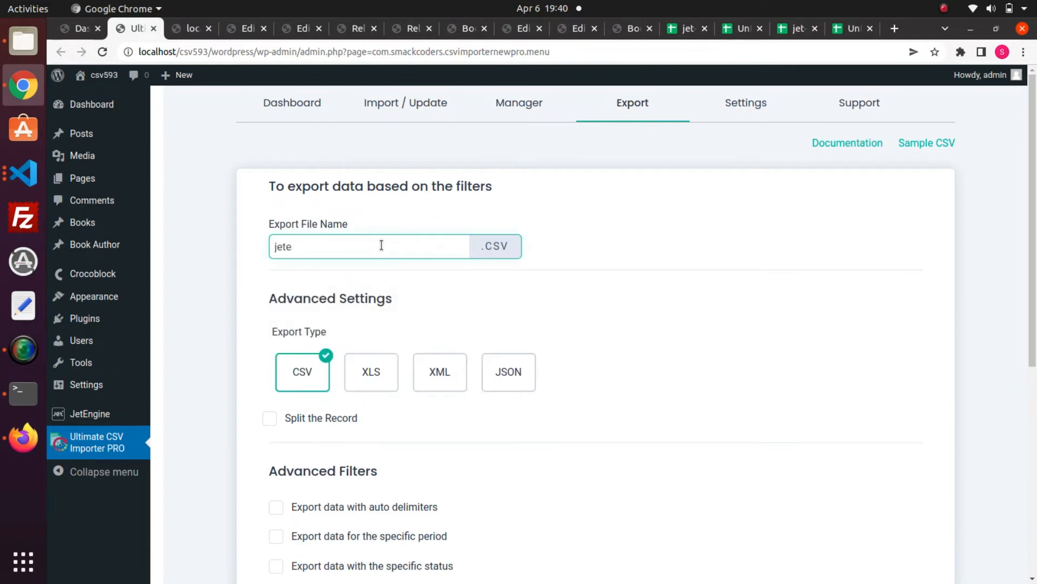
{"action": "type", "text": "jet-r"}
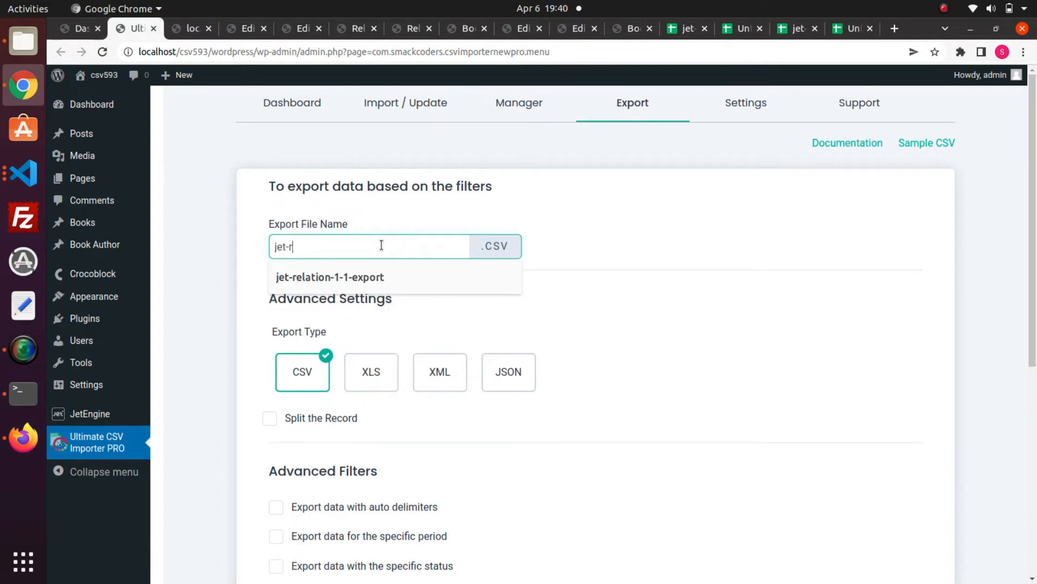
{"action": "left_click", "coordinate": [330, 277]}
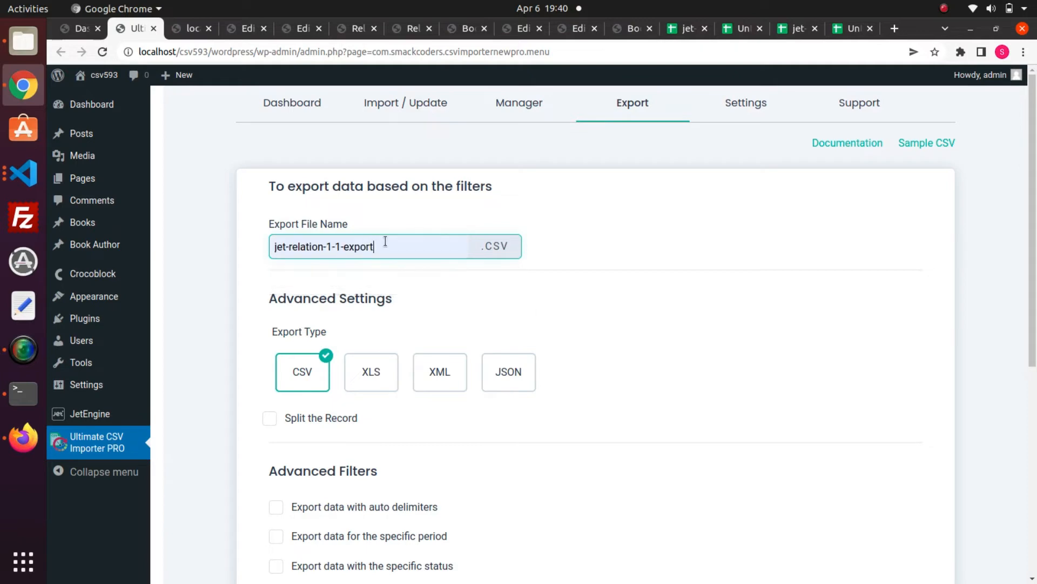
{"action": "type", "text": "s"}
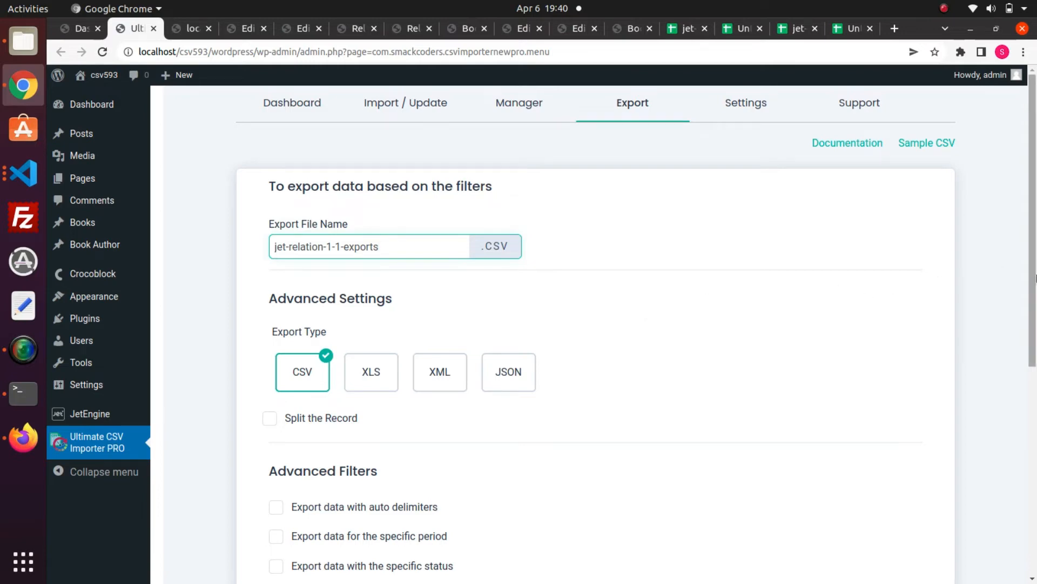
{"action": "scroll", "scroll_direction": "down", "scroll_amount": 3}
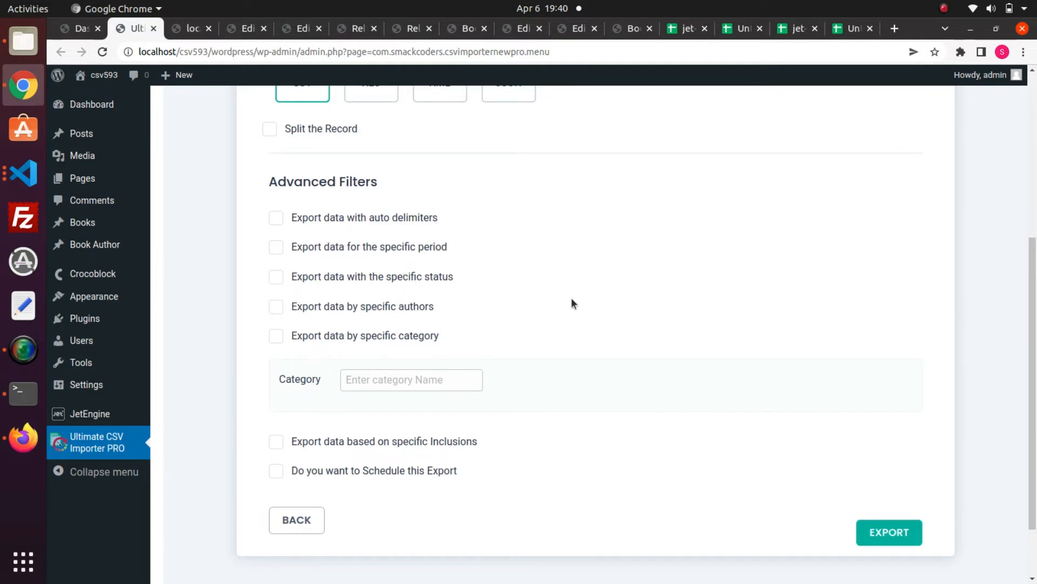
{"action": "mouse_move", "coordinate": [1004, 331]}
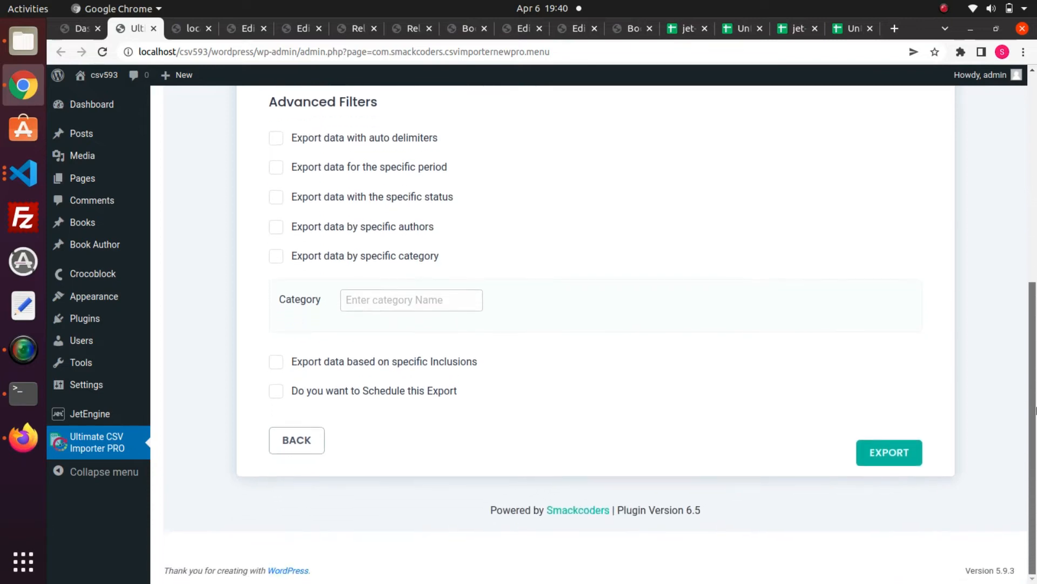
{"action": "mouse_move", "coordinate": [905, 464]}
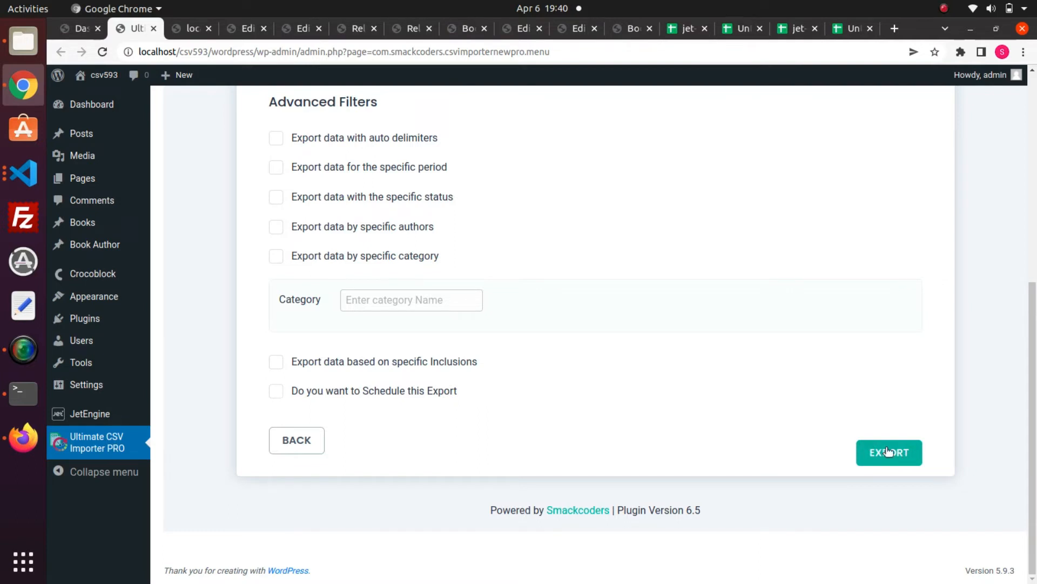
{"action": "left_click", "coordinate": [889, 453]}
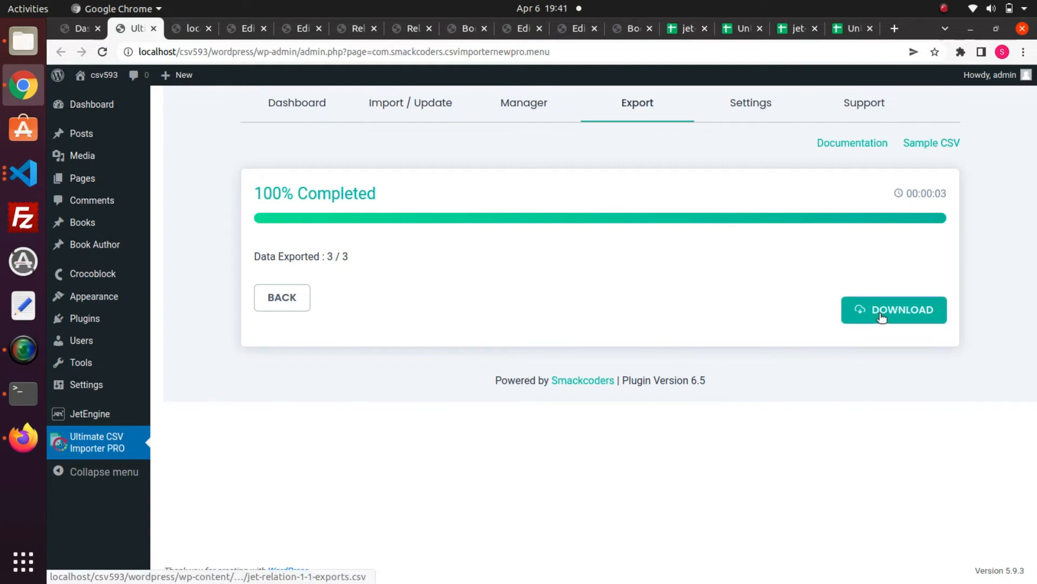
- Download the exported CSV and upload jet-relation-1-1-exports from Downloads into Google Sheets
{"action": "left_click", "coordinate": [894, 309]}
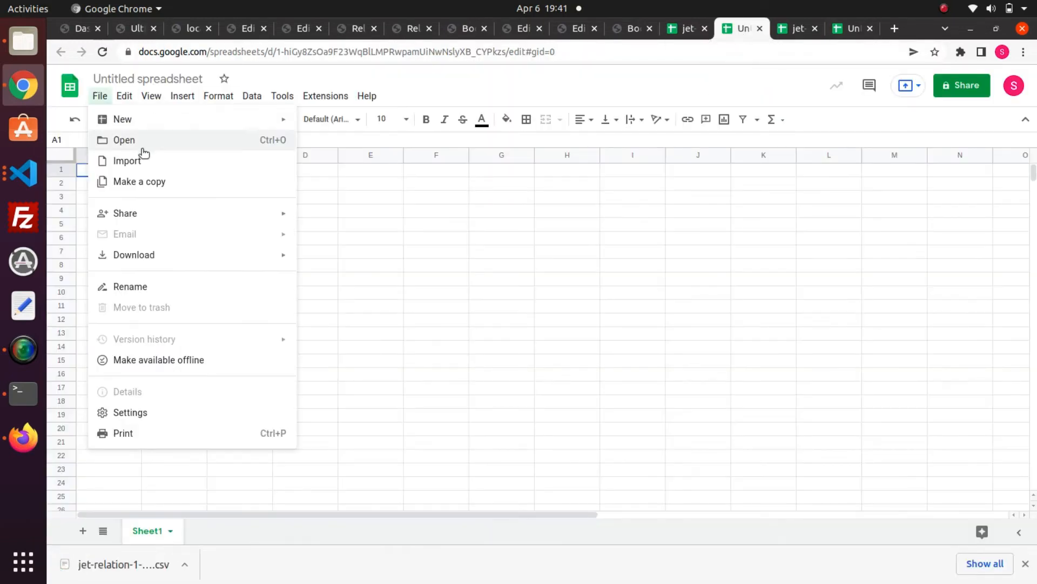
{"action": "left_click", "coordinate": [123, 140]}
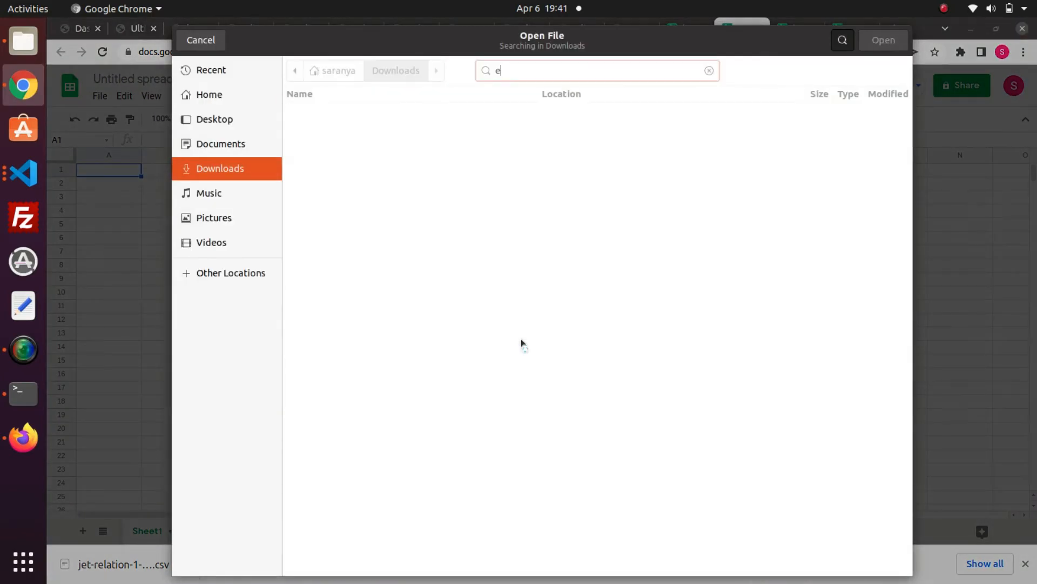
{"action": "type", "text": "jet-1"}
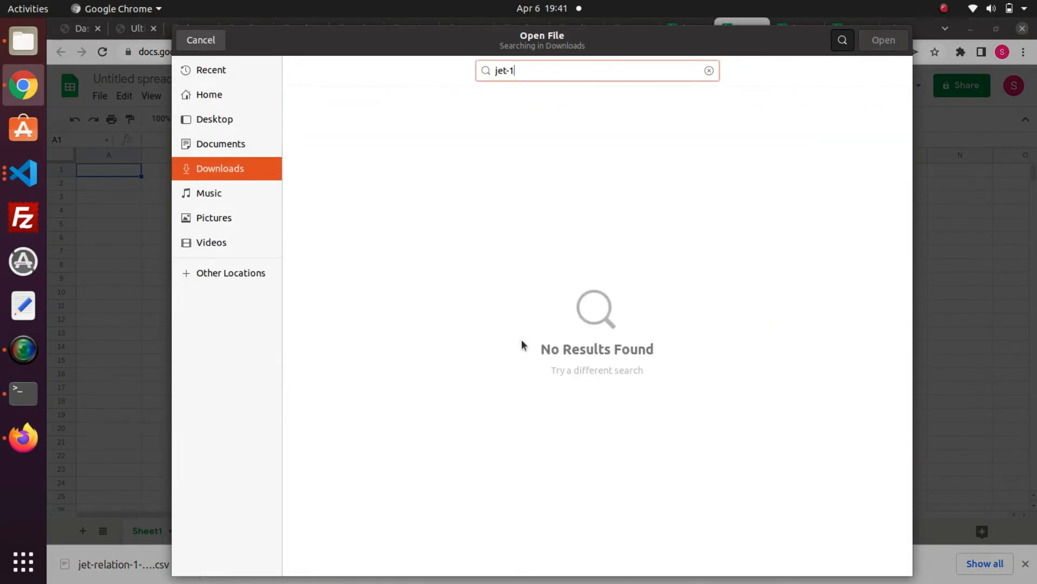
{"action": "type", "text": "jet-rel"}
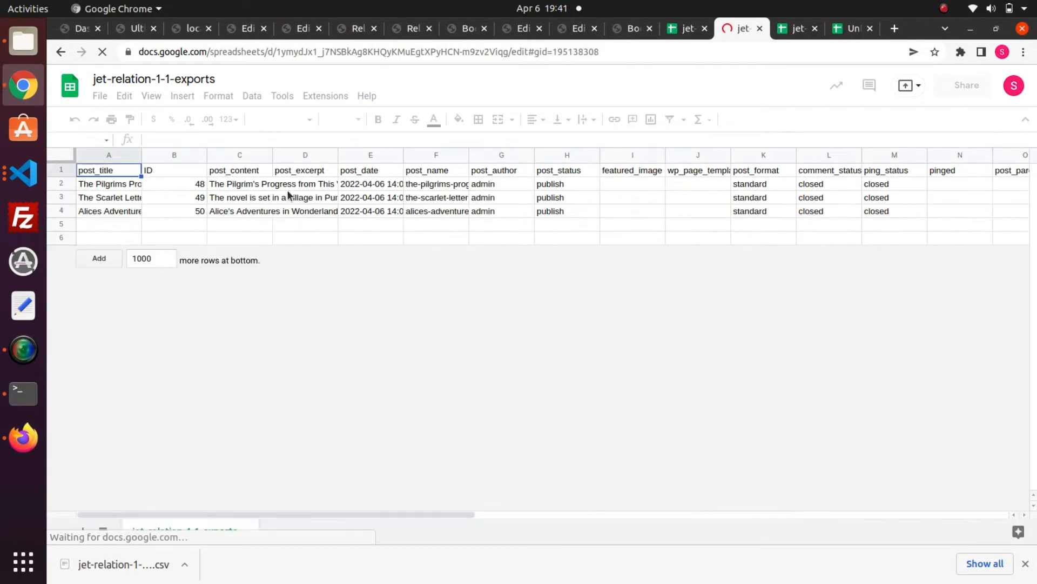
{"action": "left_click", "coordinate": [371, 169]}
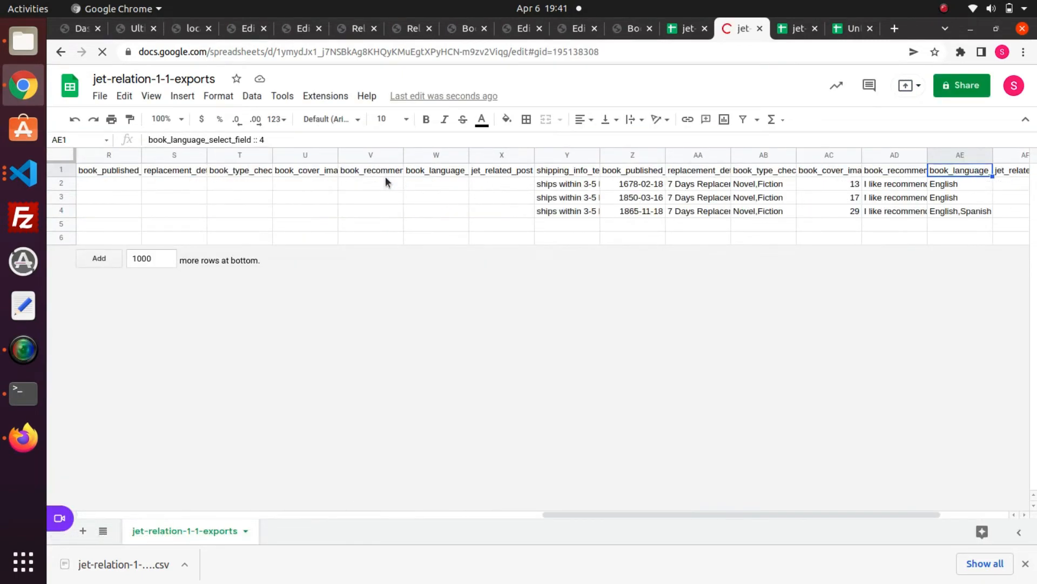
{"action": "scroll", "scroll_direction": "right", "scroll_amount": 3}
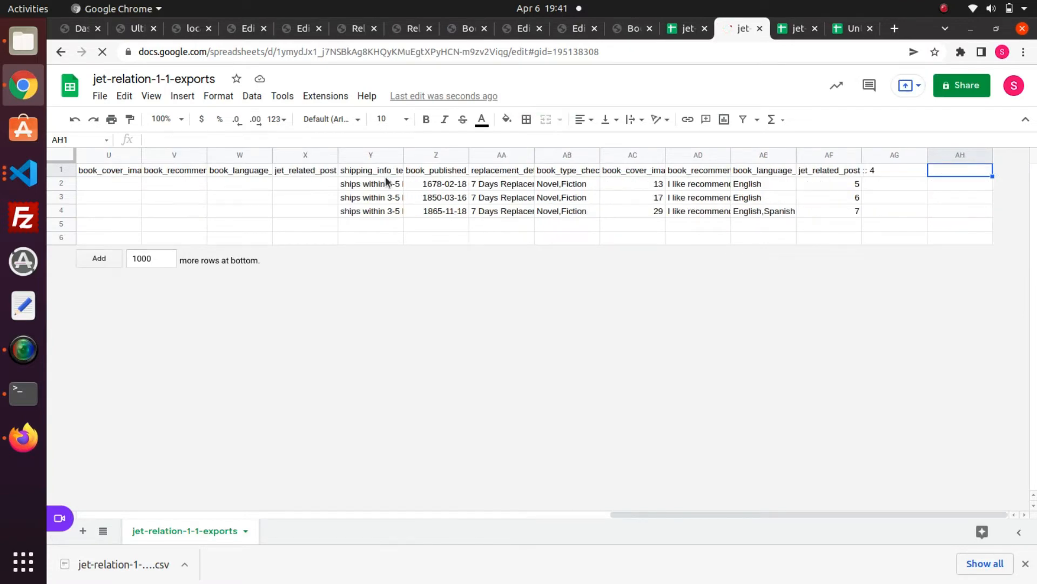
{"action": "left_click", "coordinate": [566, 170]}
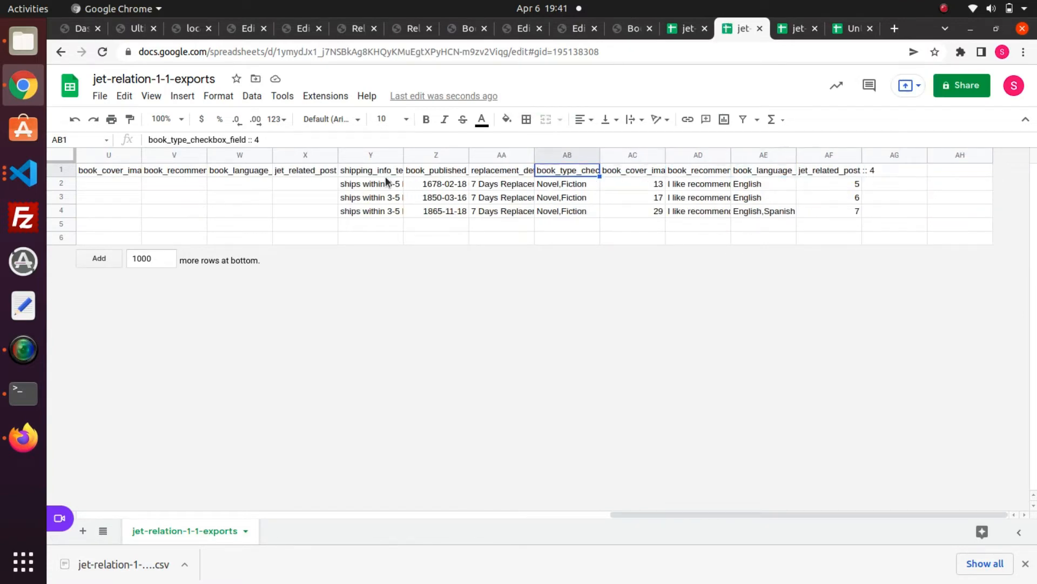
{"action": "left_click", "coordinate": [370, 170]}
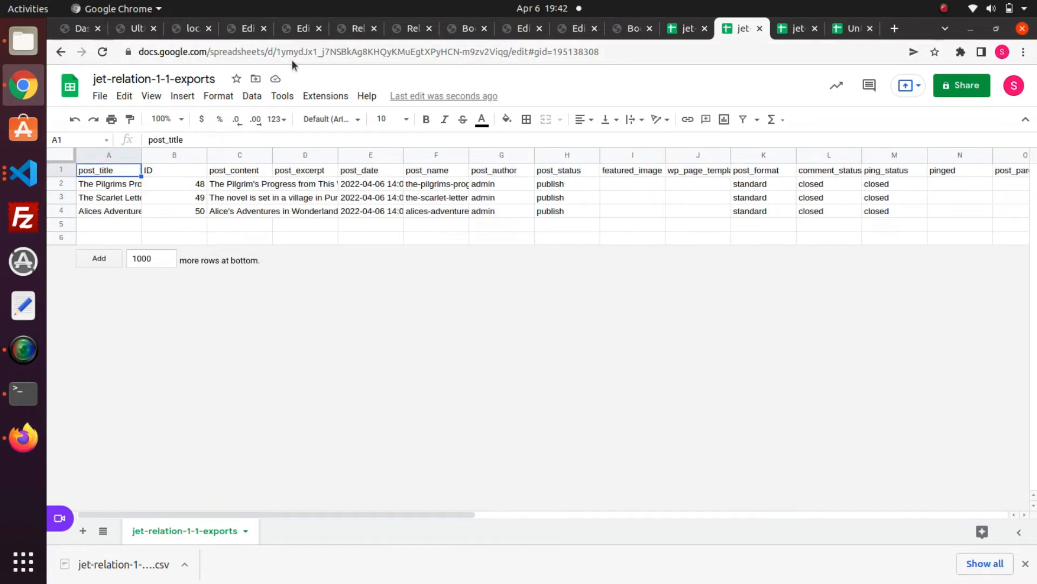
{"action": "mouse_move", "coordinate": [272, 57]}
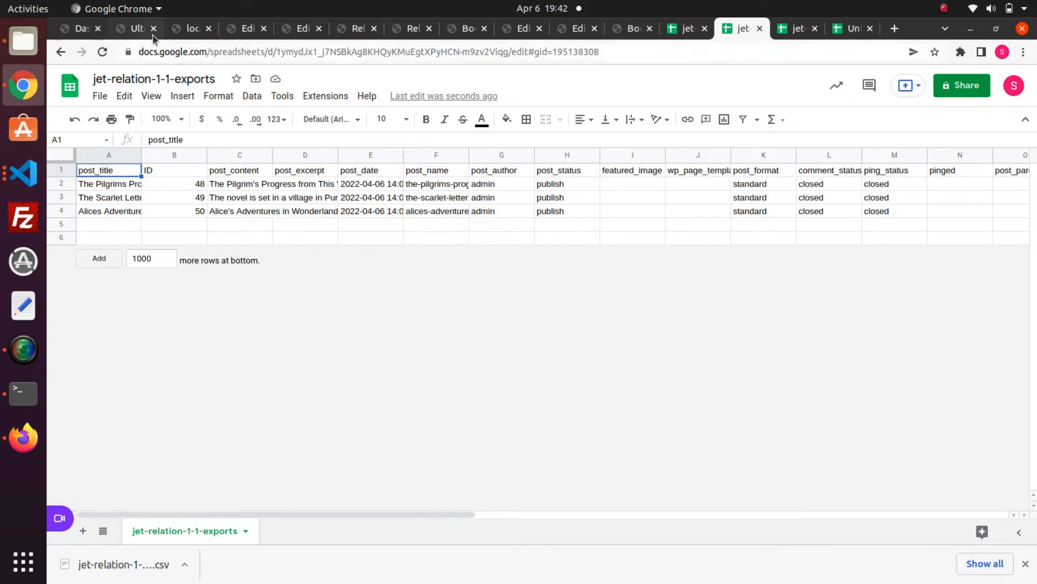
{"action": "mouse_move", "coordinate": [137, 28]}
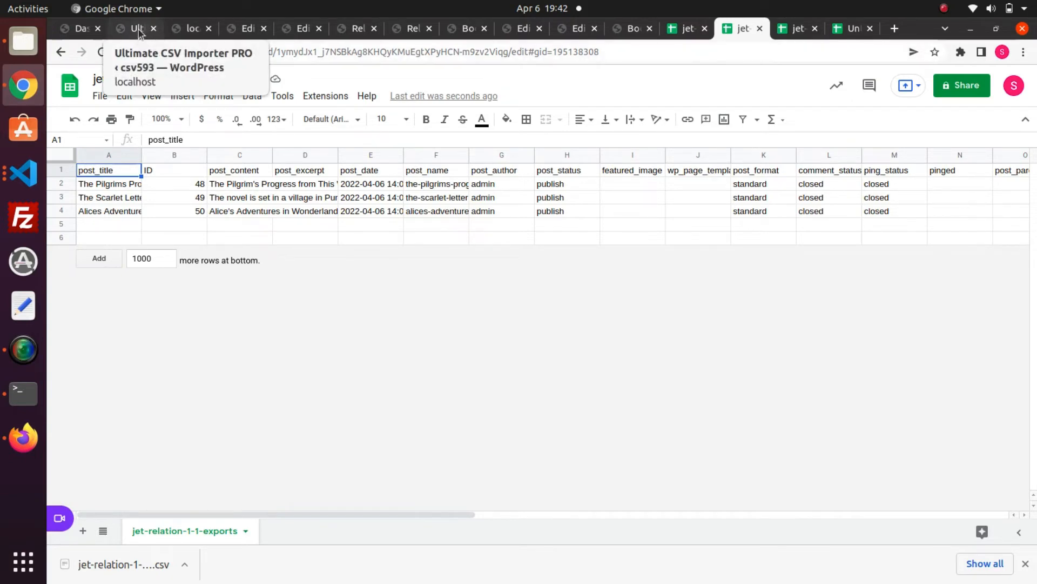
{"action": "mouse_move", "coordinate": [241, 28]}
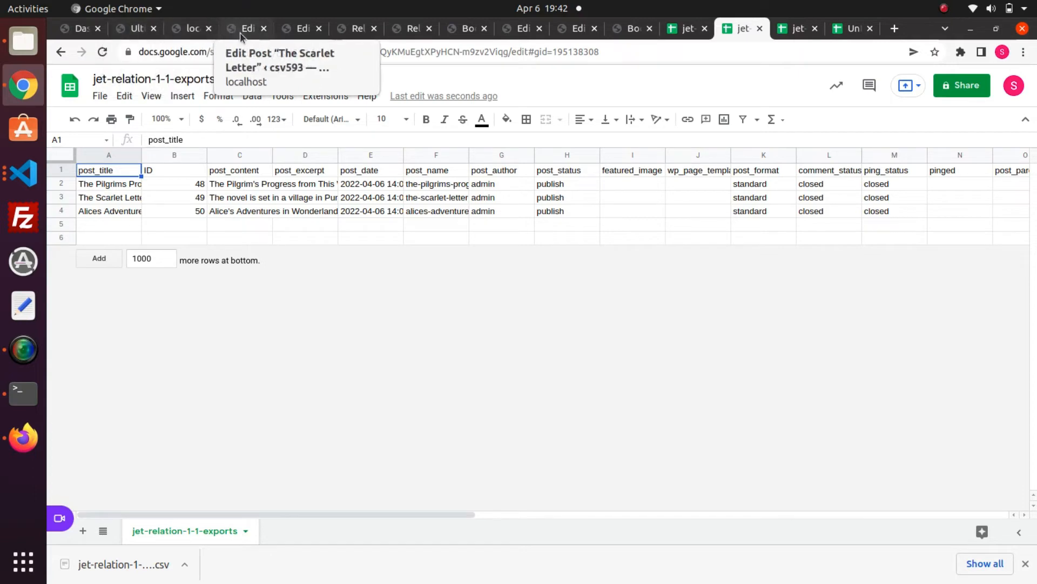
{"action": "mouse_move", "coordinate": [412, 28]}
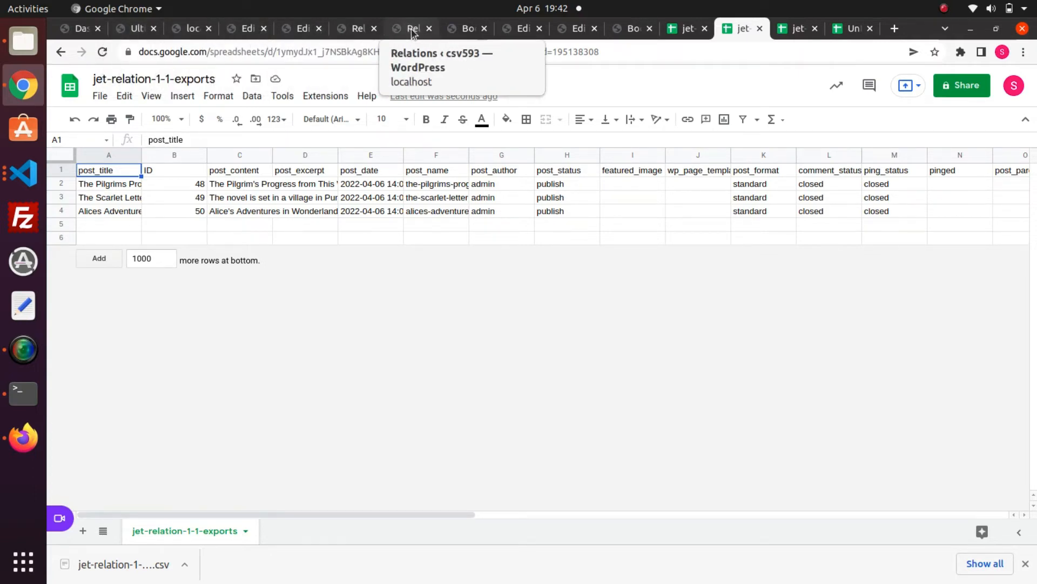
- Expand the Posts to Books relation's General Settings and review all seven meta fields
{"action": "left_click", "coordinate": [410, 29]}
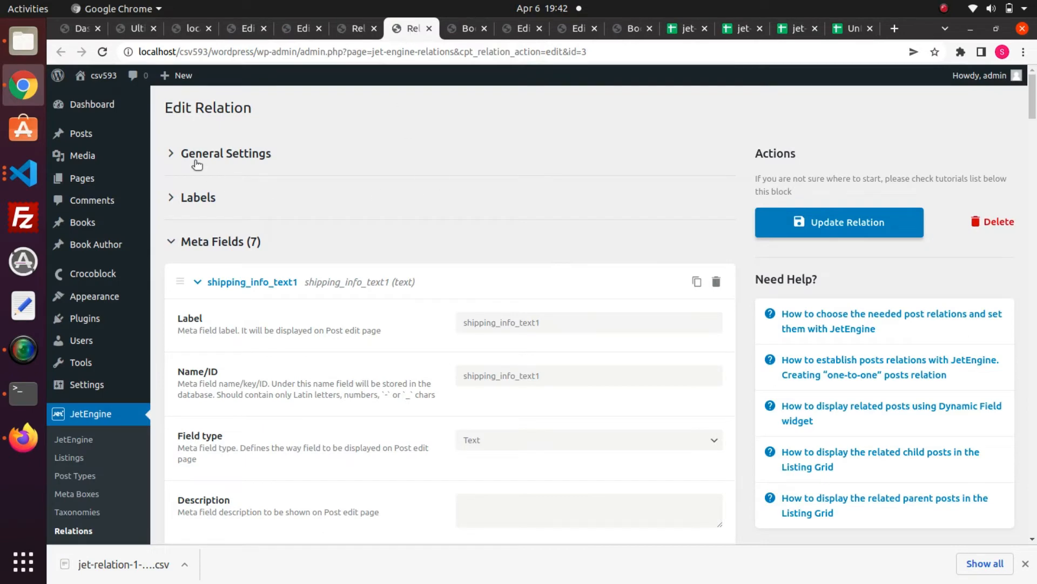
{"action": "left_click", "coordinate": [224, 153]}
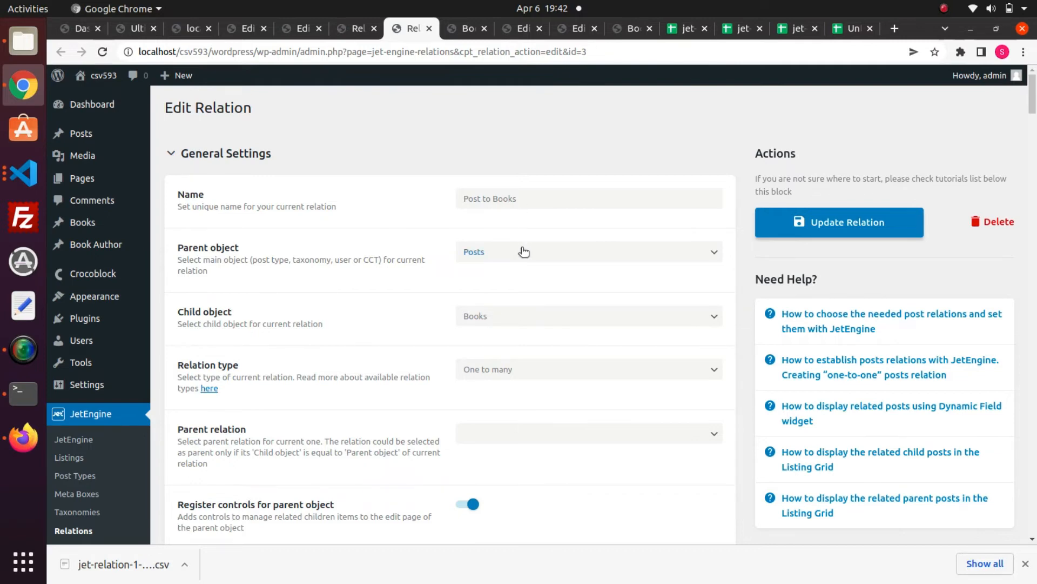
{"action": "mouse_move", "coordinate": [520, 315]}
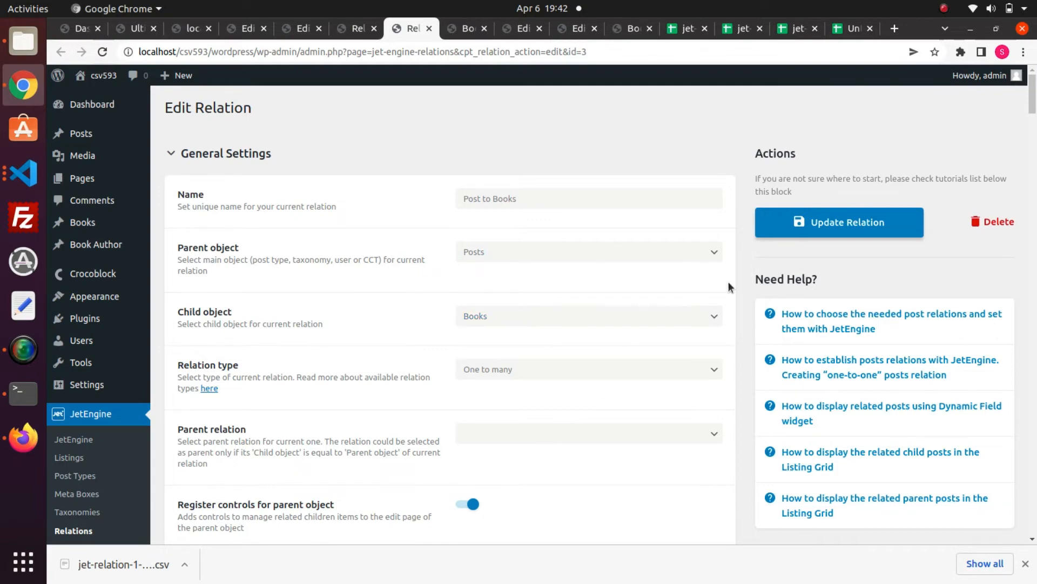
{"action": "scroll", "scroll_direction": "down", "scroll_amount": 3}
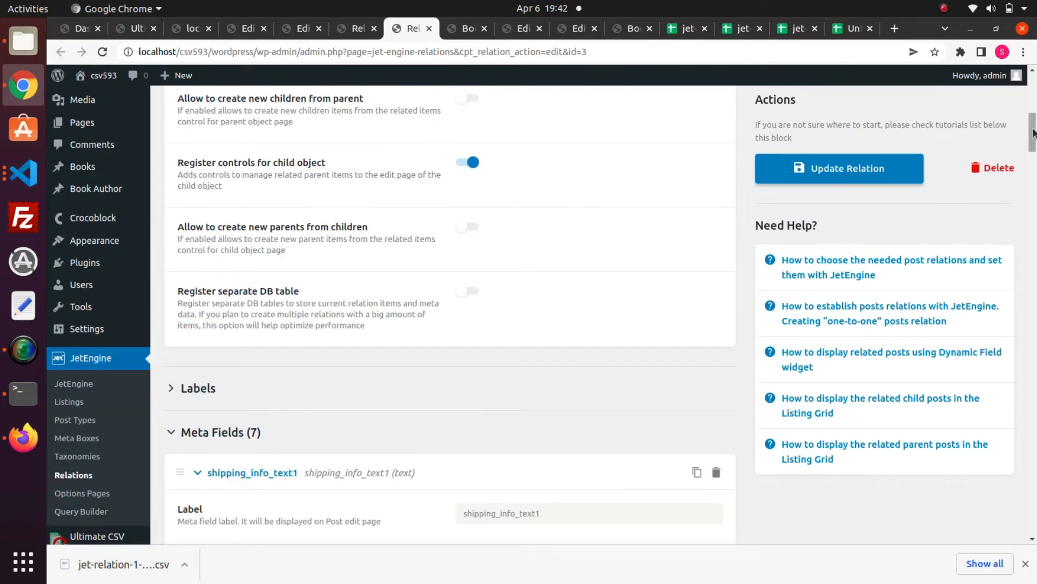
{"action": "scroll", "scroll_direction": "down", "scroll_amount": 3}
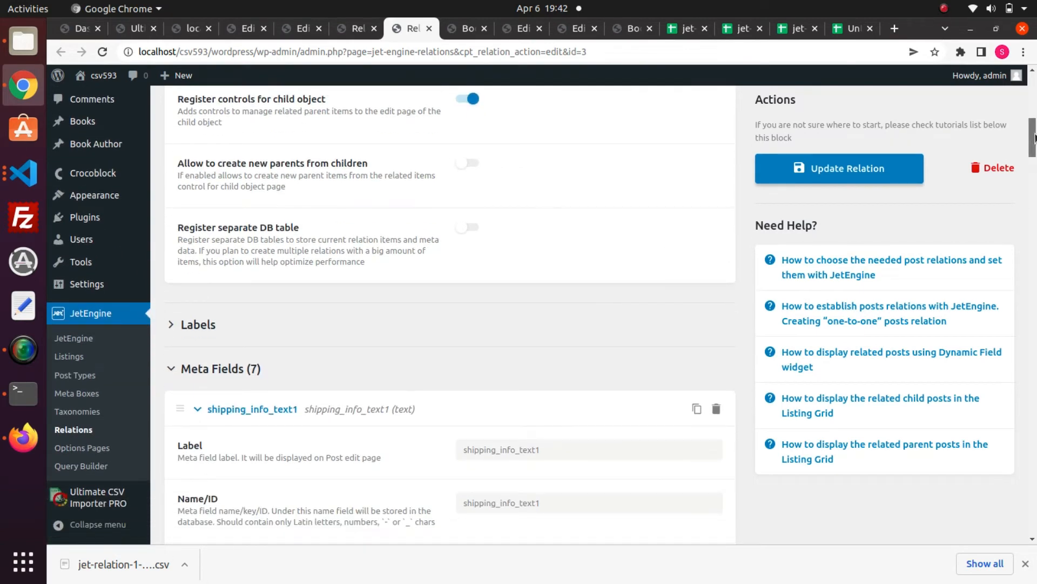
{"action": "scroll", "scroll_direction": "down", "scroll_amount": 3}
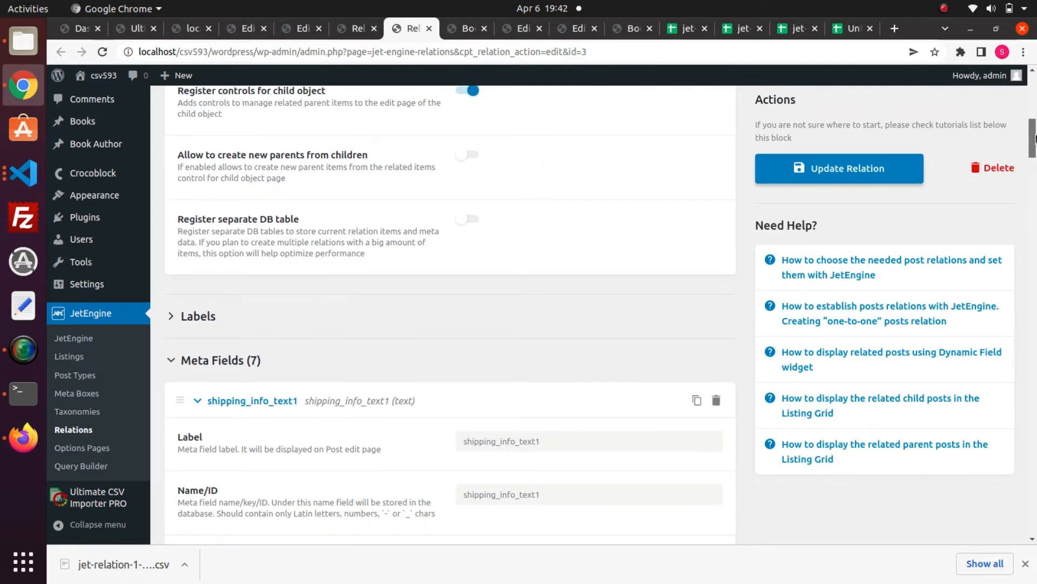
{"action": "scroll", "scroll_direction": "down", "scroll_amount": 3}
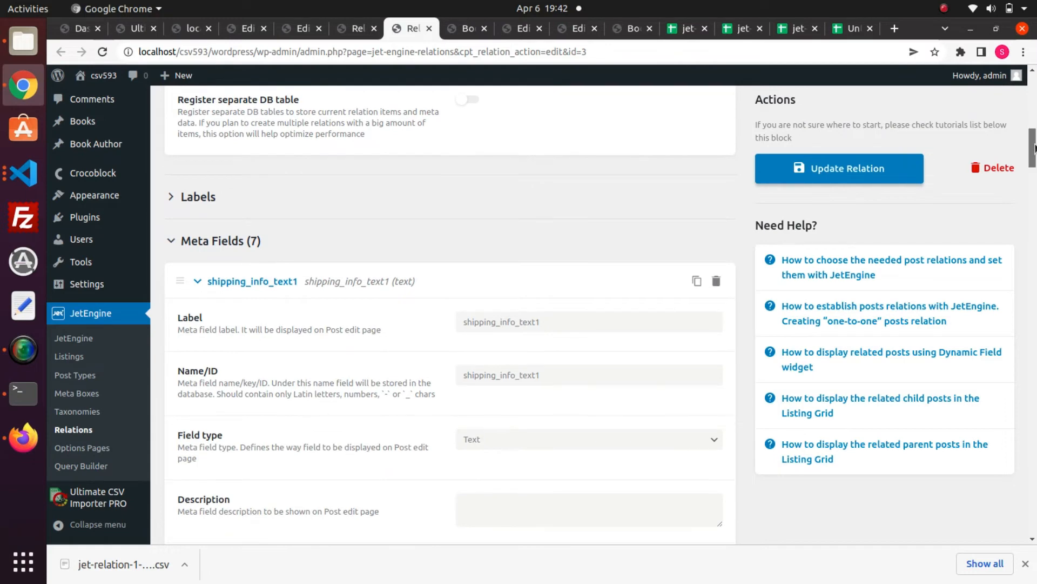
{"action": "scroll", "scroll_direction": "down", "scroll_amount": 3}
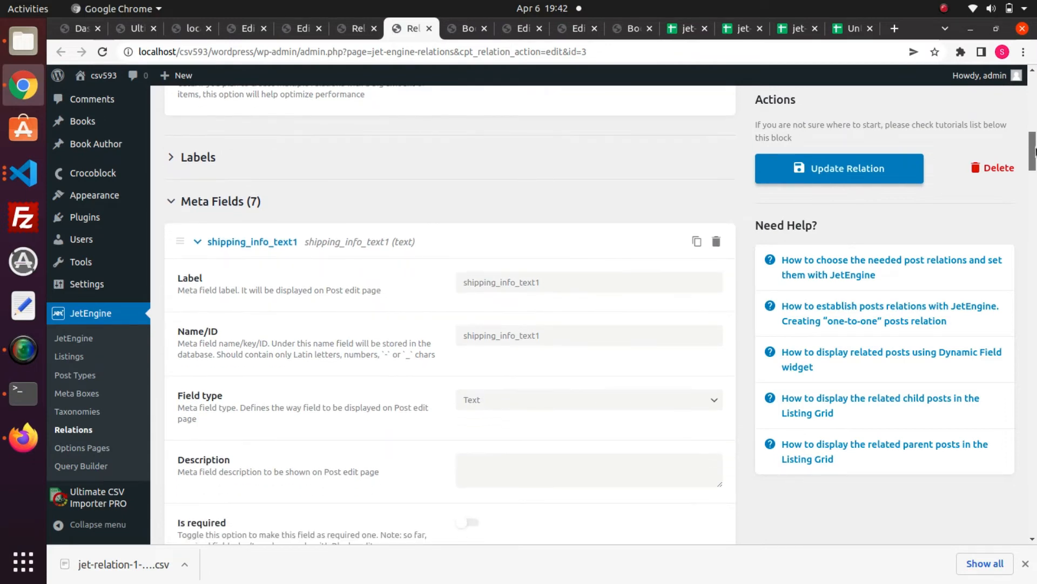
{"action": "scroll", "scroll_direction": "down", "scroll_amount": 3}
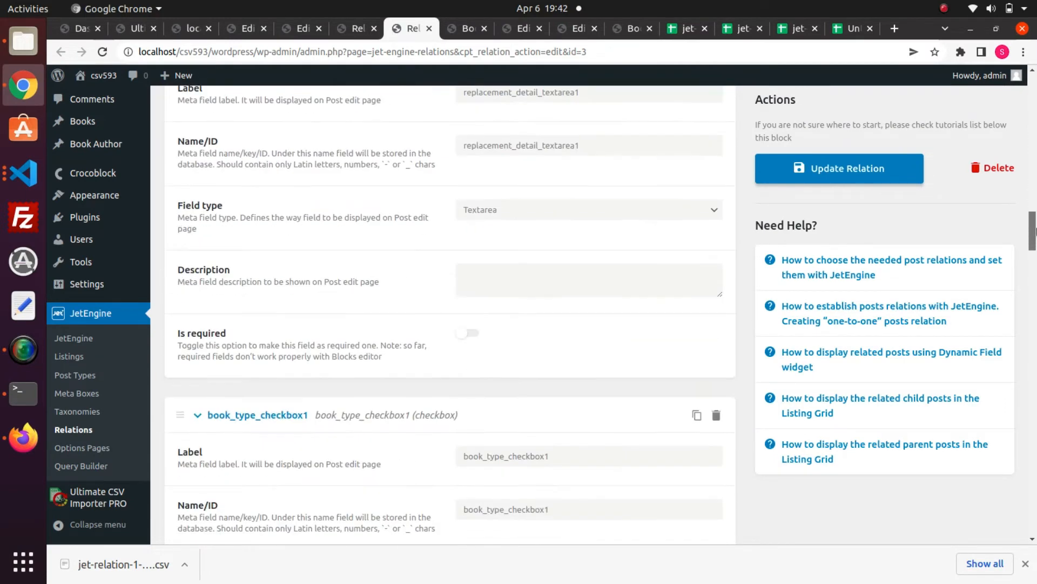
{"action": "scroll", "scroll_direction": "down", "scroll_amount": 3}
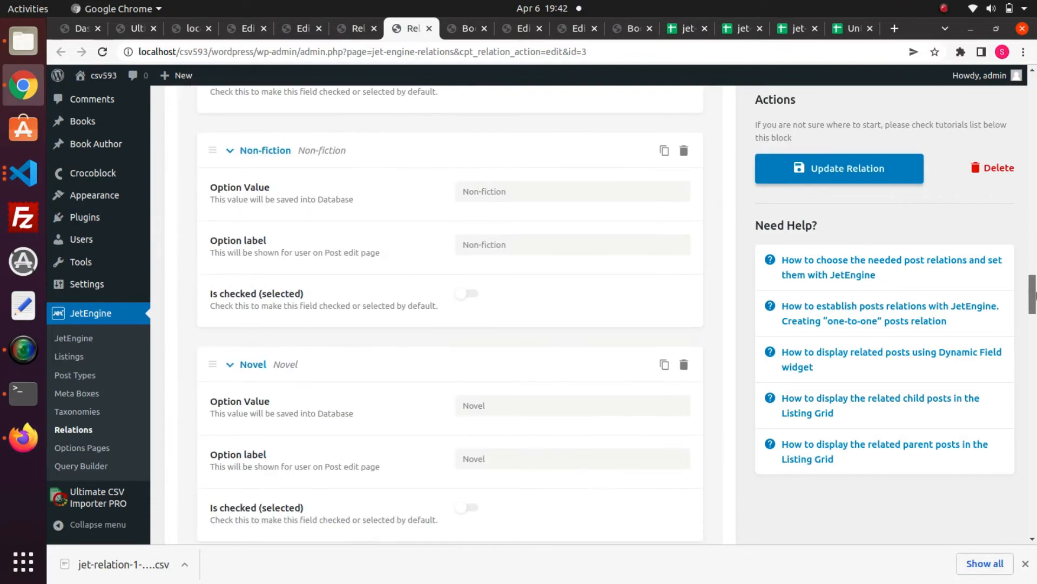
{"action": "scroll", "scroll_direction": "down", "scroll_amount": 3}
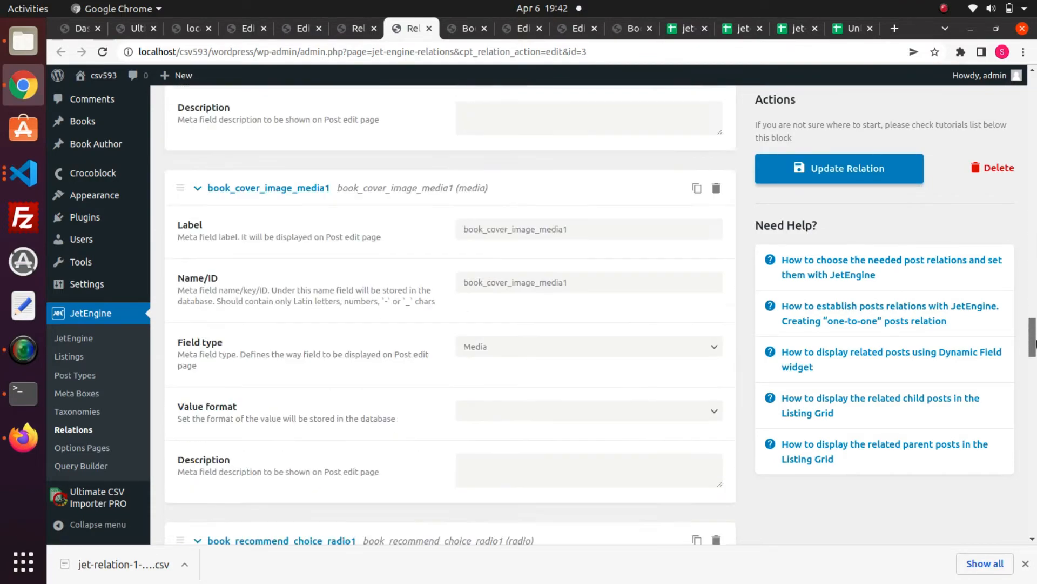
{"action": "scroll", "scroll_direction": "down", "scroll_amount": 3}
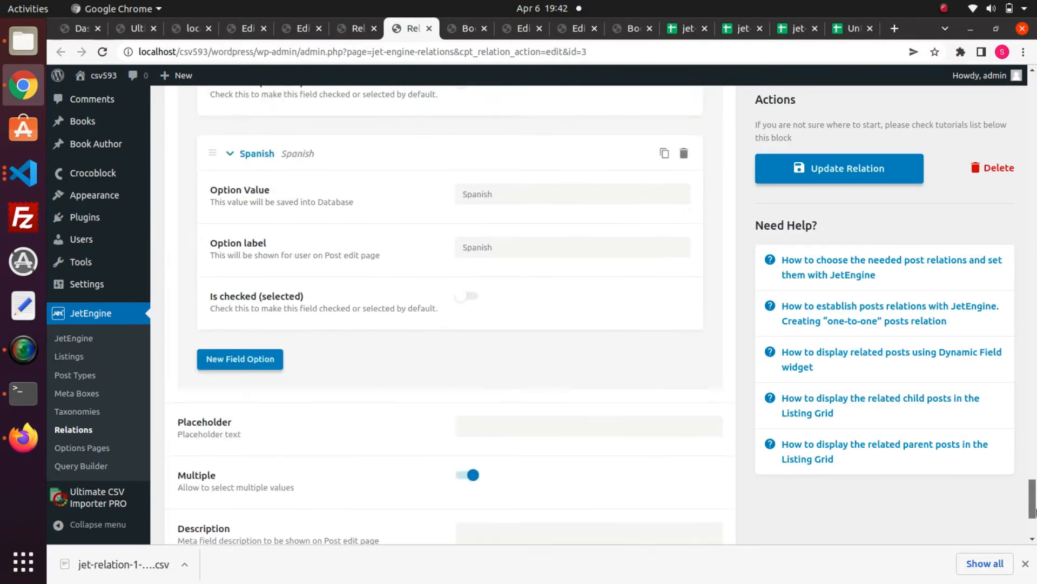
{"action": "scroll", "scroll_direction": "down", "scroll_amount": 3}
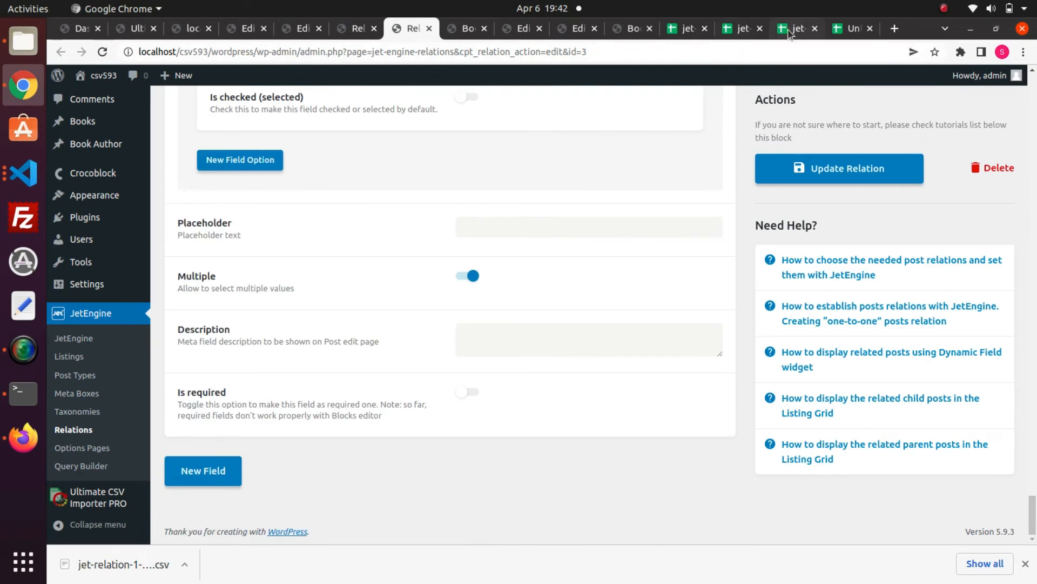
{"action": "left_click", "coordinate": [794, 28]}
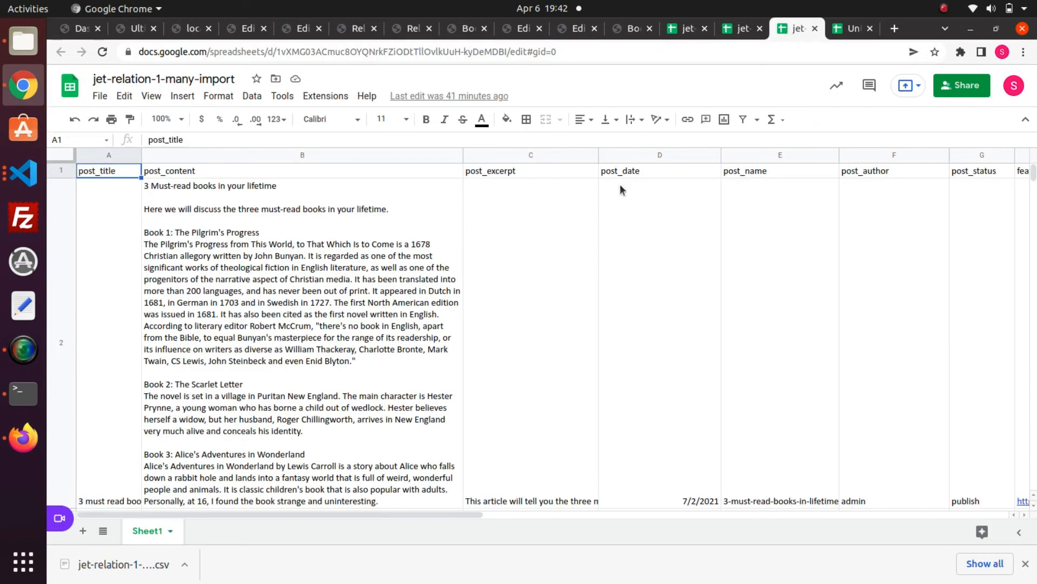
{"action": "mouse_move", "coordinate": [95, 204]}
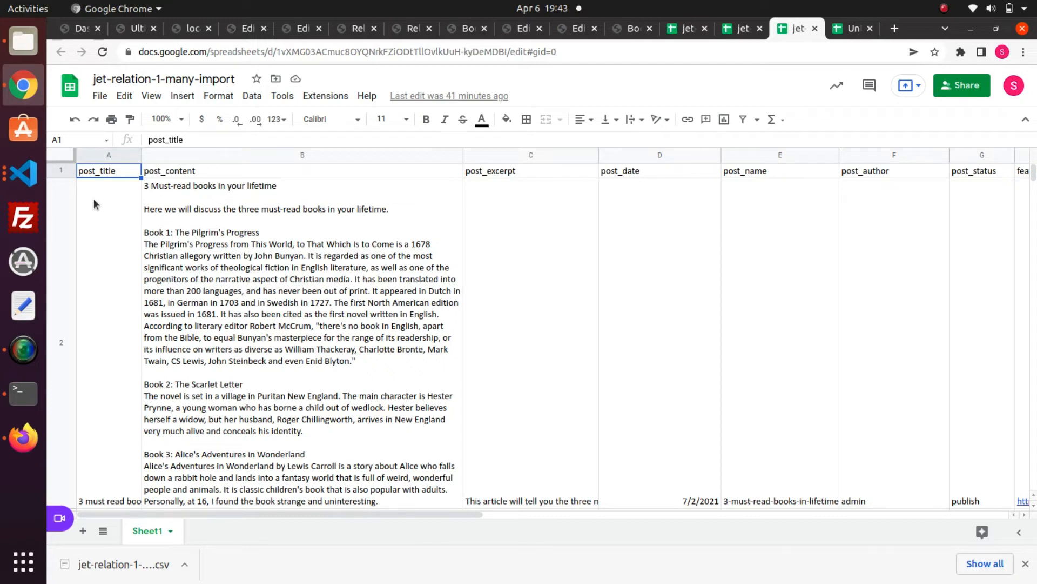
{"action": "mouse_move", "coordinate": [137, 217]}
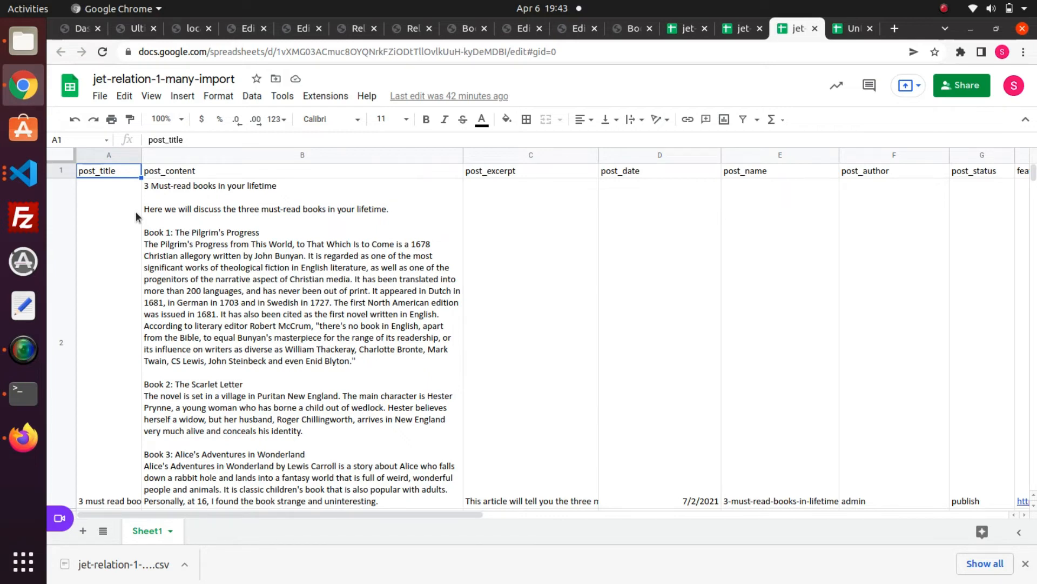
{"action": "mouse_move", "coordinate": [211, 166]}
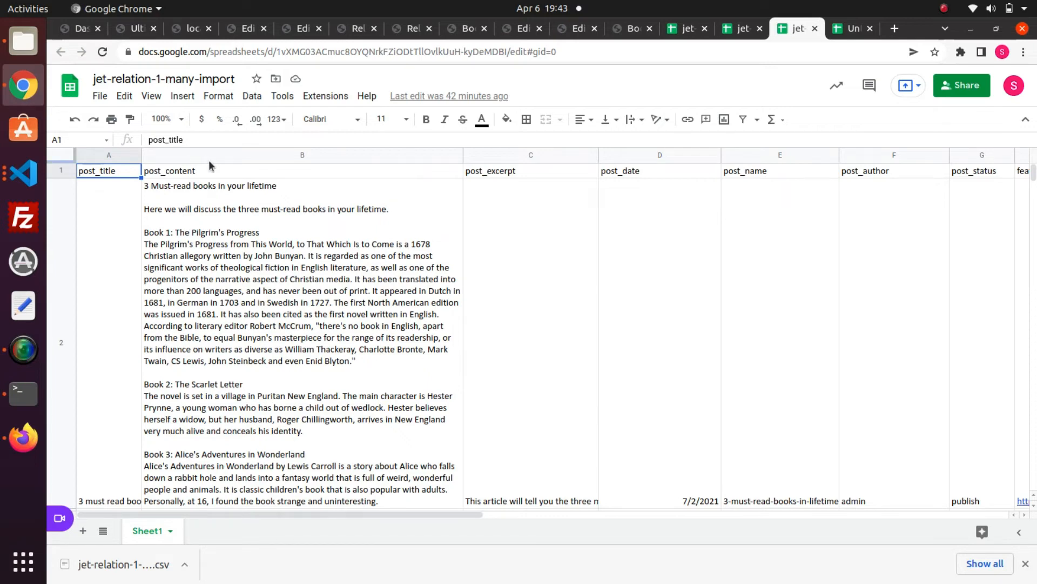
{"action": "left_click", "coordinate": [303, 171]}
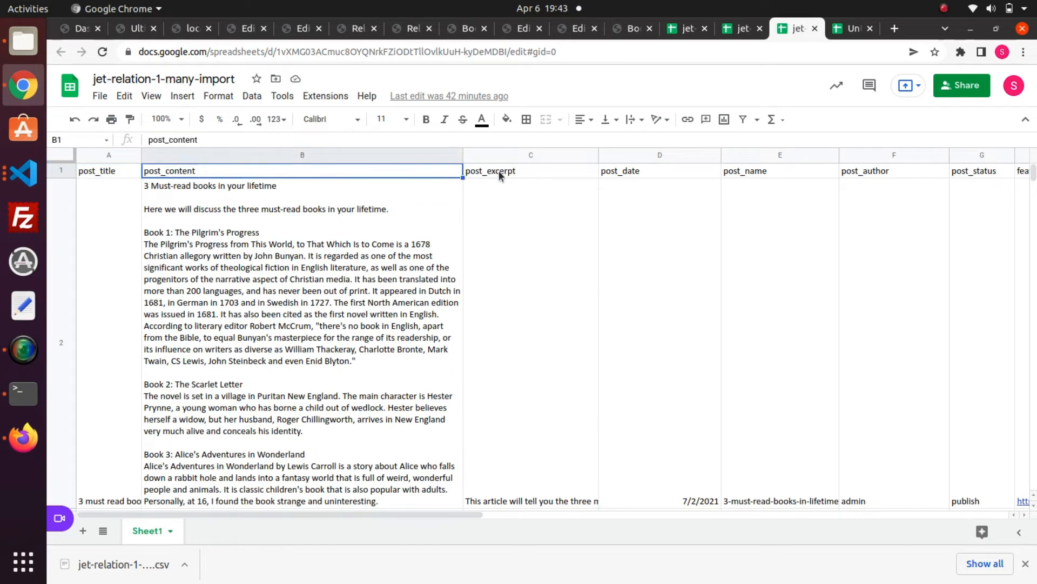
{"action": "left_click", "coordinate": [660, 171]}
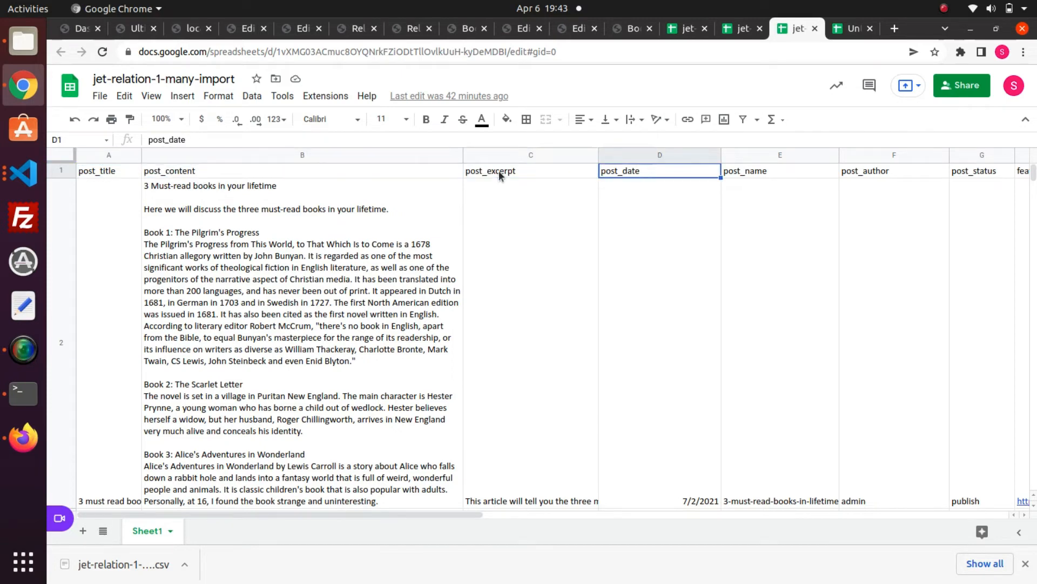
{"action": "left_click", "coordinate": [779, 170]}
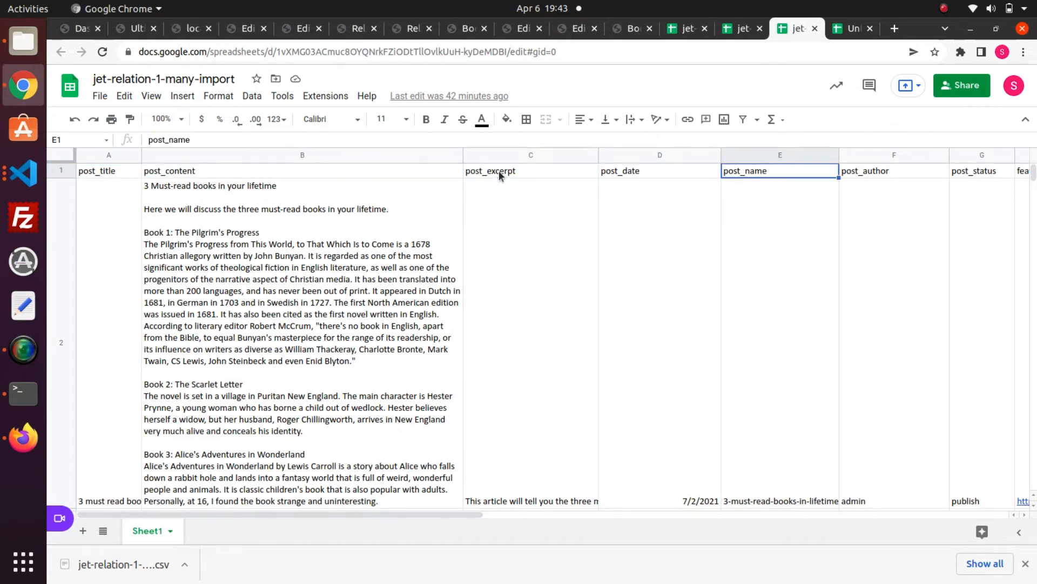
{"action": "left_click", "coordinate": [894, 169]}
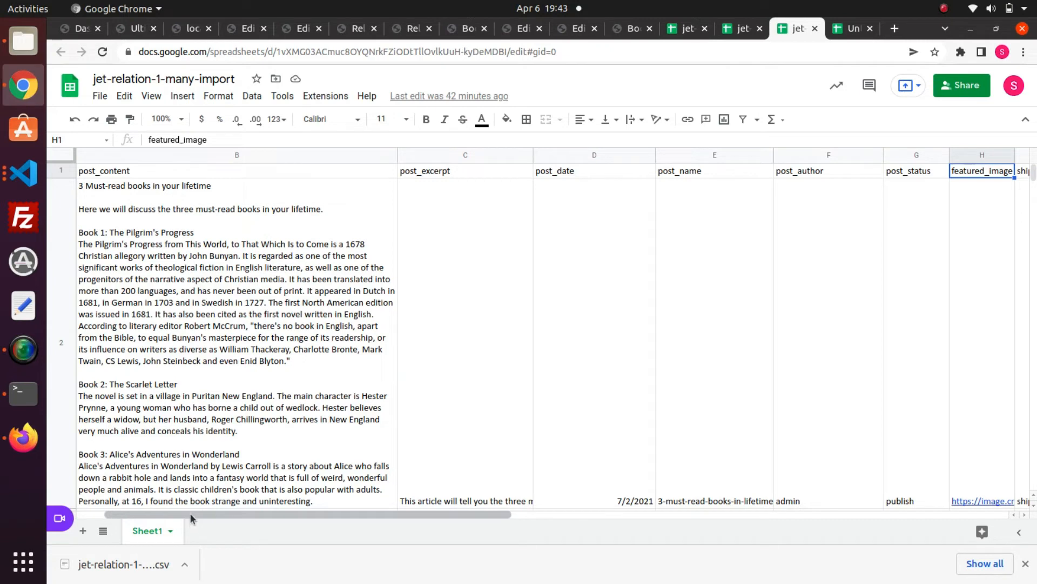
{"action": "scroll", "scroll_direction": "right", "scroll_amount": 3}
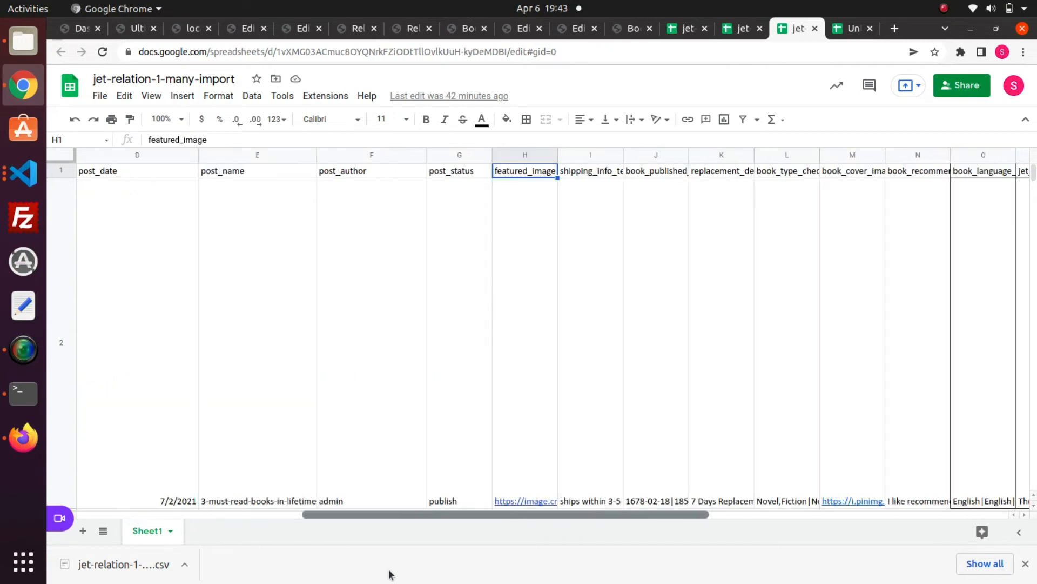
{"action": "scroll", "scroll_direction": "right", "scroll_amount": 3}
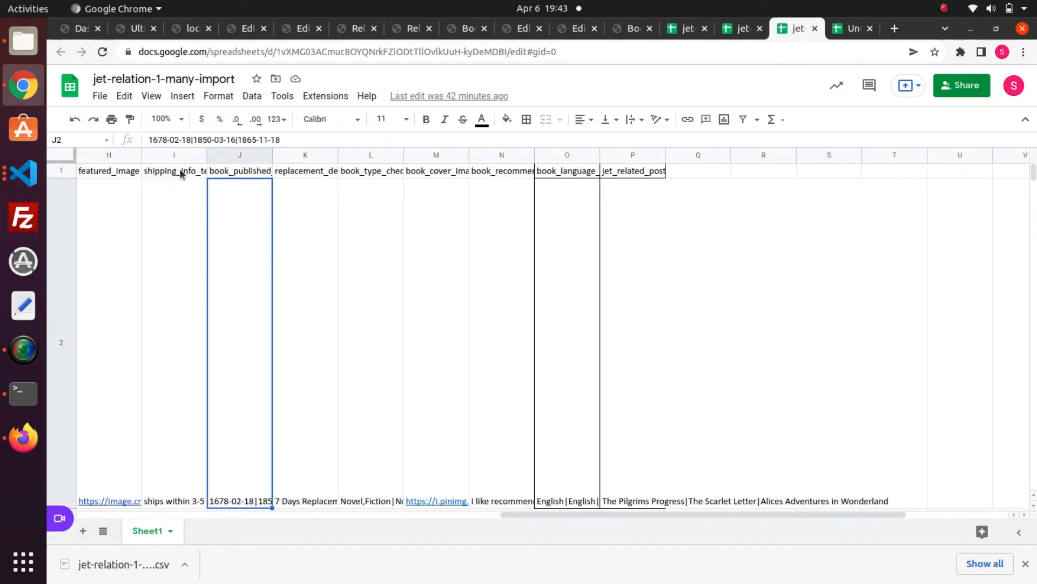
{"action": "left_click", "coordinate": [174, 169]}
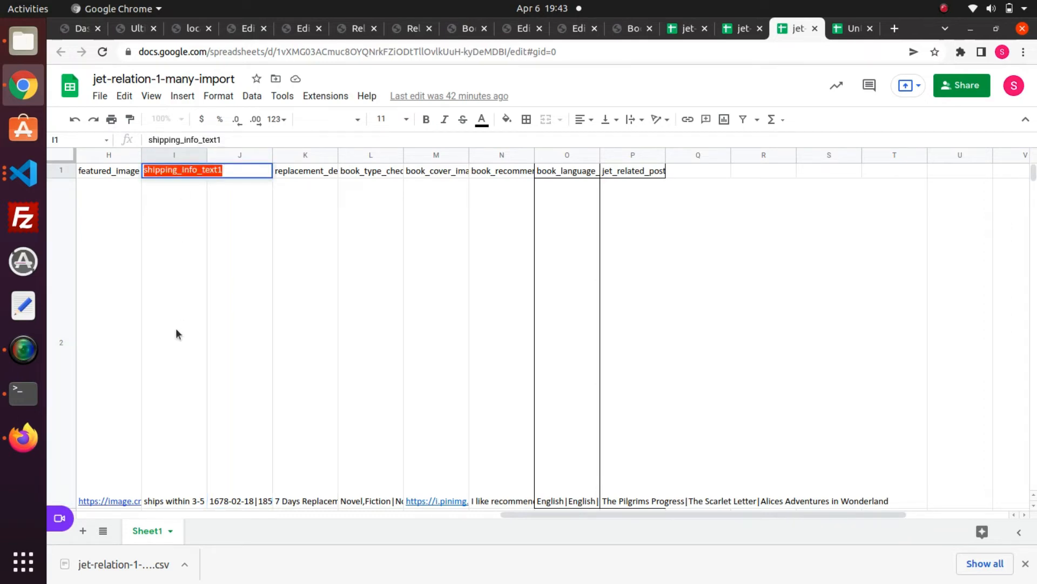
{"action": "left_click", "coordinate": [174, 185]}
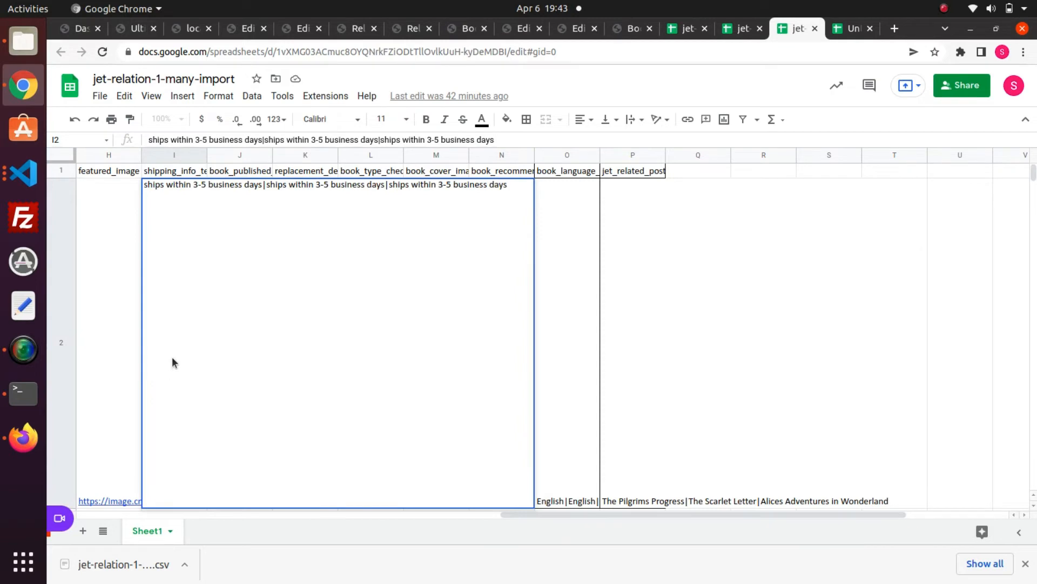
{"action": "mouse_move", "coordinate": [266, 197]}
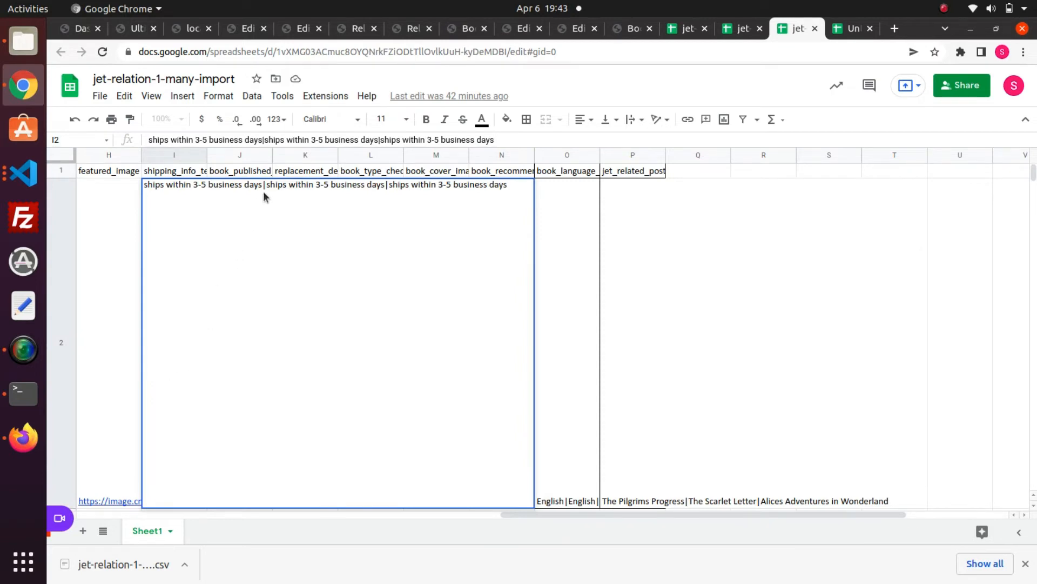
{"action": "mouse_move", "coordinate": [263, 187]}
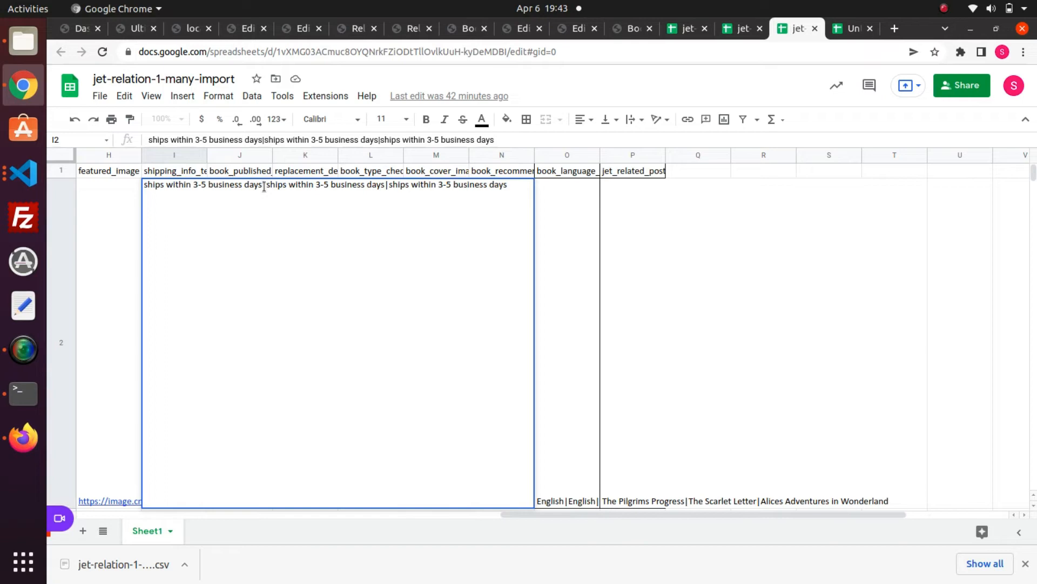
{"action": "mouse_move", "coordinate": [292, 190]}
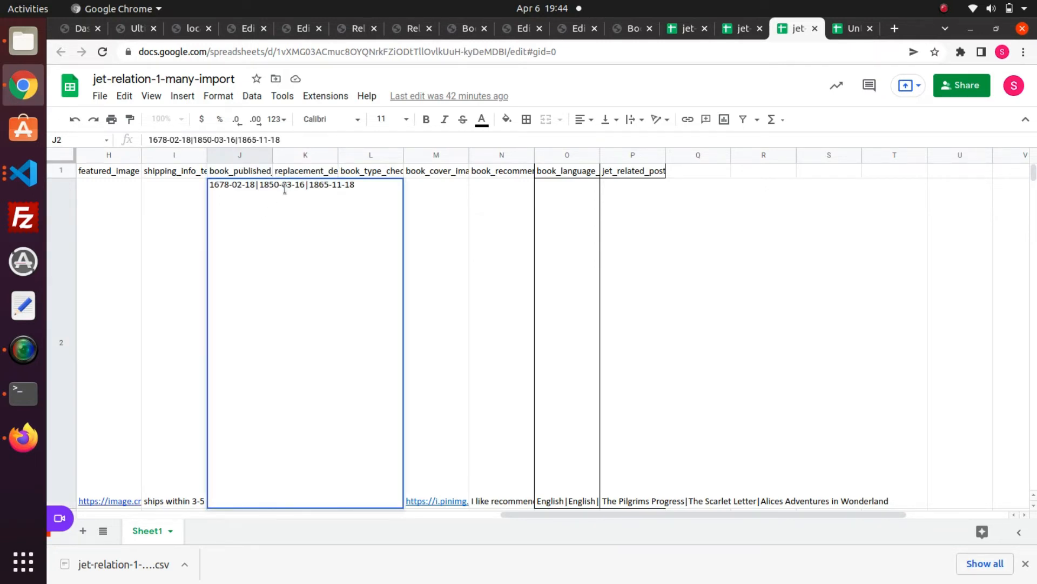
{"action": "mouse_move", "coordinate": [295, 190]}
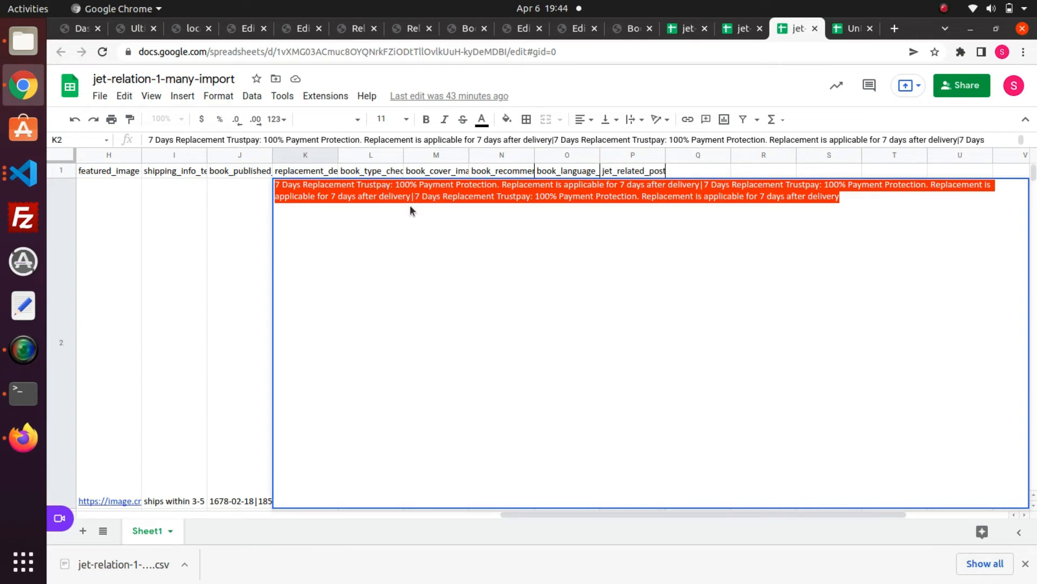
{"action": "left_click", "coordinate": [371, 171]}
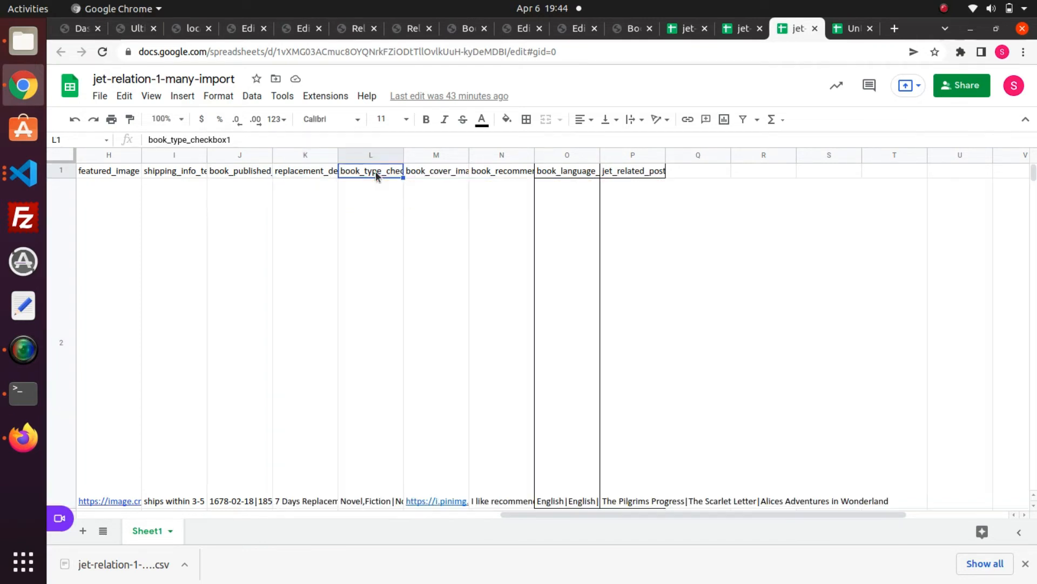
{"action": "double_click", "coordinate": [371, 170]}
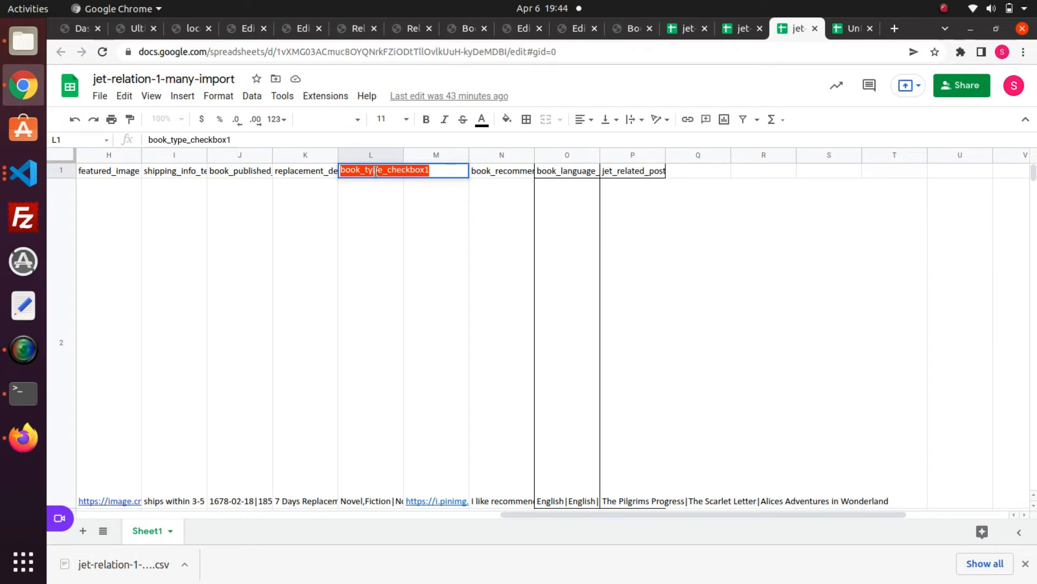
{"action": "mouse_move", "coordinate": [379, 214]}
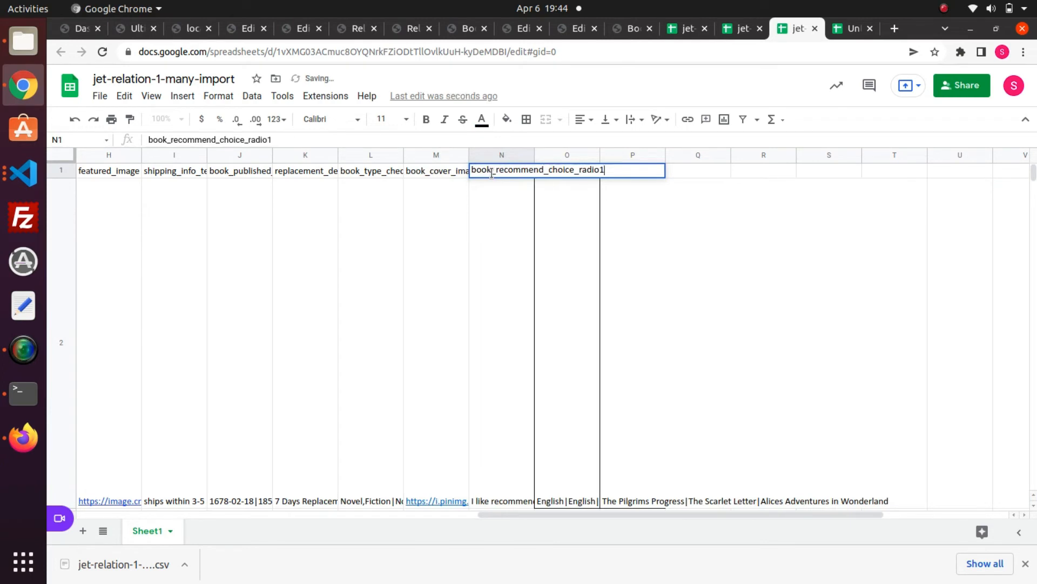
{"action": "mouse_move", "coordinate": [495, 227]}
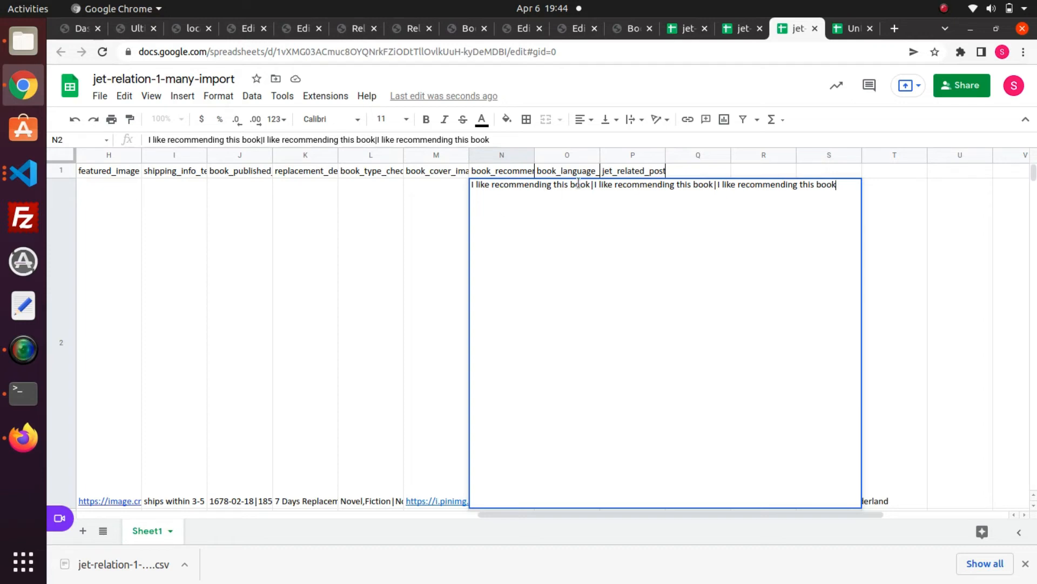
{"action": "left_click", "coordinate": [566, 170]}
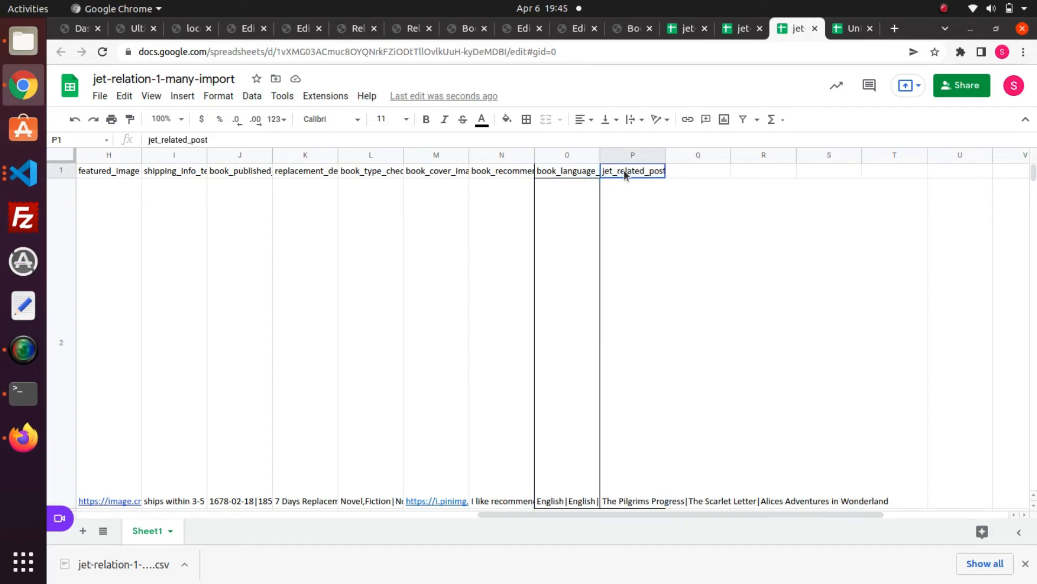
{"action": "double_click", "coordinate": [632, 169]}
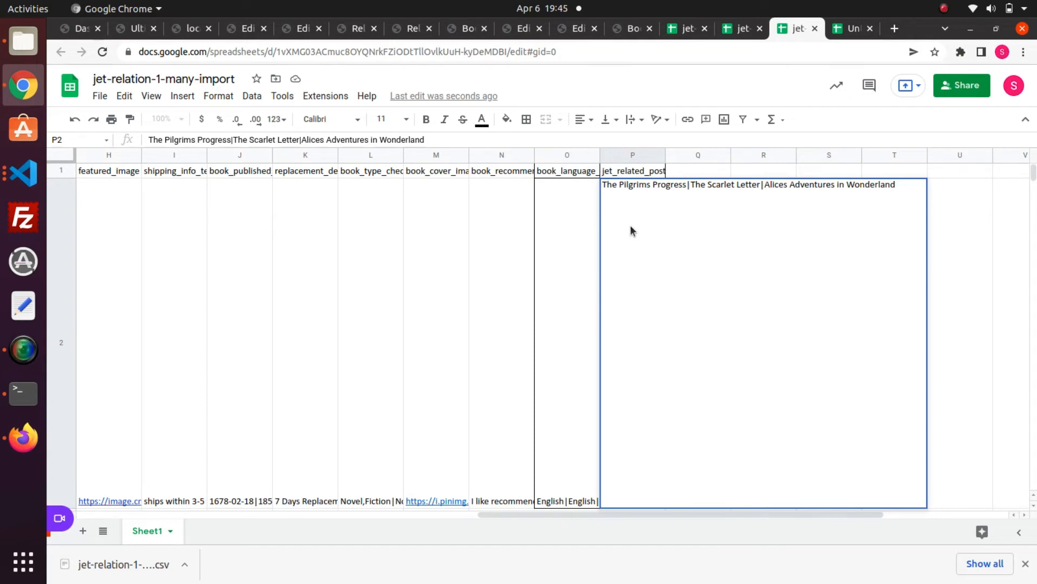
{"action": "mouse_move", "coordinate": [394, 182]}
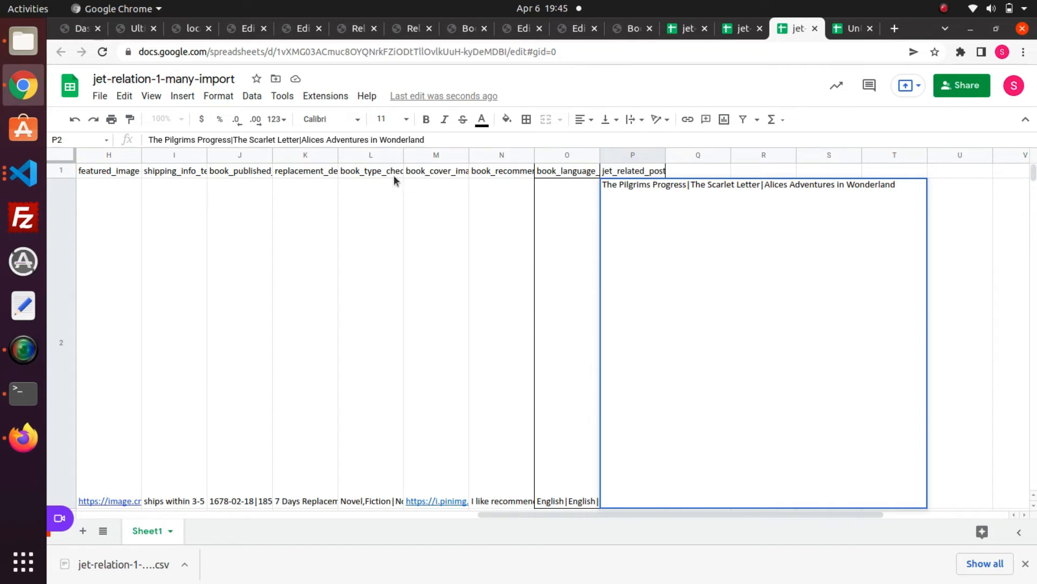
{"action": "left_click", "coordinate": [132, 28]}
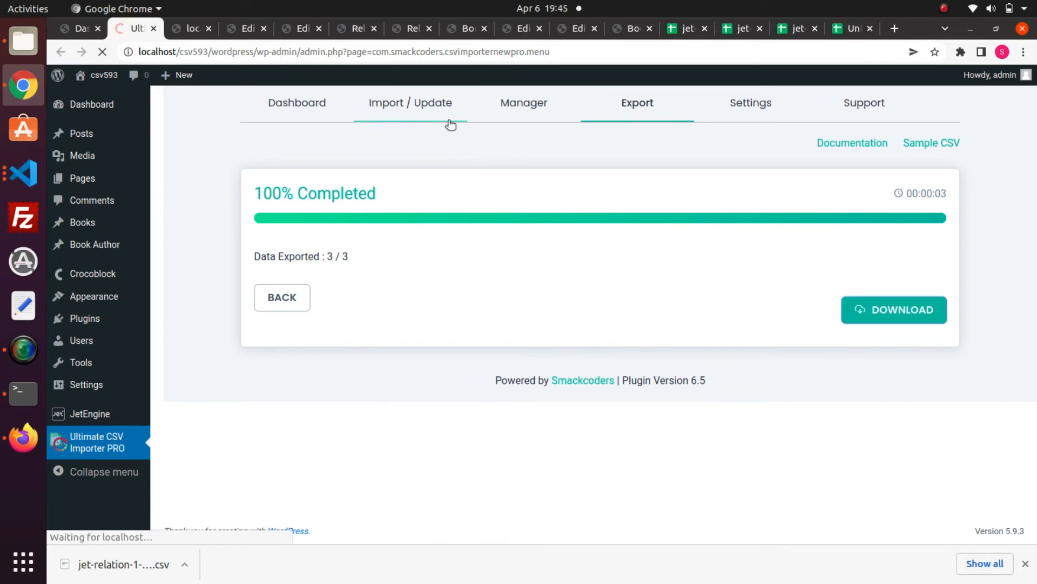
- Upload jet-relation-1-many-import - Sheet1.csv in the importer's Import / Update section as new Posts
{"action": "left_click", "coordinate": [411, 103]}
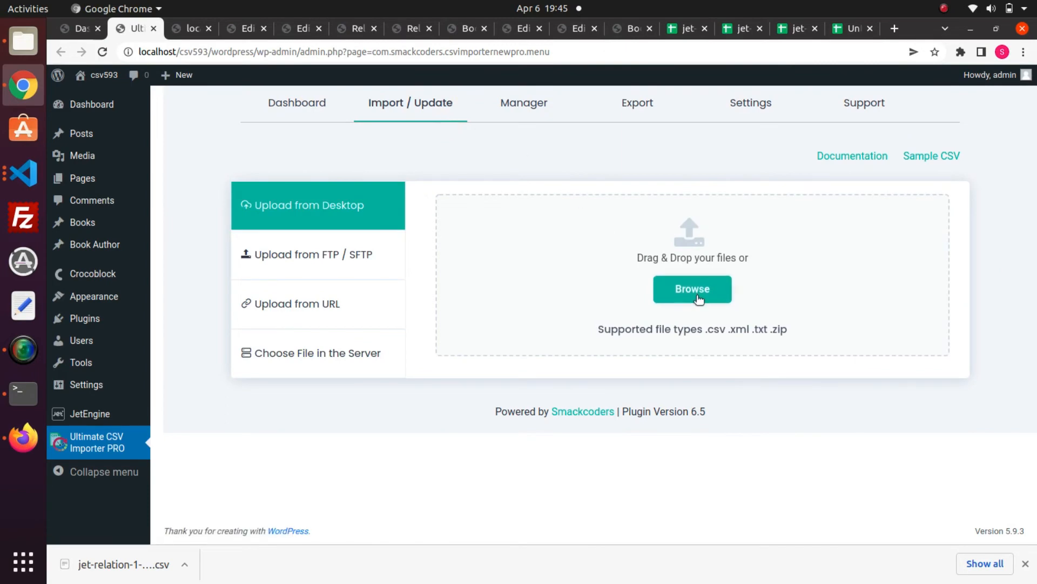
{"action": "left_click", "coordinate": [691, 289]}
{"action": "type", "text": "jet-"}
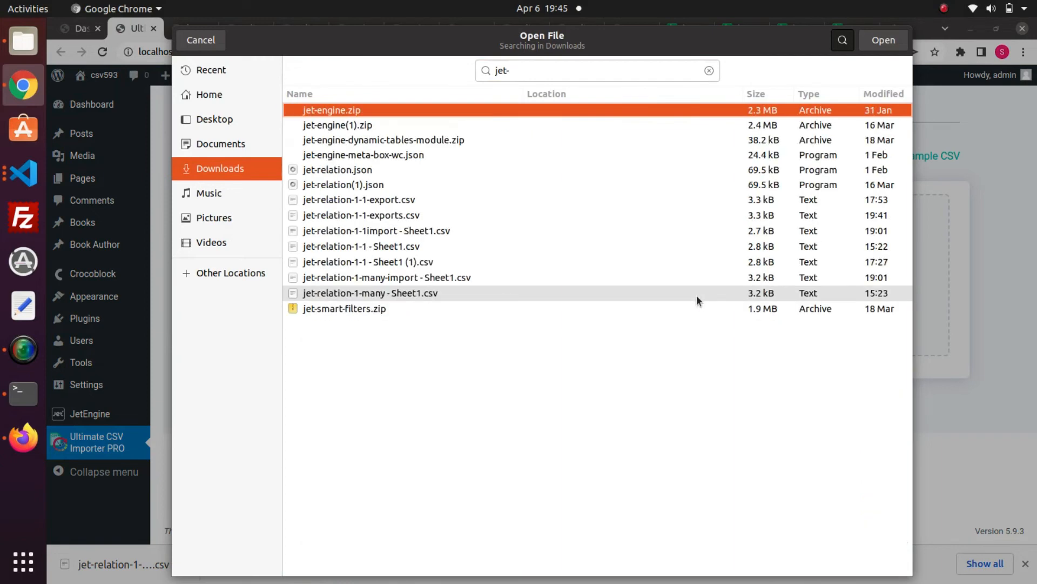
{"action": "type", "text": "re"}
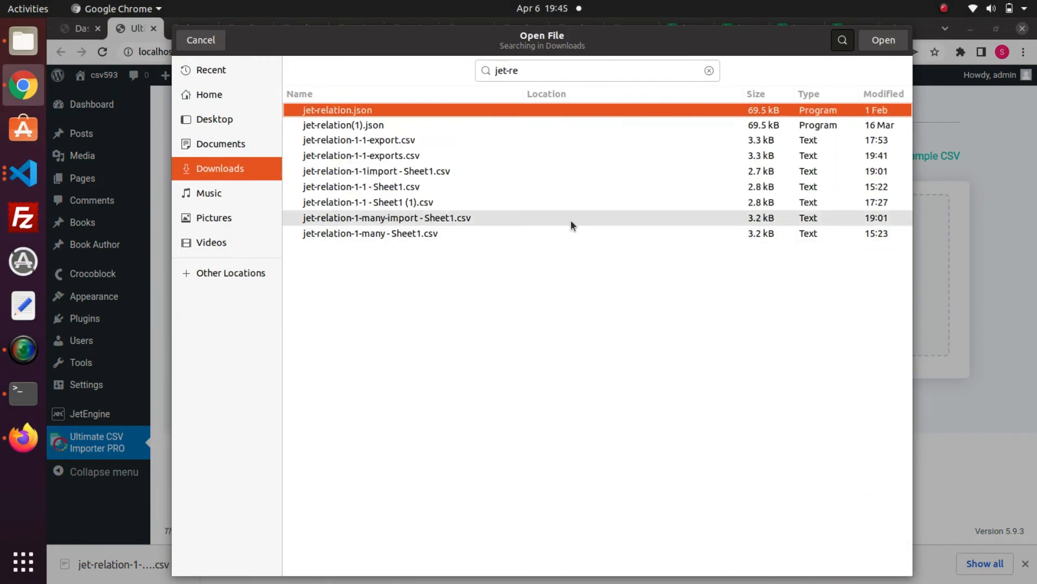
{"action": "left_click", "coordinate": [387, 217]}
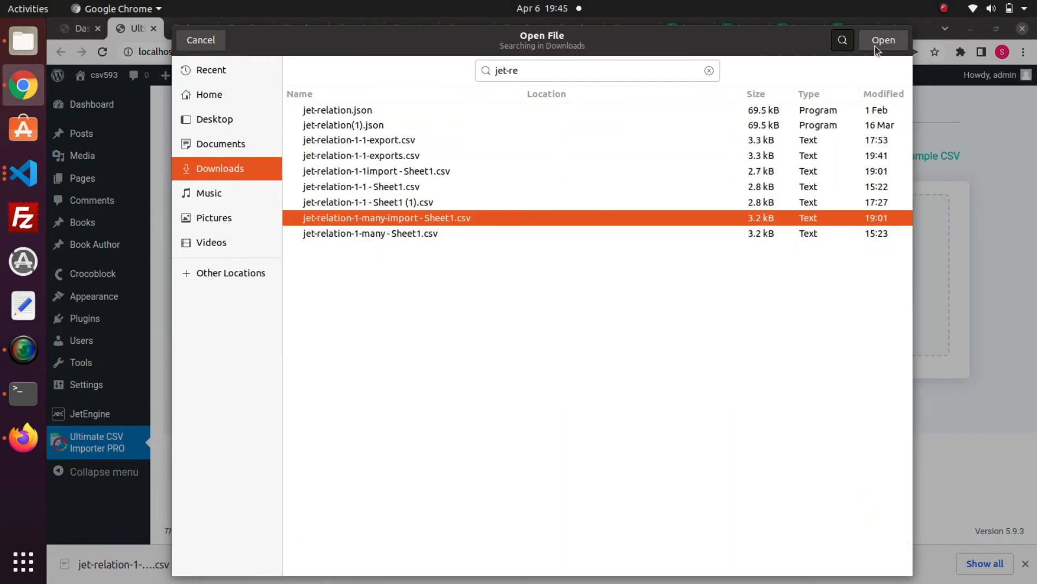
{"action": "left_click", "coordinate": [882, 40]}
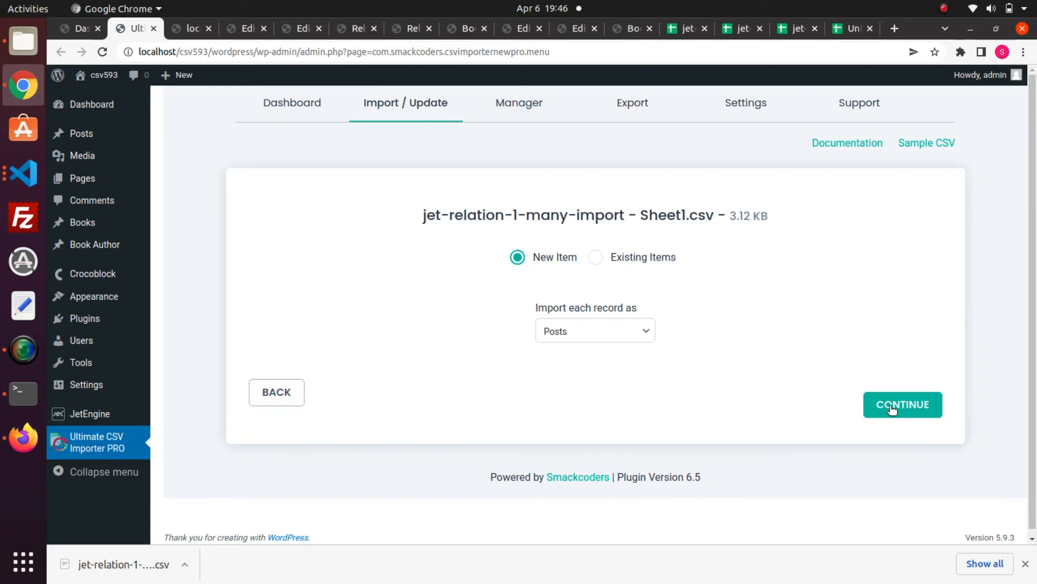
{"action": "mouse_move", "coordinate": [592, 330]}
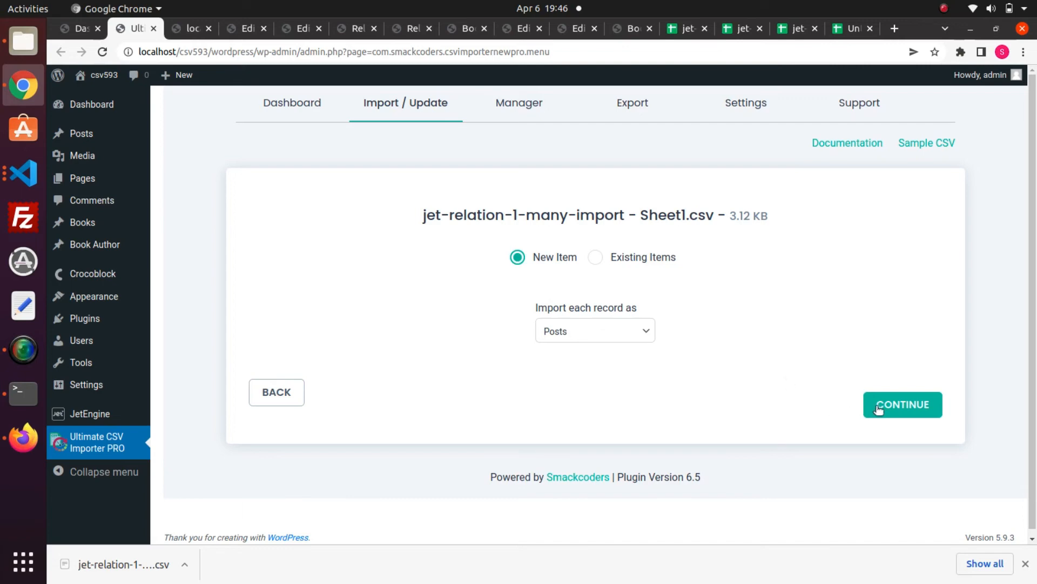
{"action": "mouse_move", "coordinate": [883, 411]}
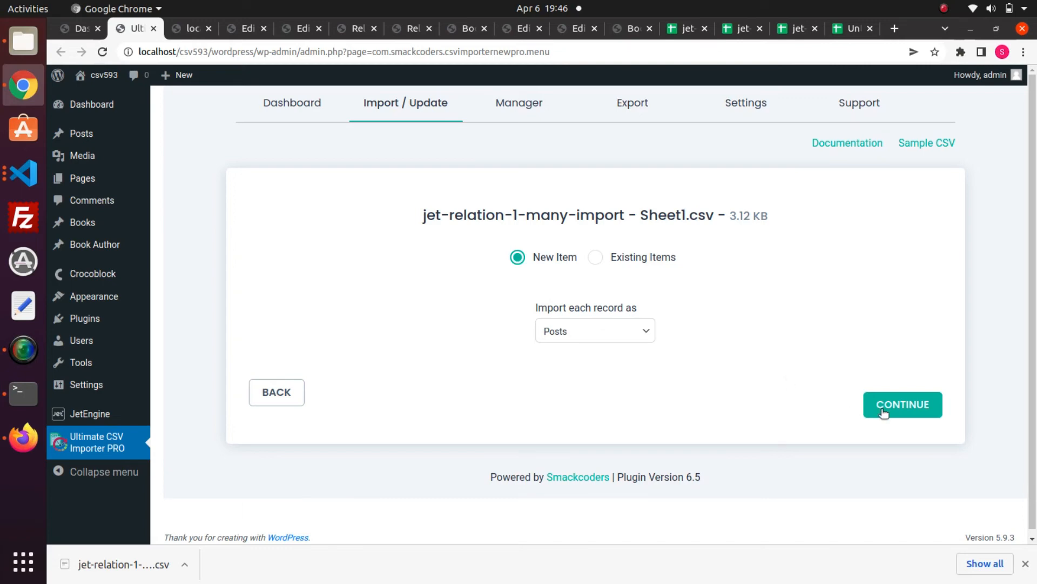
- Proceed to mapping and map shipping_info_text1 and book_published_date1 to their CSV columns
{"action": "left_click", "coordinate": [901, 404]}
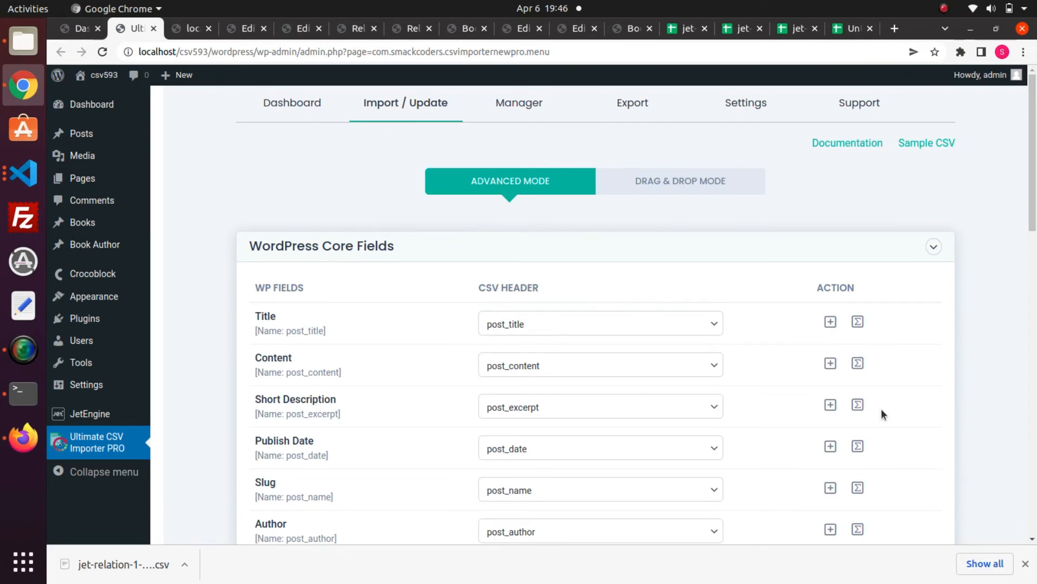
{"action": "scroll", "scroll_direction": "down", "scroll_amount": 3}
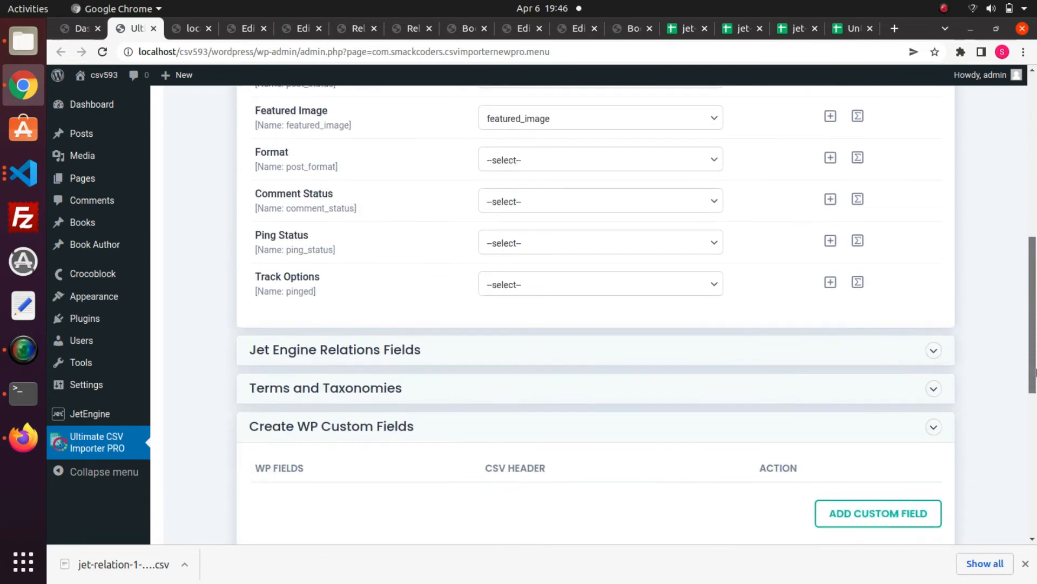
{"action": "left_click", "coordinate": [334, 349]}
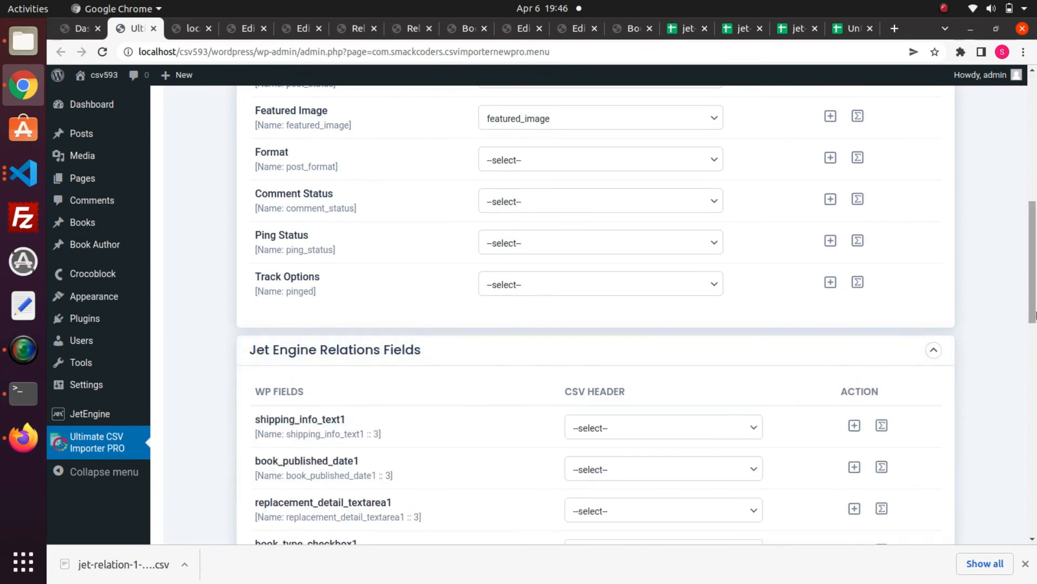
{"action": "left_click", "coordinate": [662, 226]}
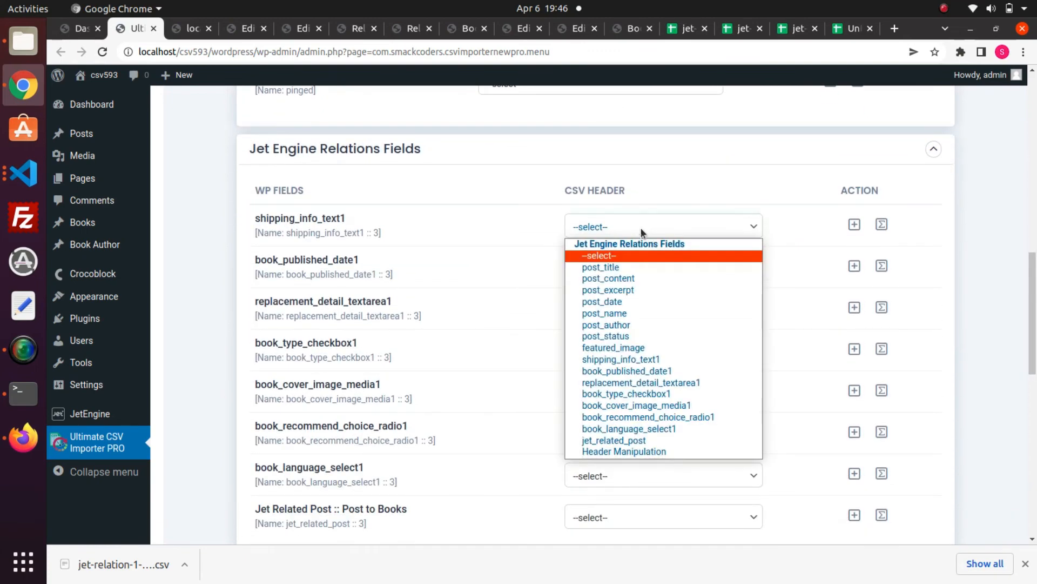
{"action": "left_click", "coordinate": [620, 359]}
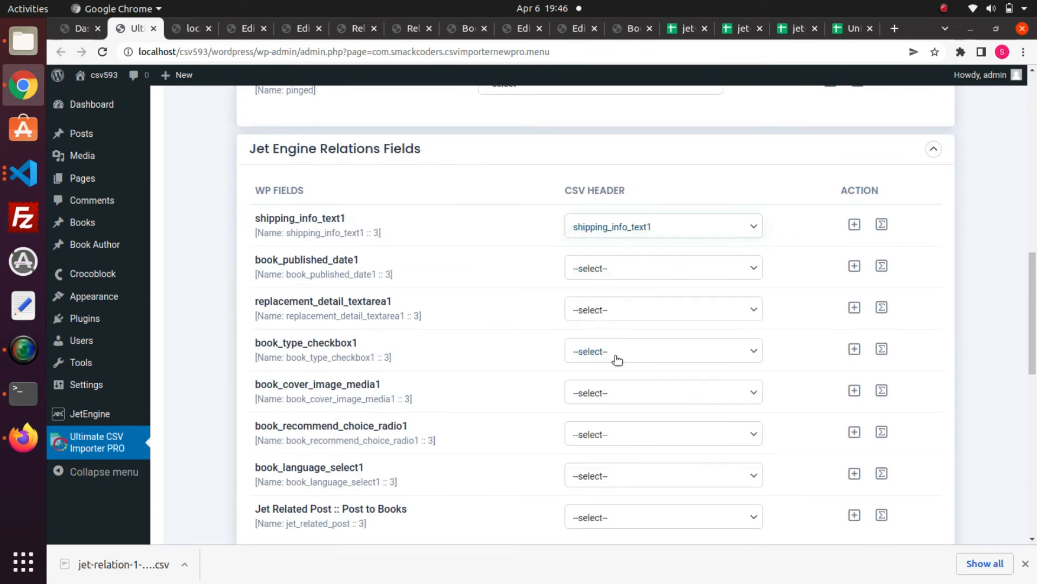
{"action": "left_click", "coordinate": [662, 268]}
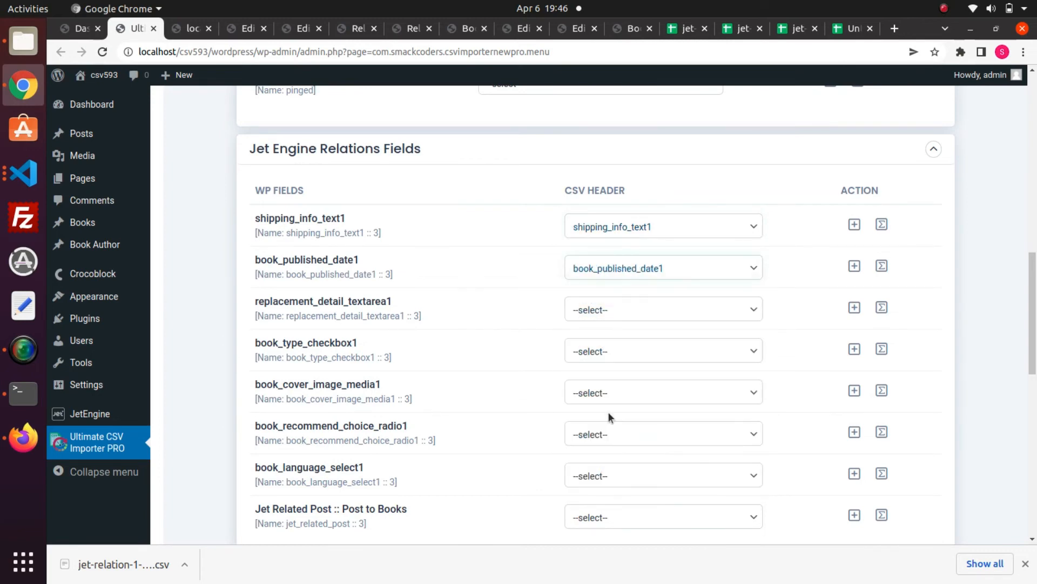
- Map replacement_detail_textarea1 to its CSV column and scroll down to the media settings
{"action": "left_click", "coordinate": [661, 309]}
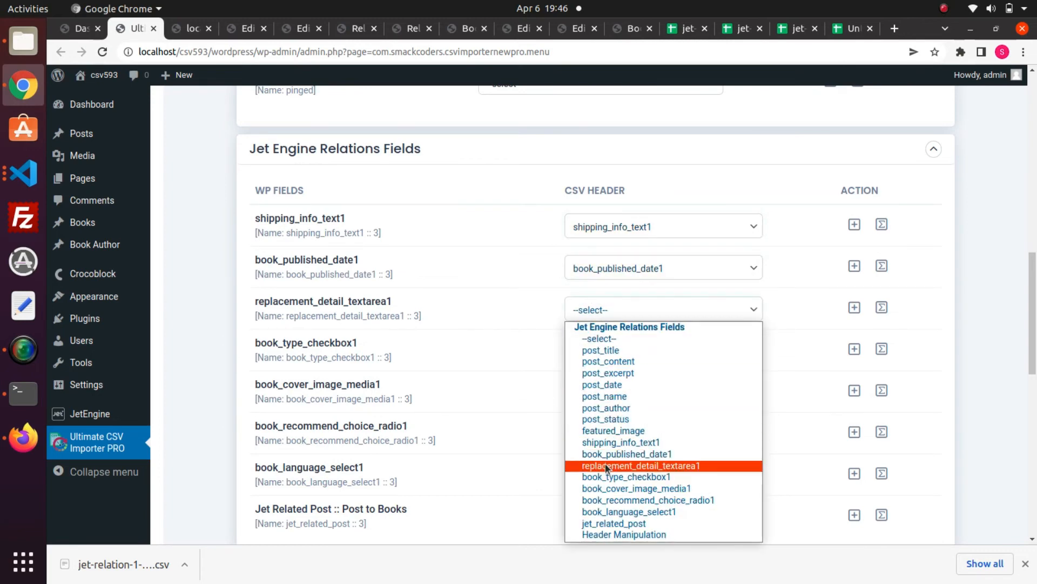
{"action": "left_click", "coordinate": [641, 464]}
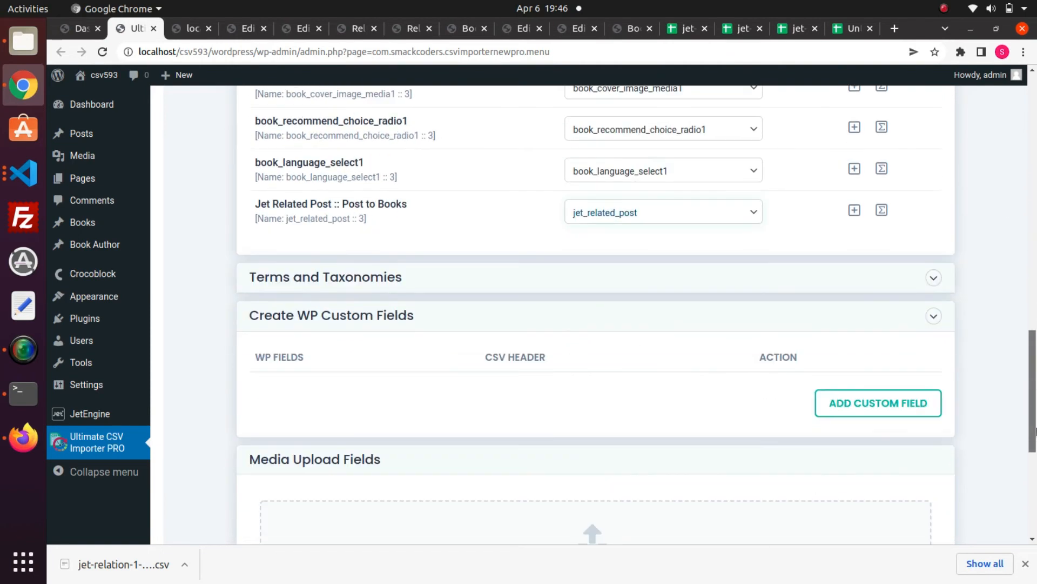
{"action": "scroll", "scroll_direction": "down", "scroll_amount": 3}
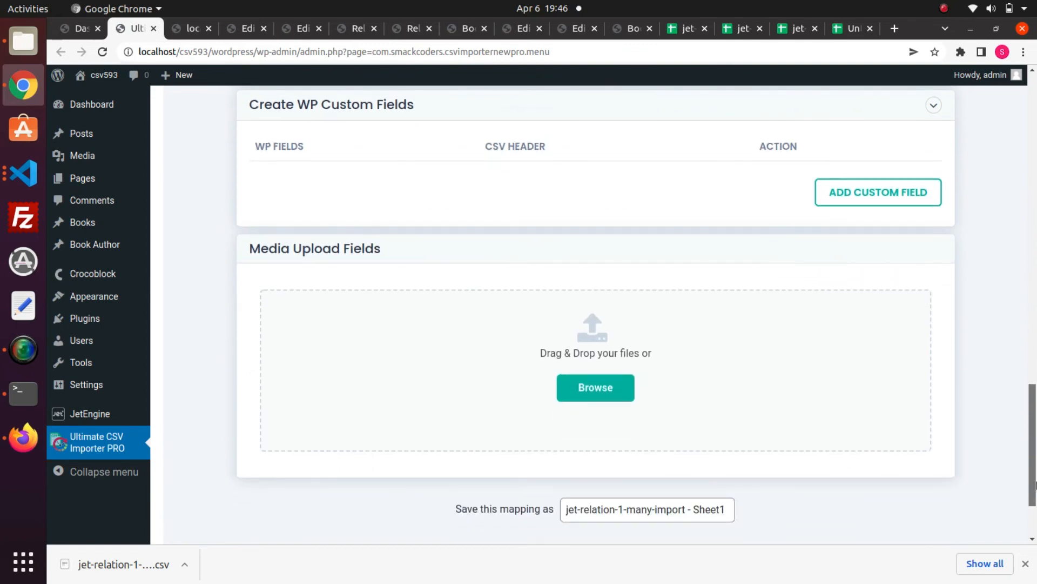
{"action": "scroll", "scroll_direction": "down", "scroll_amount": 3}
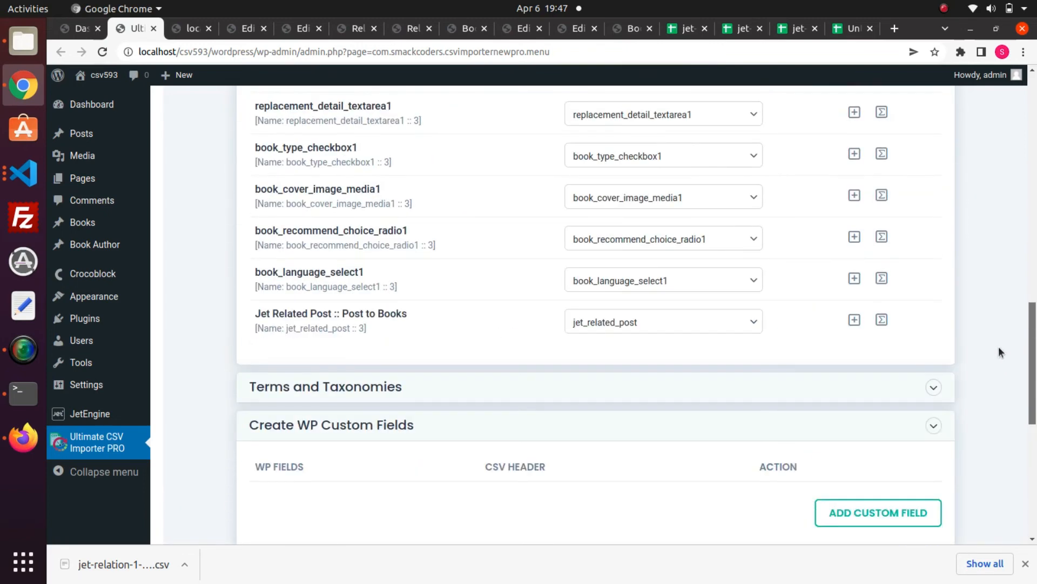
{"action": "scroll", "scroll_direction": "down", "scroll_amount": 3}
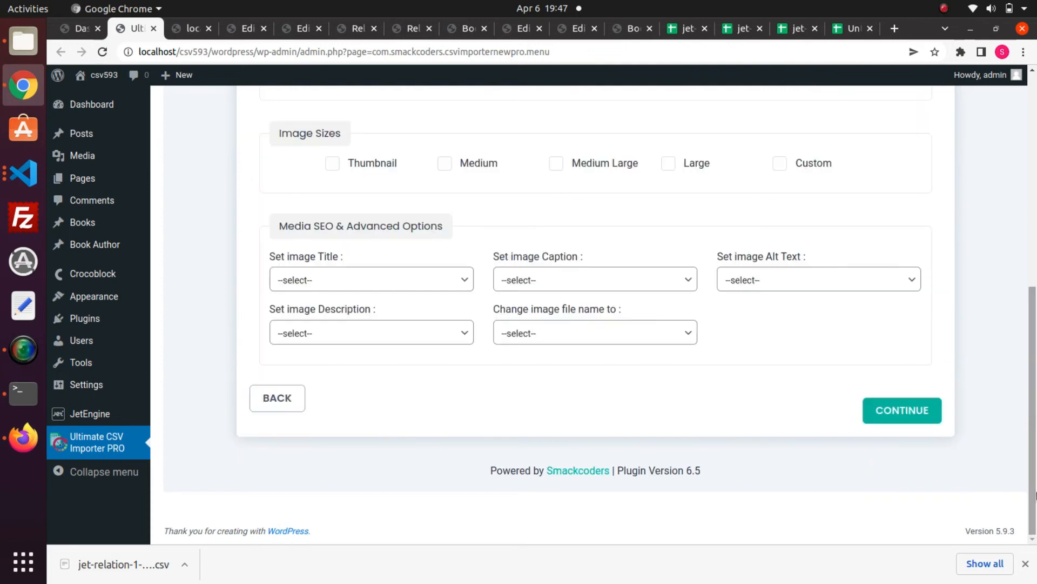
- Continue past mapping to run the one-to-many relation import to completion
{"action": "left_click", "coordinate": [902, 410]}
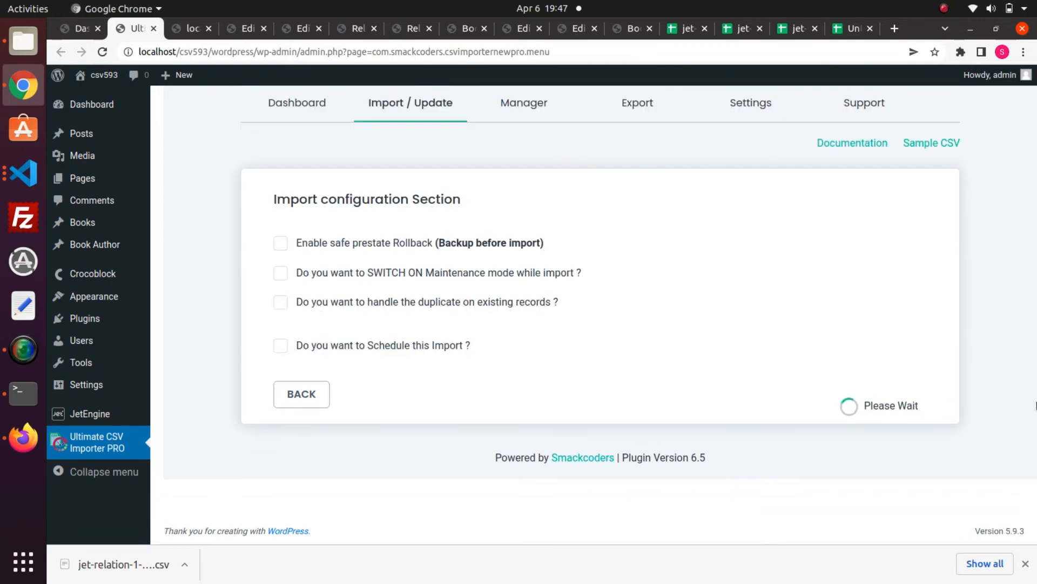
{"action": "mouse_move", "coordinate": [903, 397]}
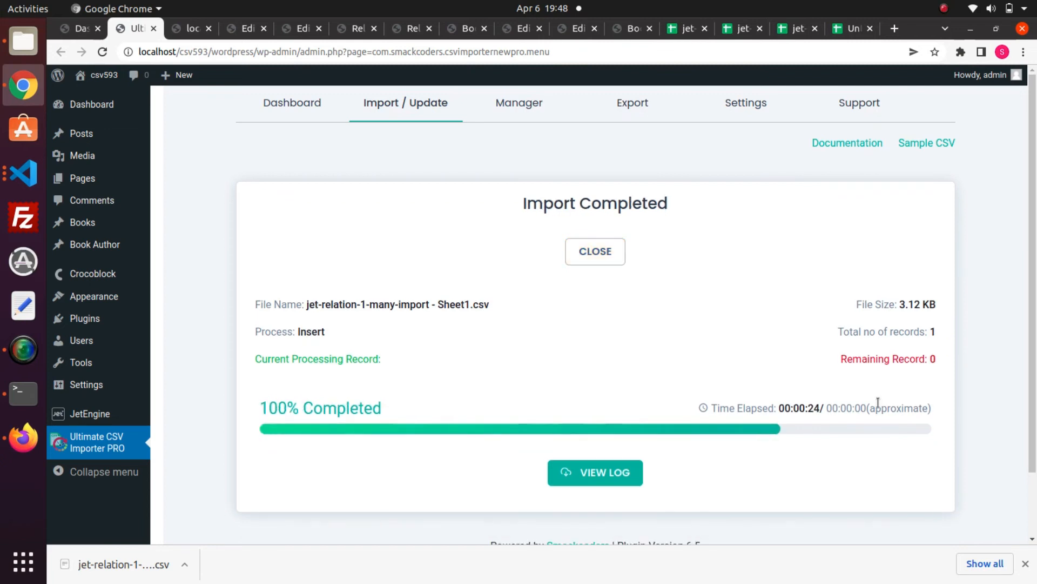
{"action": "mouse_move", "coordinate": [594, 472]}
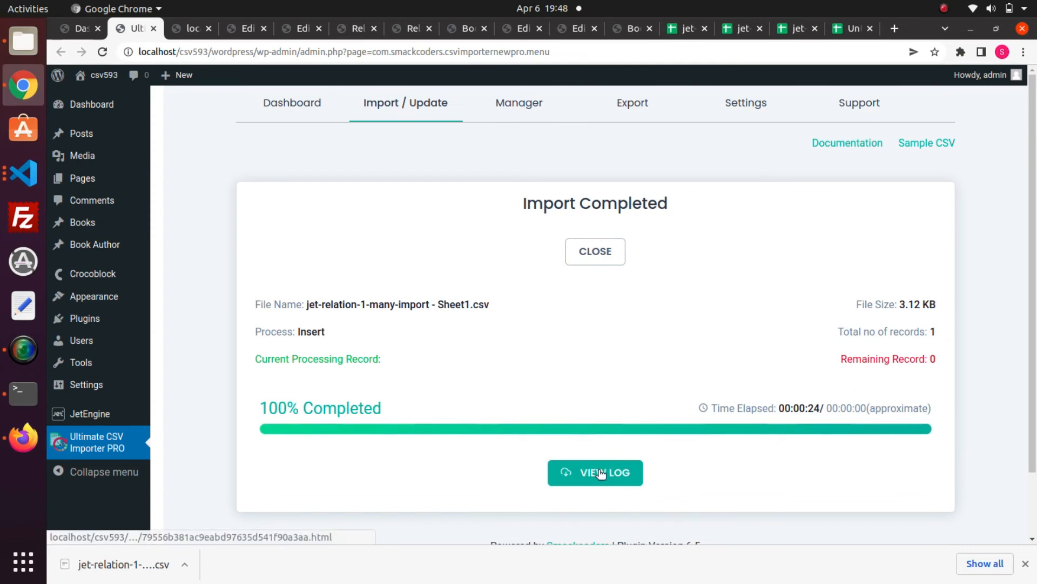
- View the import log and bring up the inserted post '3 must read books in your lifetime' in the admin editor
{"action": "left_click", "coordinate": [595, 472]}
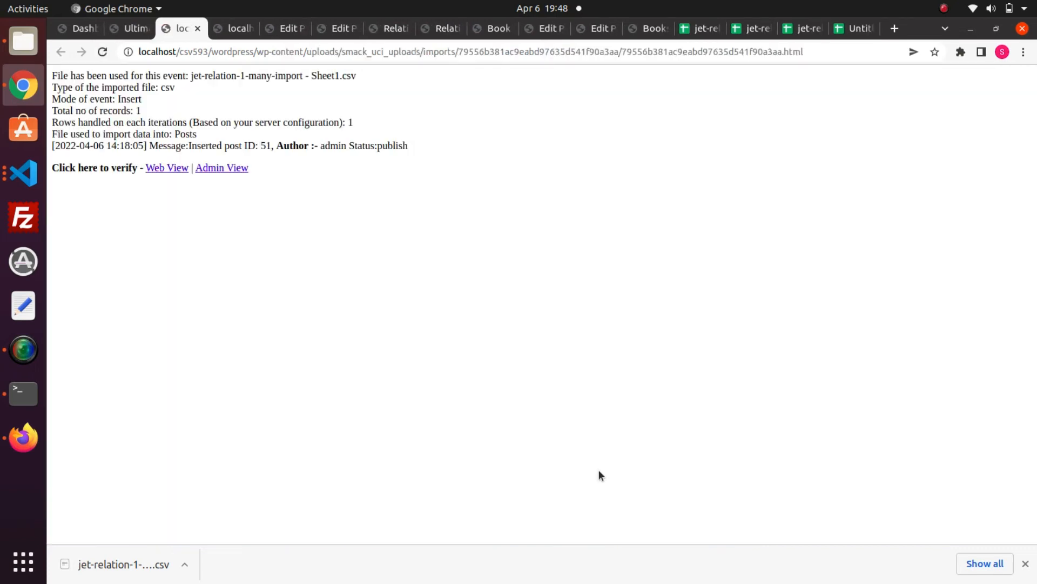
{"action": "mouse_move", "coordinate": [220, 167]}
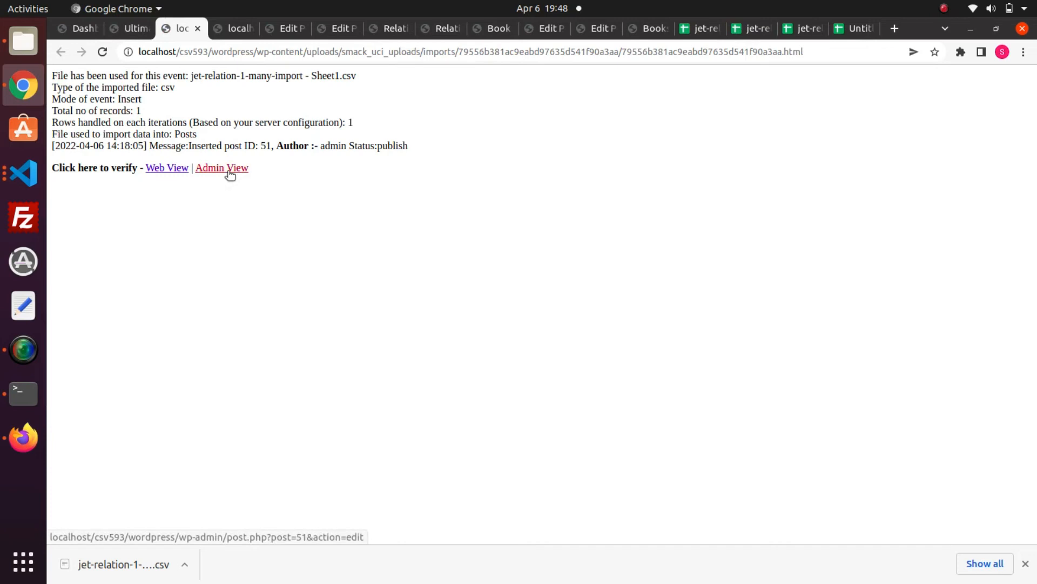
{"action": "left_click", "coordinate": [221, 168]}
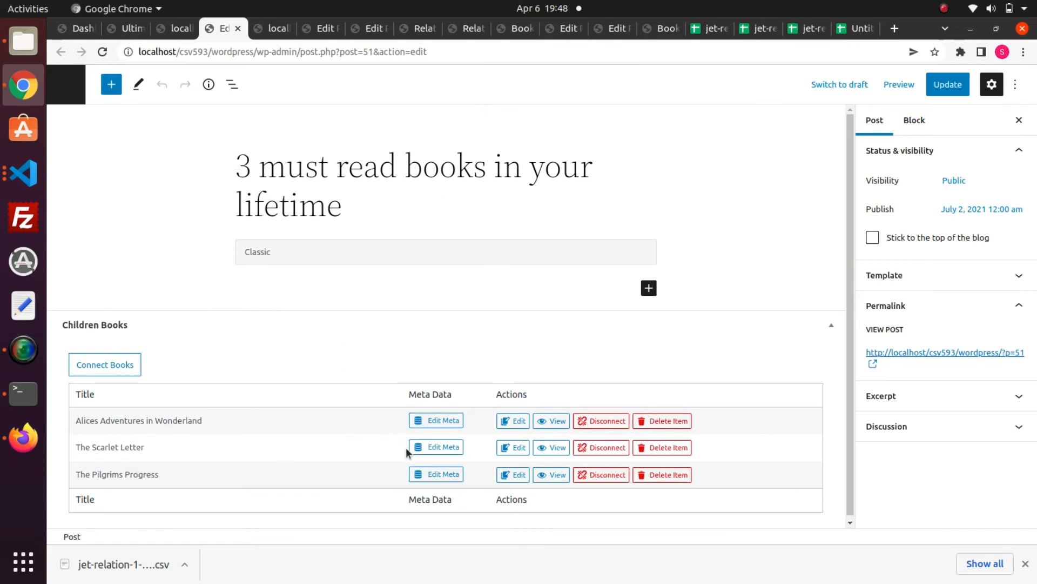
{"action": "mouse_move", "coordinate": [231, 420]}
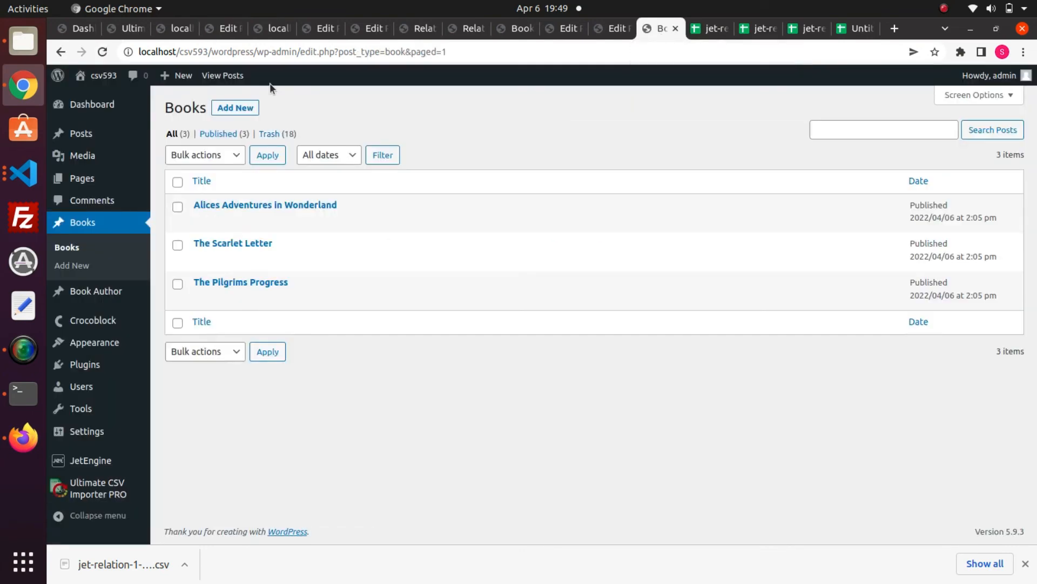
- Review the child book The Scarlet Letter in a new tab, checking its parent relation and Edit Meta
{"action": "right_click", "coordinate": [200, 298]}
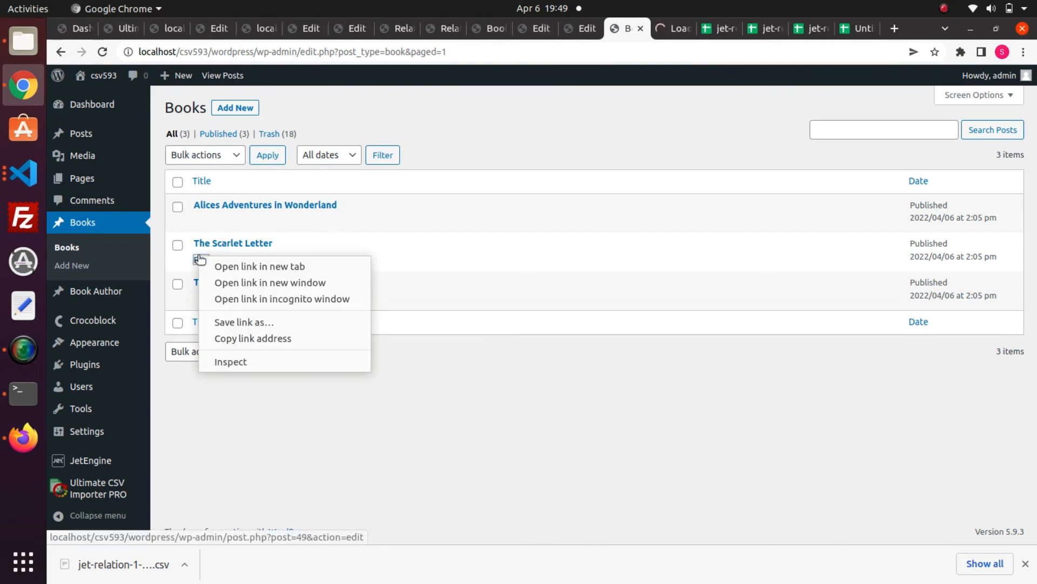
{"action": "mouse_move", "coordinate": [260, 266]}
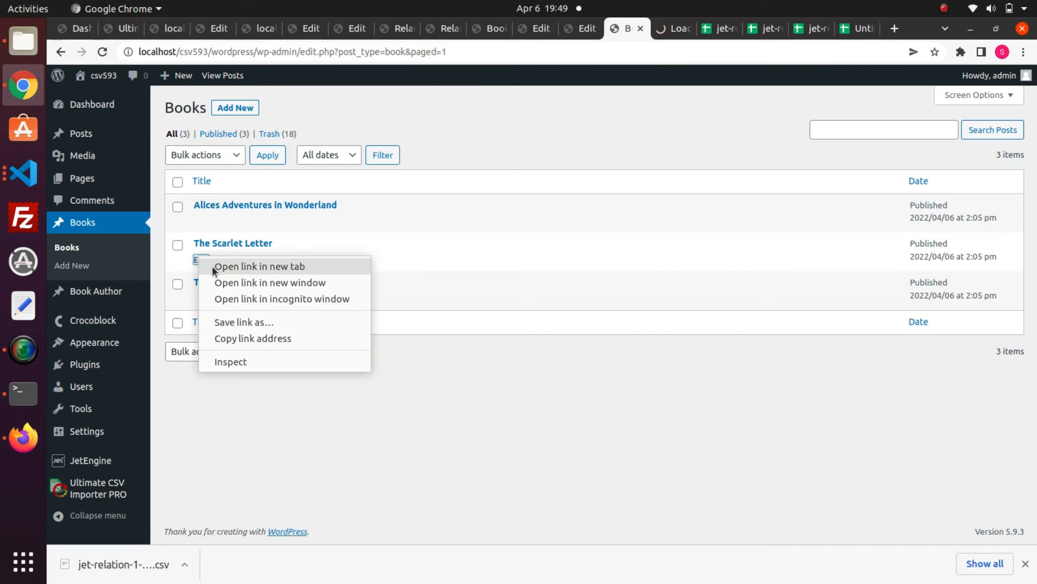
{"action": "left_click", "coordinate": [259, 266]}
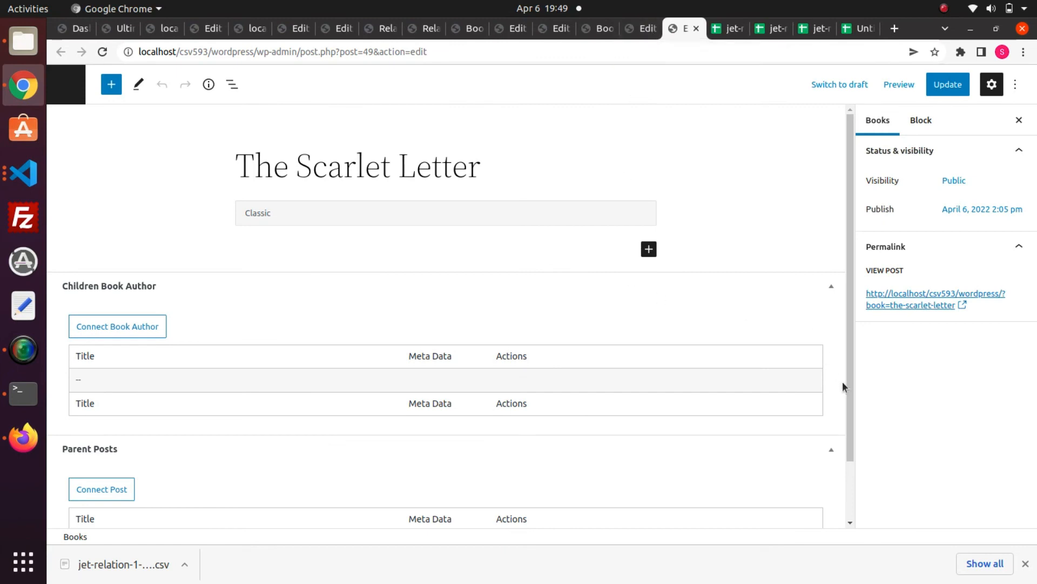
{"action": "scroll", "scroll_direction": "down", "scroll_amount": 3}
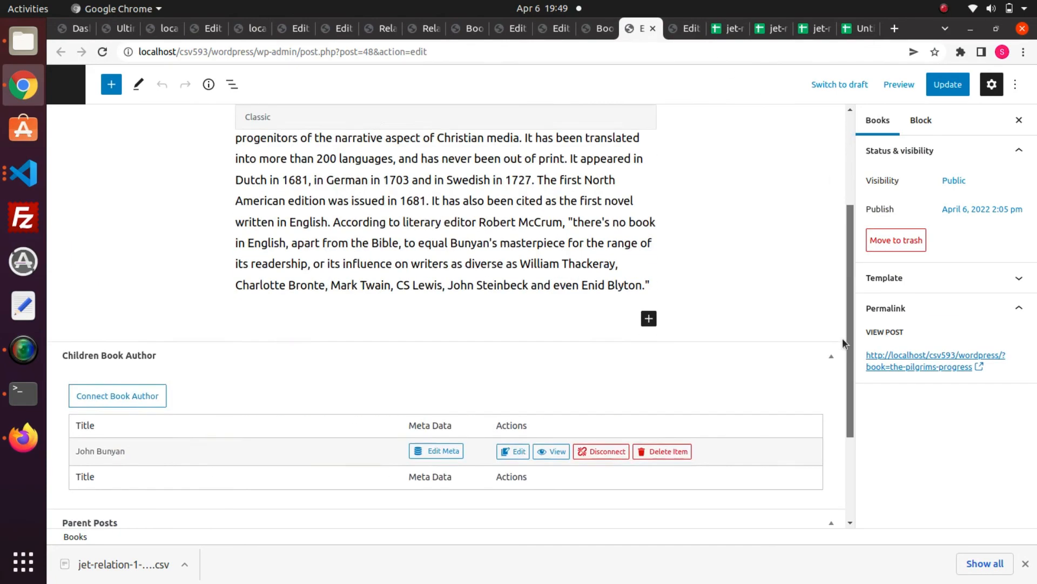
{"action": "scroll", "scroll_direction": "down", "scroll_amount": 3}
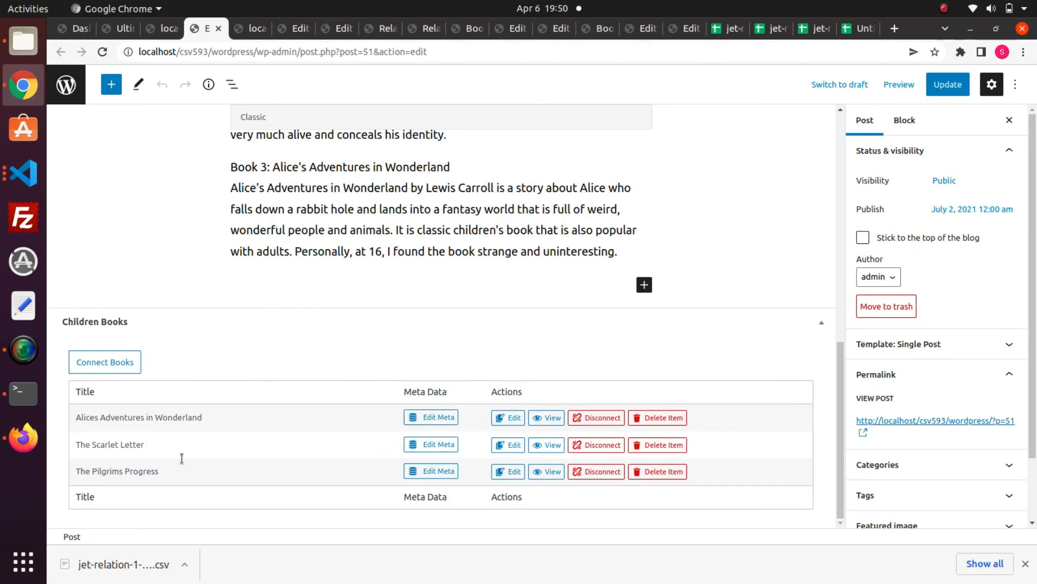
{"action": "scroll", "scroll_direction": "up", "scroll_amount": 3}
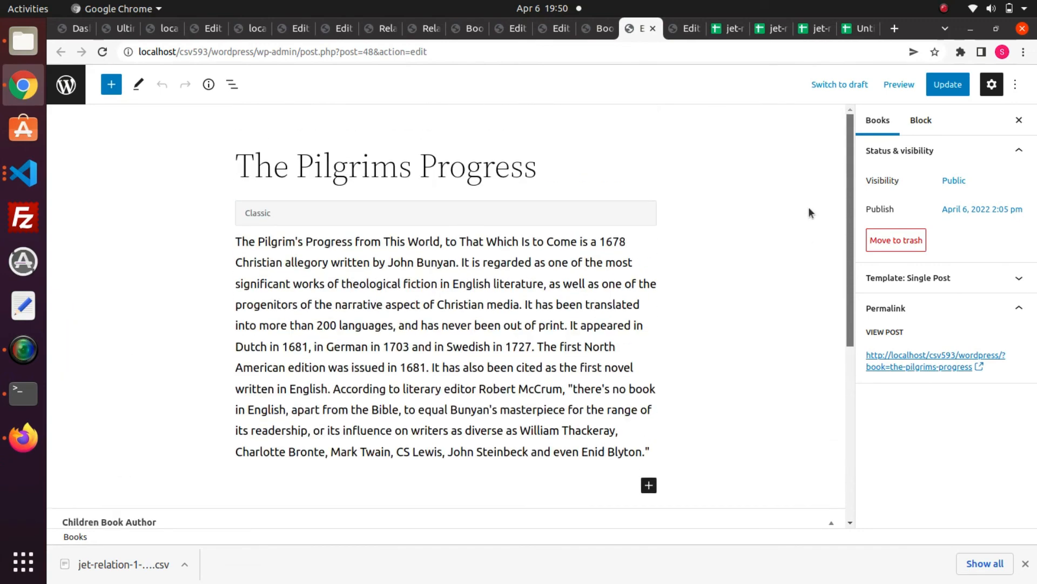
{"action": "scroll", "scroll_direction": "down", "scroll_amount": 3}
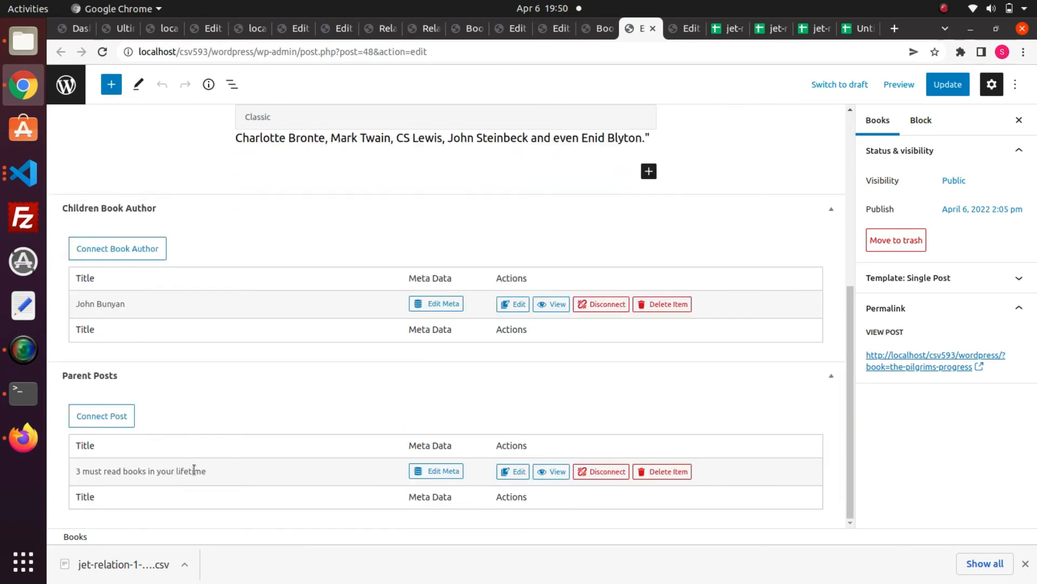
{"action": "left_click", "coordinate": [435, 471]}
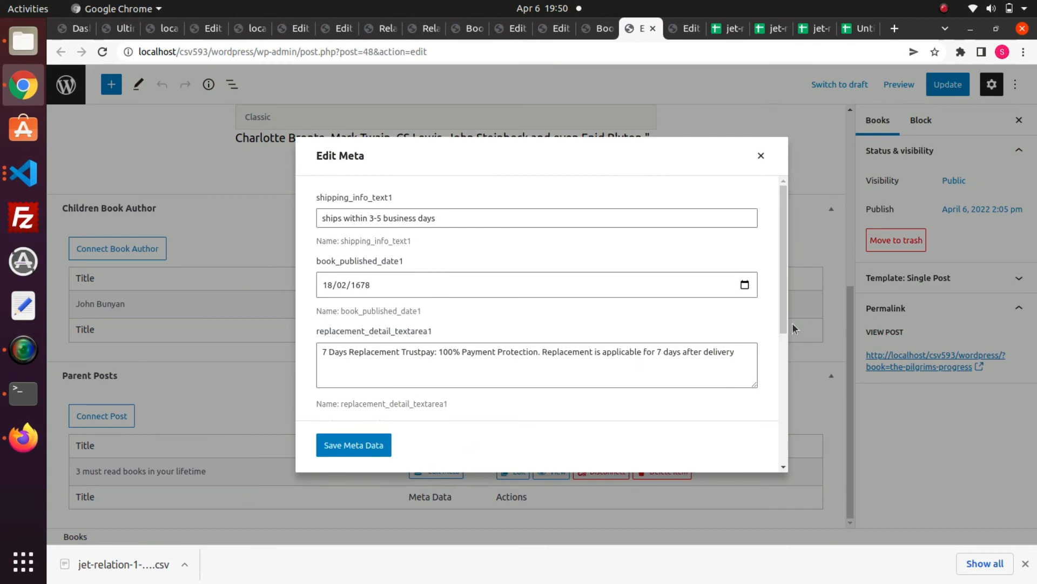
- Finish inspecting the book's relation meta and return to the parent post to confirm its three child books
{"action": "scroll", "scroll_direction": "down", "scroll_amount": 3}
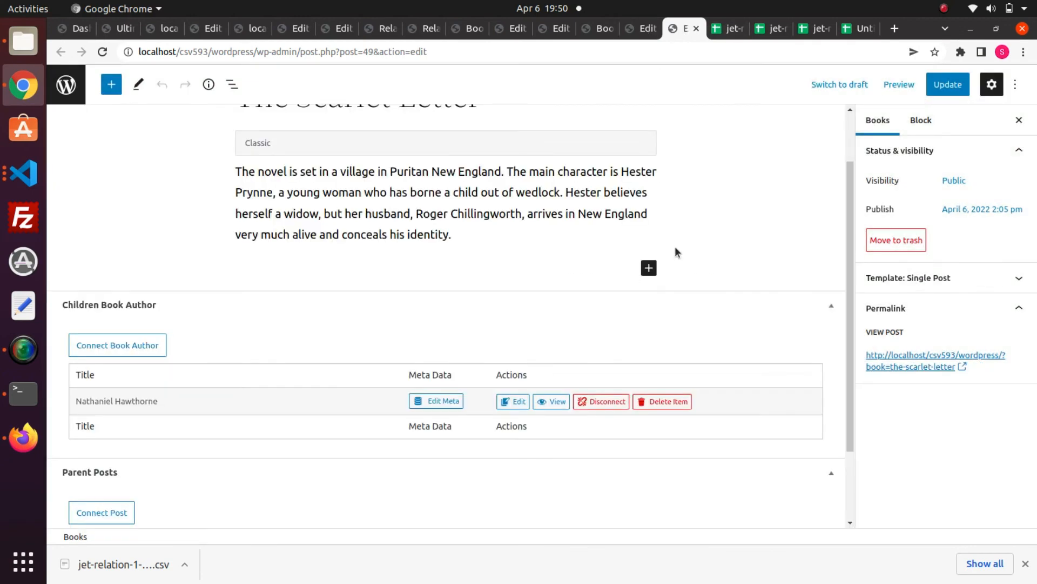
{"action": "scroll", "scroll_direction": "down", "scroll_amount": 3}
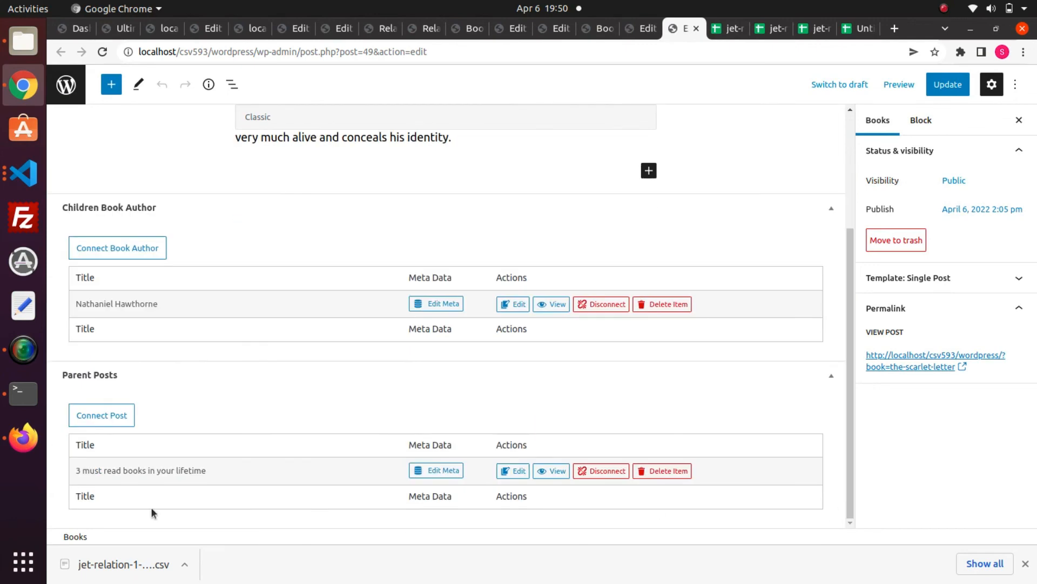
{"action": "mouse_move", "coordinate": [860, 478]}
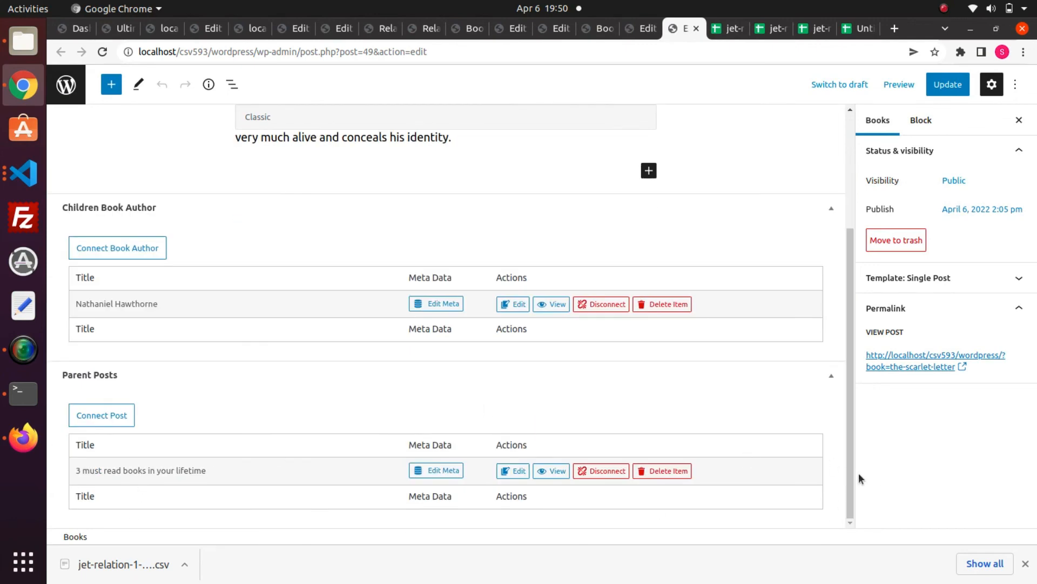
{"action": "scroll", "scroll_direction": "up", "scroll_amount": 3}
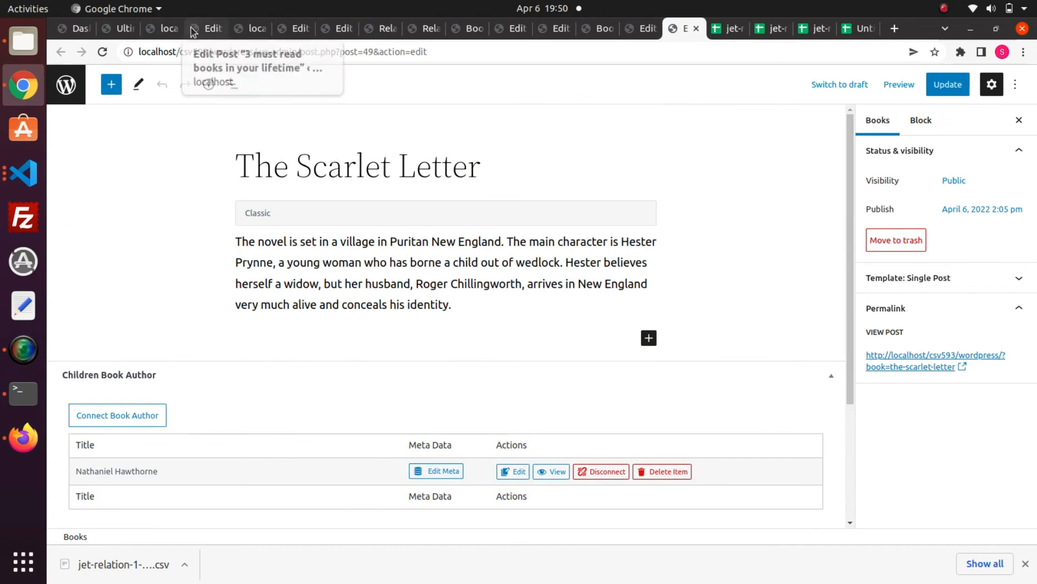
{"action": "left_click", "coordinate": [204, 28]}
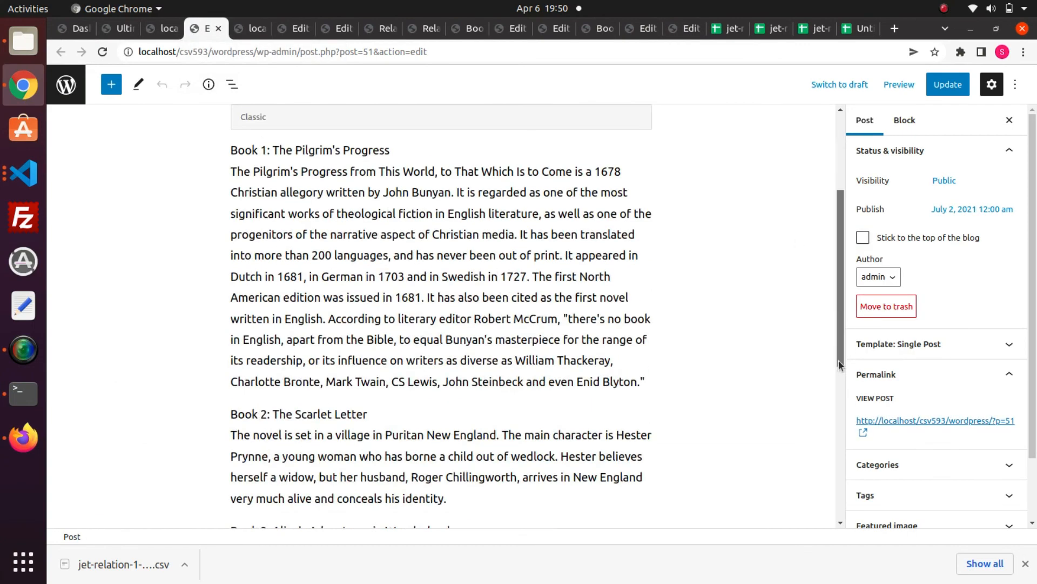
{"action": "scroll", "scroll_direction": "down", "scroll_amount": 3}
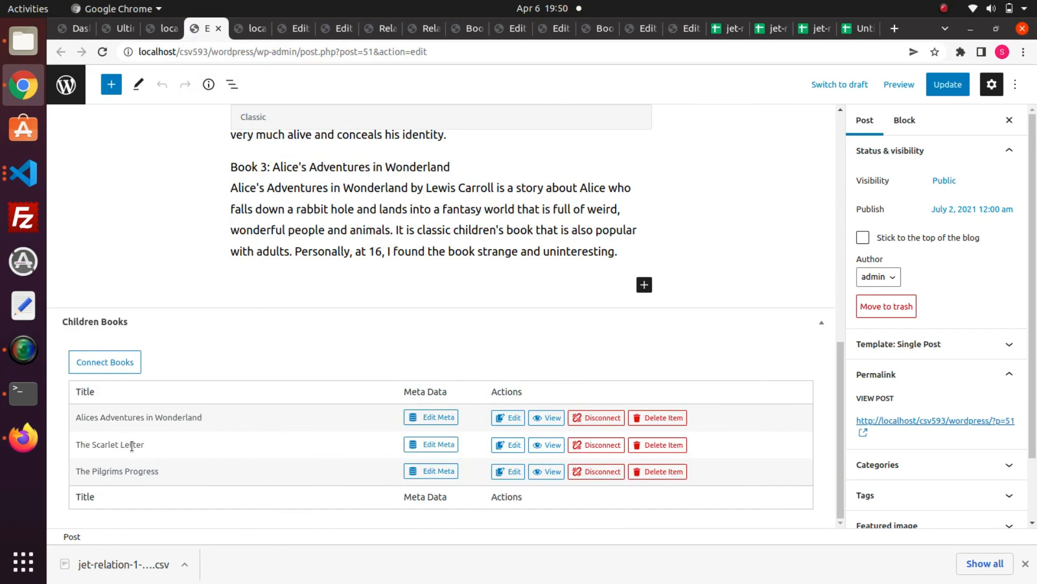
{"action": "mouse_move", "coordinate": [760, 73]}
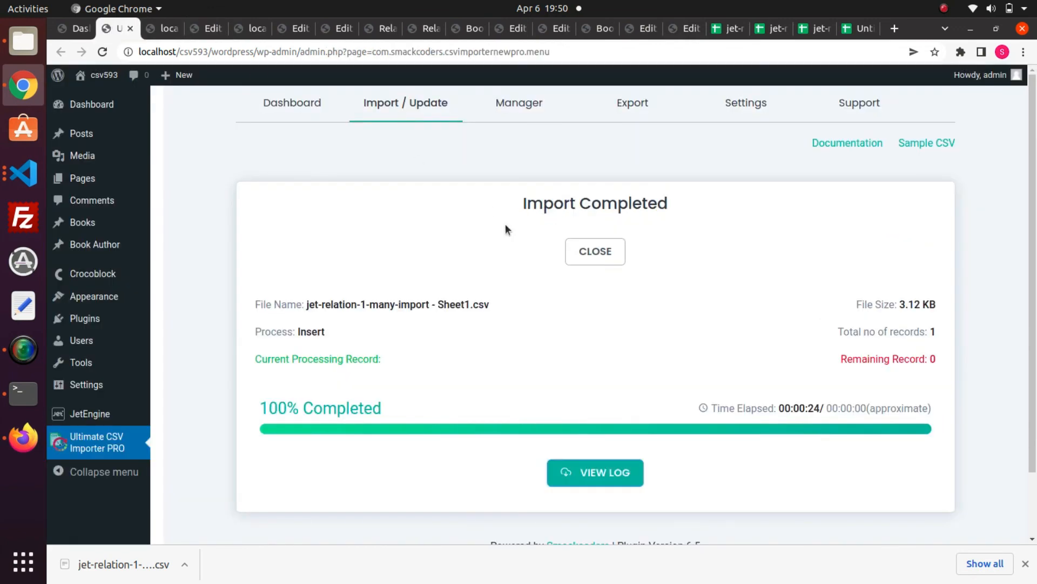
- In the importer's Export section choose Posts as the module (2 found) and continue to export options
{"action": "left_click", "coordinate": [631, 103]}
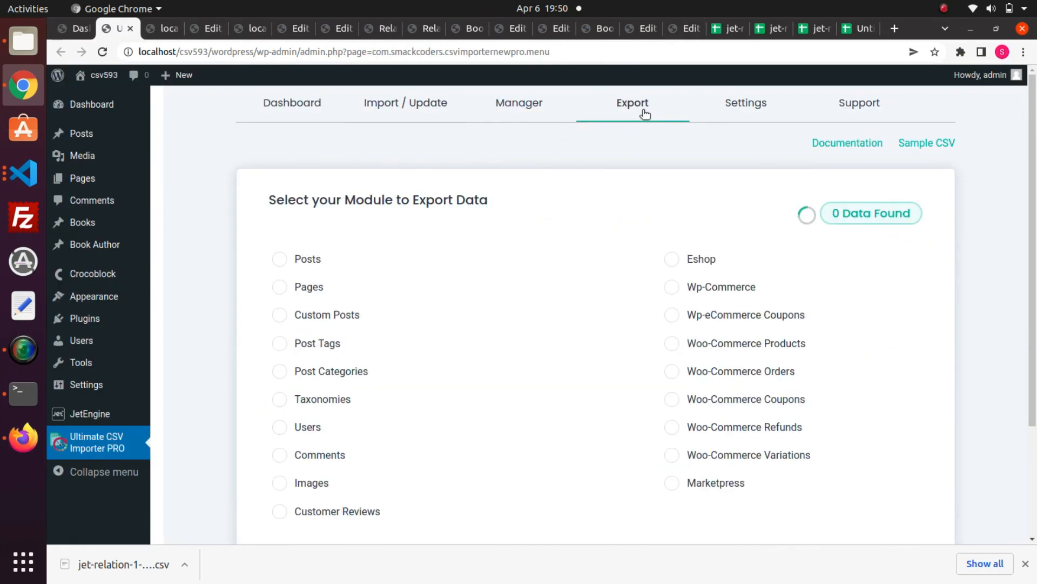
{"action": "left_click", "coordinate": [278, 314]}
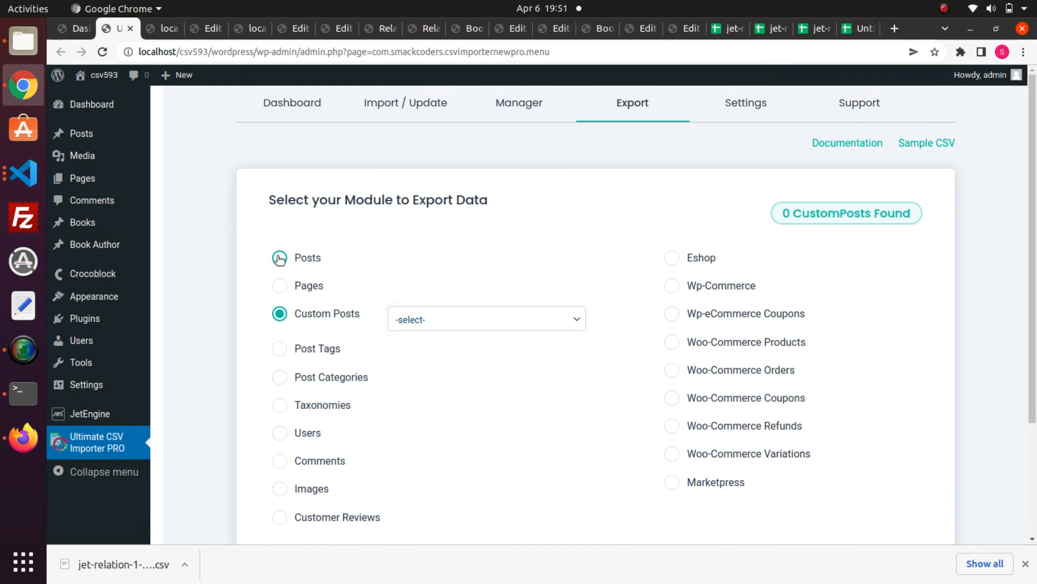
{"action": "left_click", "coordinate": [279, 258]}
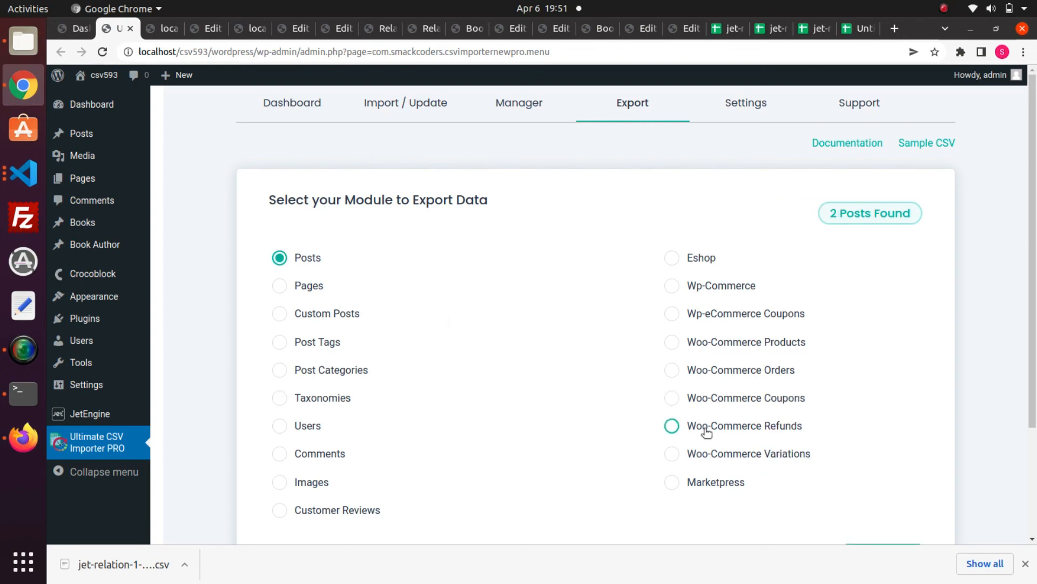
{"action": "scroll", "scroll_direction": "down", "scroll_amount": 3}
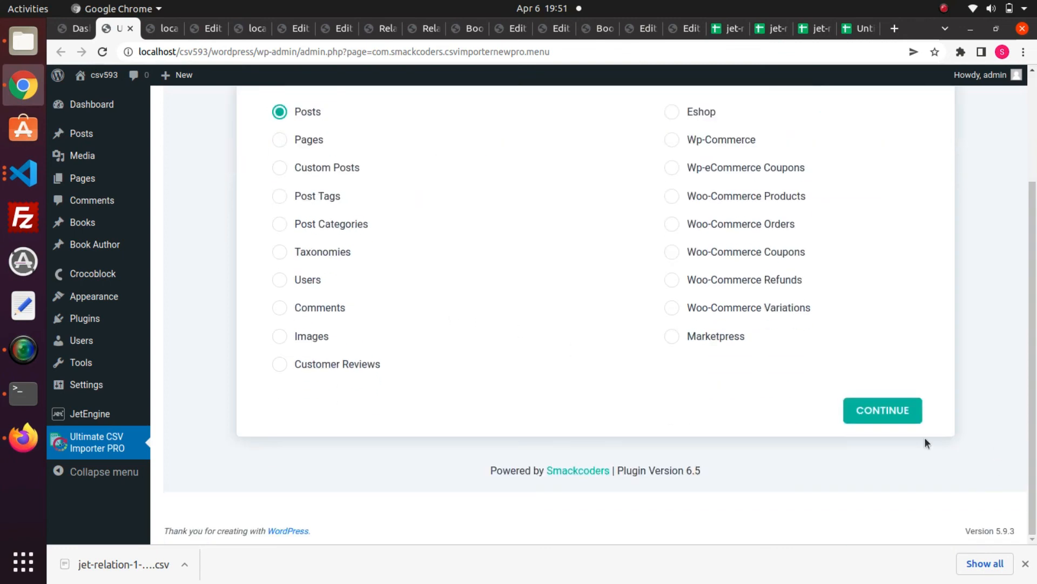
{"action": "scroll", "scroll_direction": "up", "scroll_amount": 3}
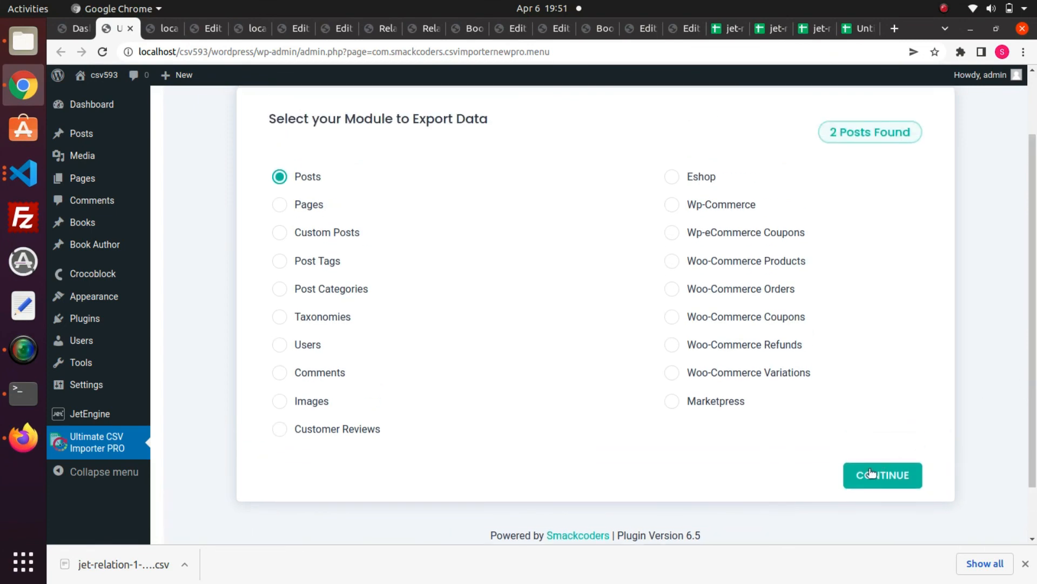
{"action": "left_click", "coordinate": [883, 475]}
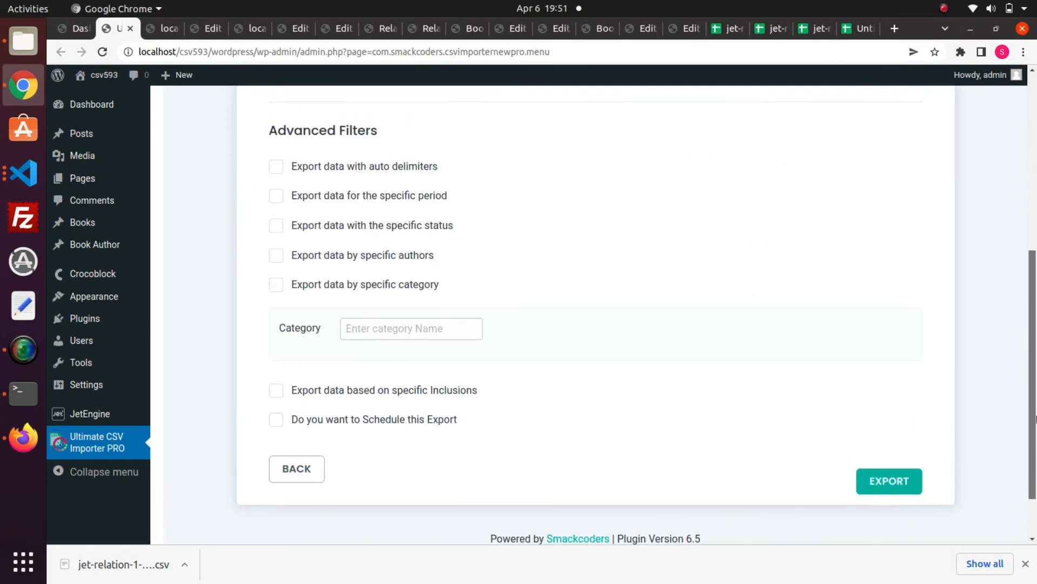
- Name the export file jet-relation-1-many-exports, keeping CSV as the export type
{"action": "scroll", "scroll_direction": "up", "scroll_amount": 3}
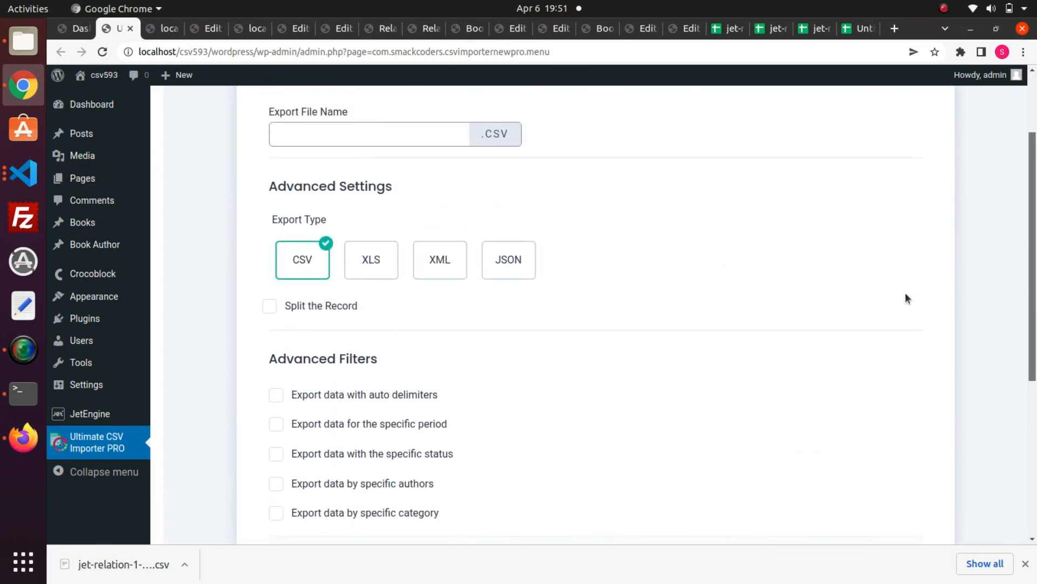
{"action": "left_click", "coordinate": [368, 134]}
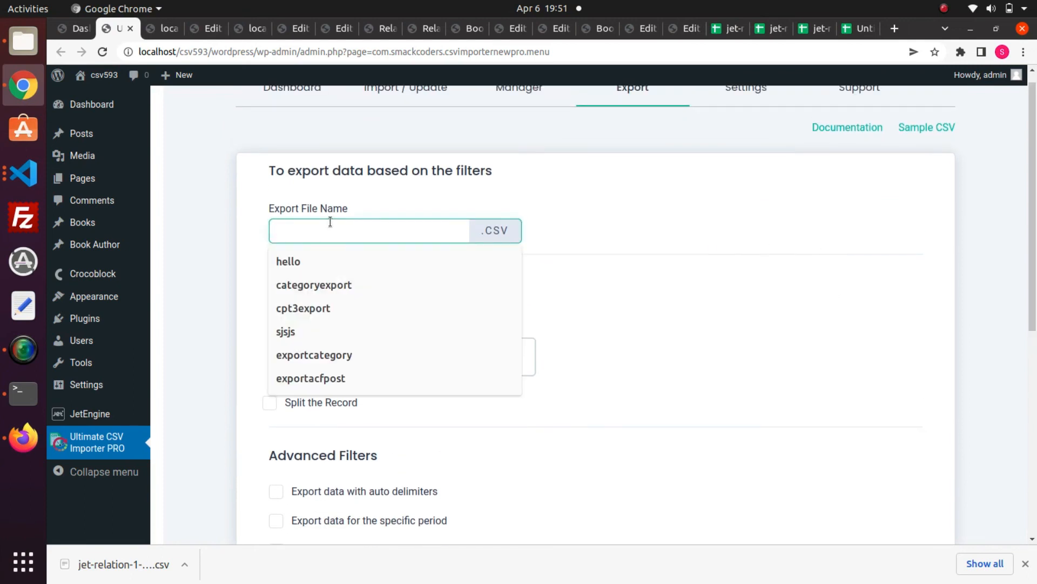
{"action": "type", "text": "jet-"}
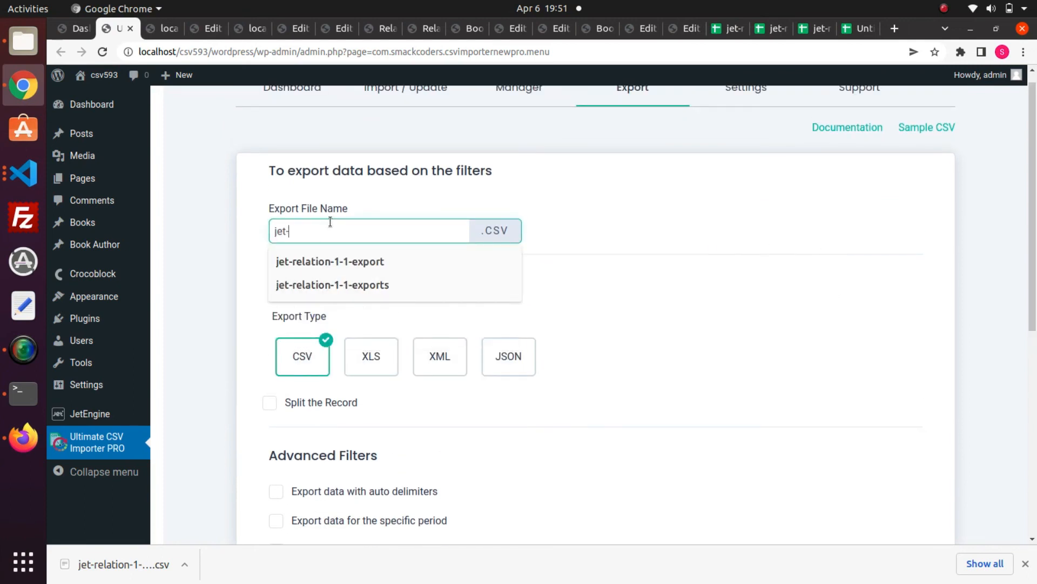
{"action": "type", "text": "re"}
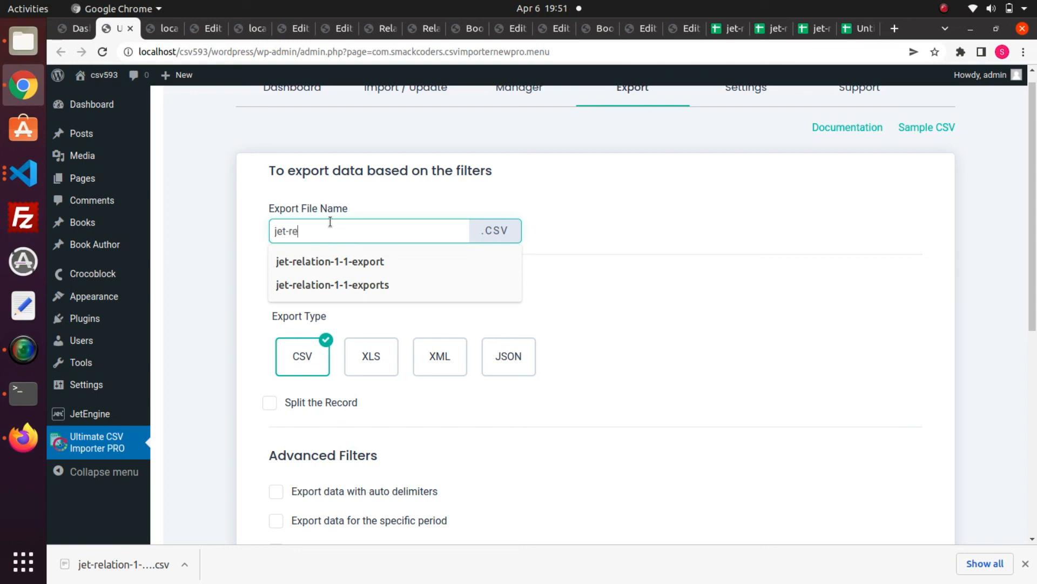
{"action": "type", "text": "lation-"}
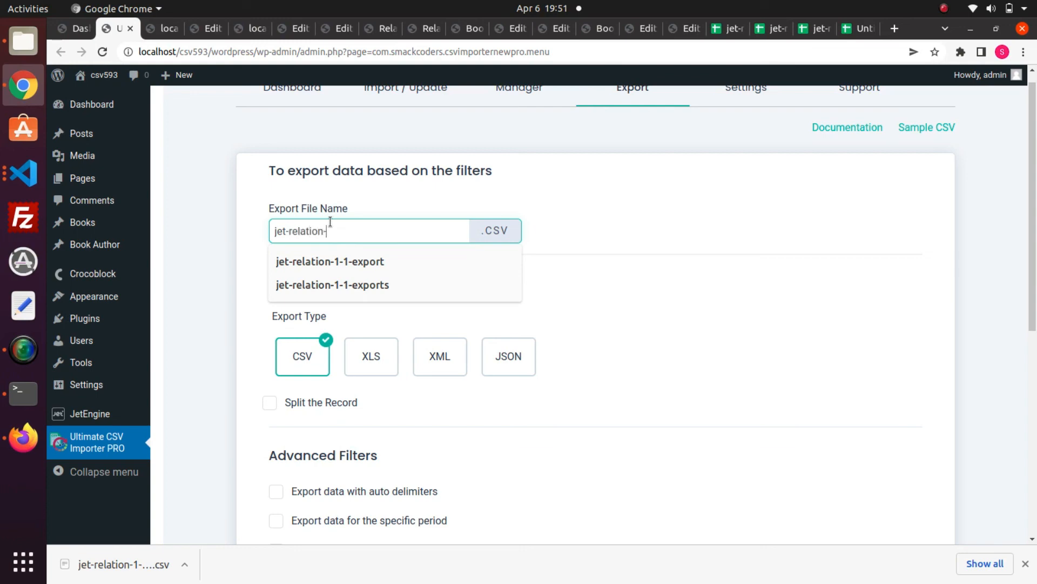
{"action": "type", "text": "1"}
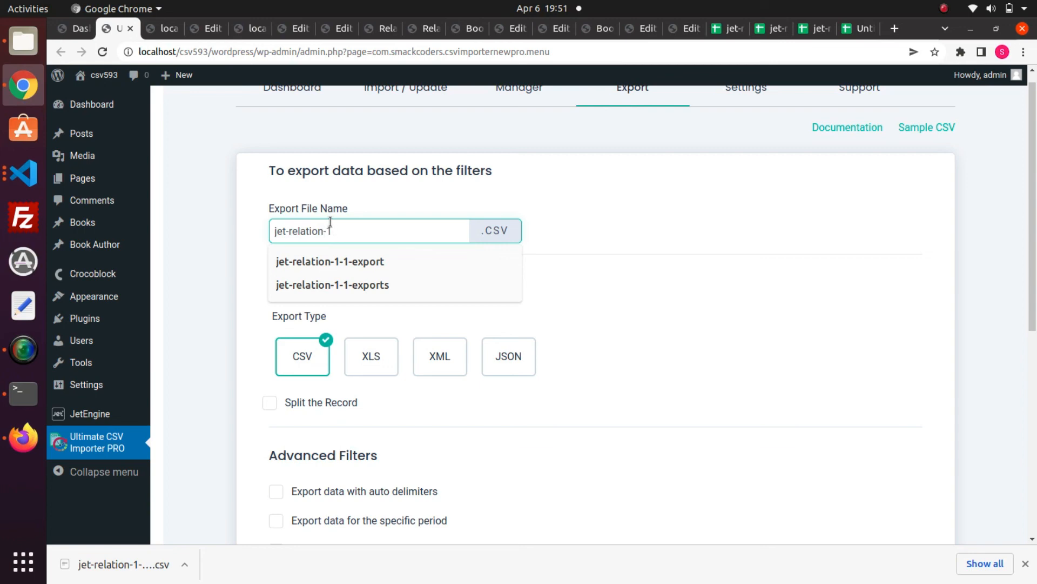
{"action": "type", "text": "-many"}
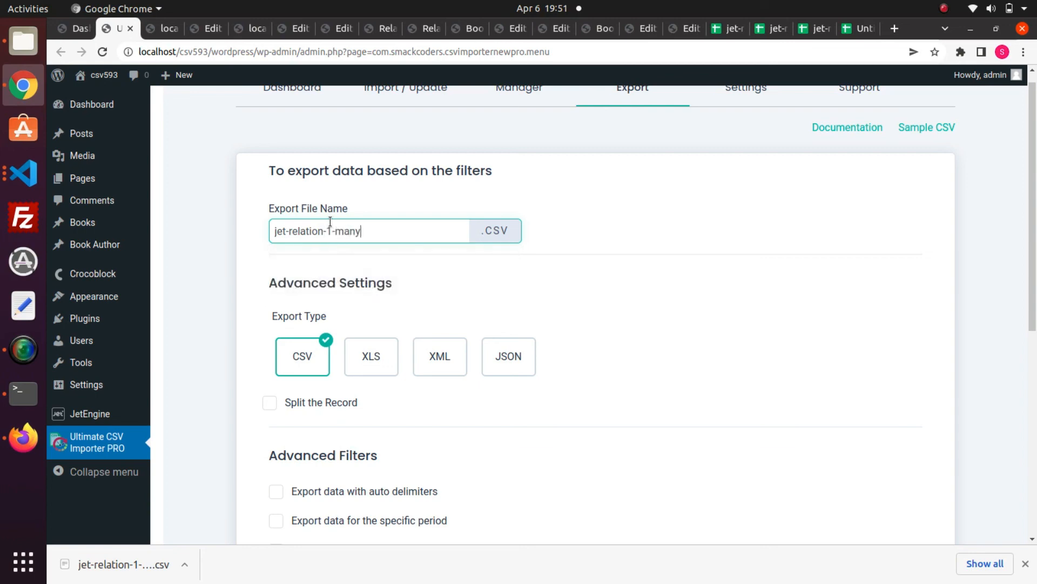
{"action": "type", "text": "-ex"}
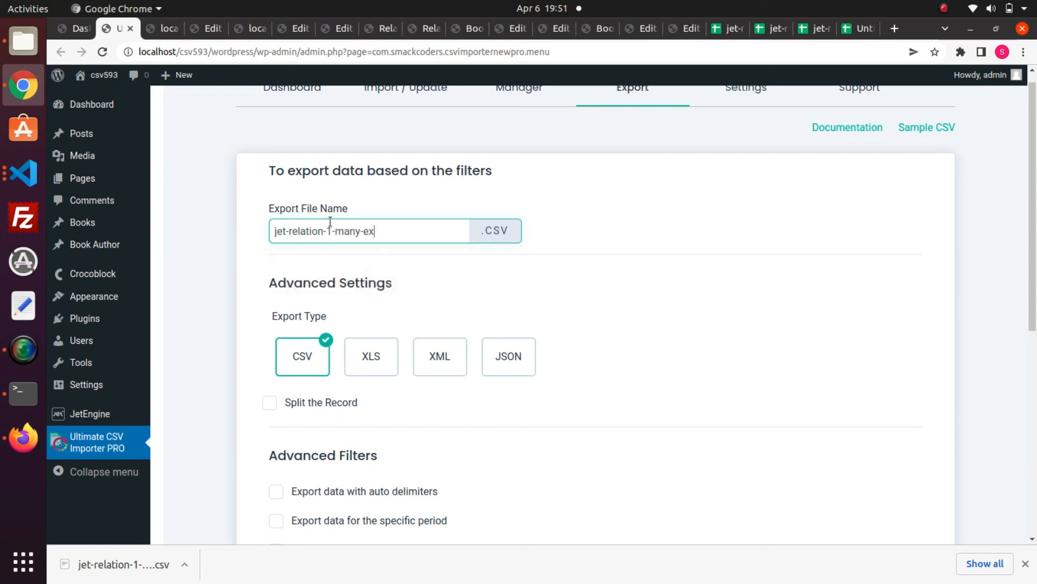
{"action": "type", "text": "ports"}
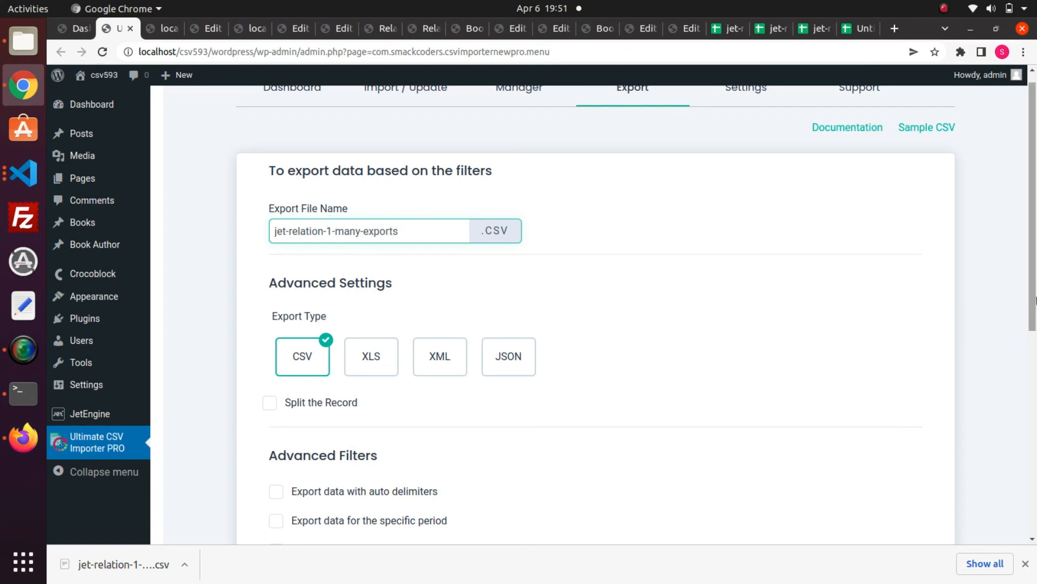
{"action": "scroll", "scroll_direction": "down", "scroll_amount": 3}
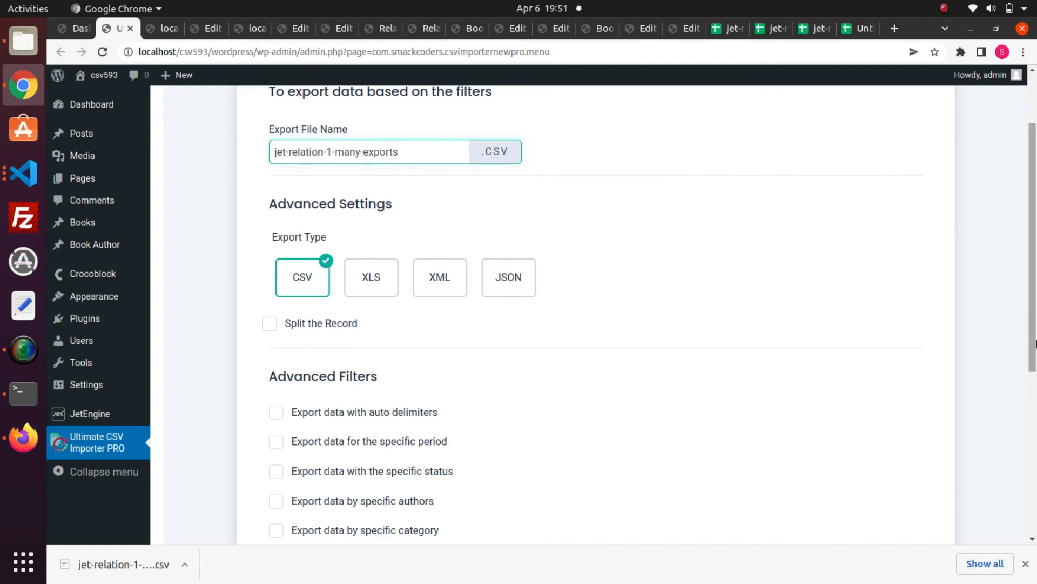
{"action": "left_click", "coordinate": [368, 151]}
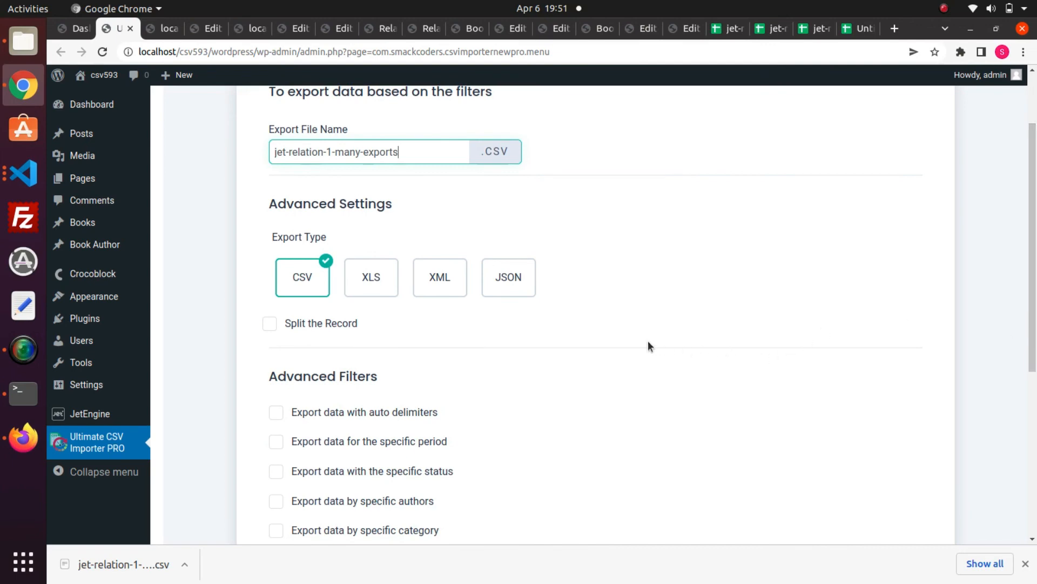
{"action": "mouse_move", "coordinate": [438, 331]}
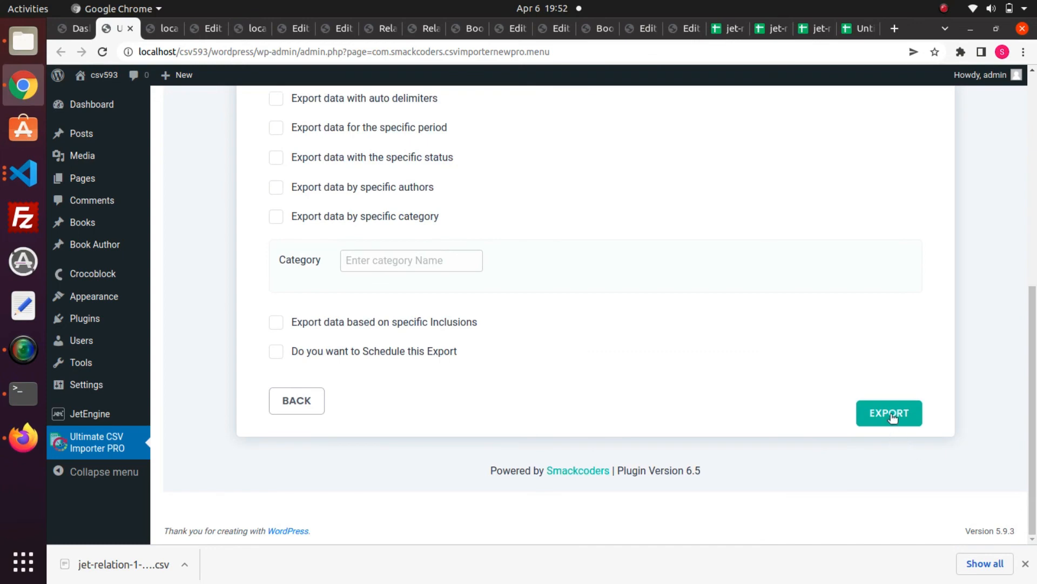
- Run the export of 2 of 2 posts and download the resulting CSV file
{"action": "left_click", "coordinate": [889, 413]}
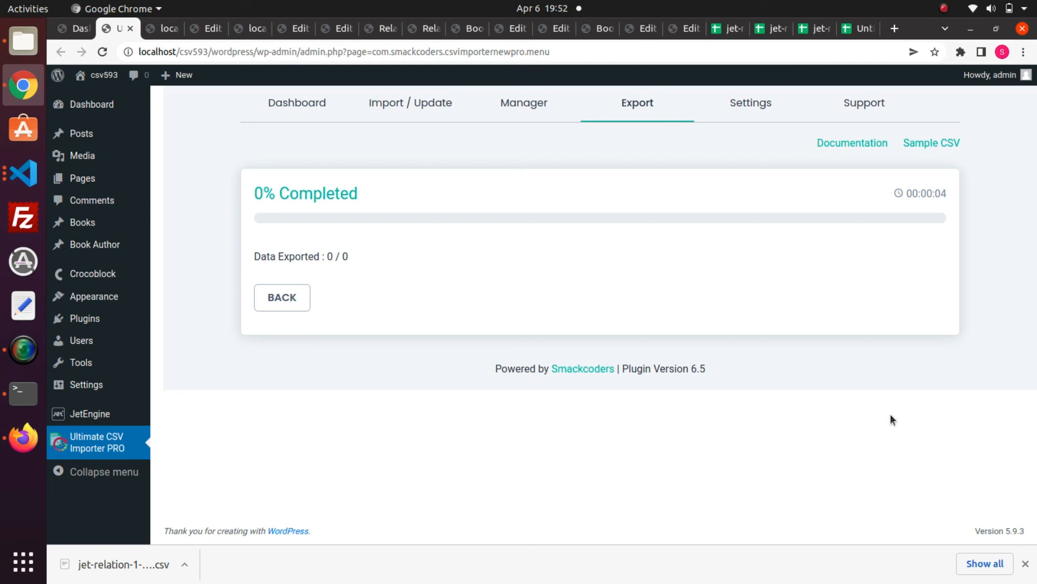
{"action": "mouse_move", "coordinate": [853, 358]}
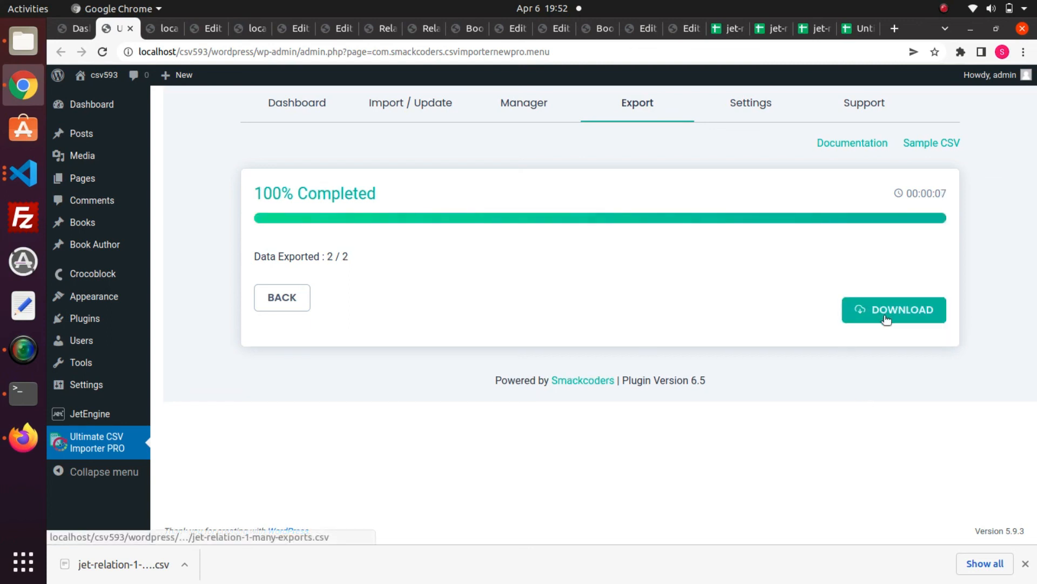
{"action": "left_click", "coordinate": [894, 309]}
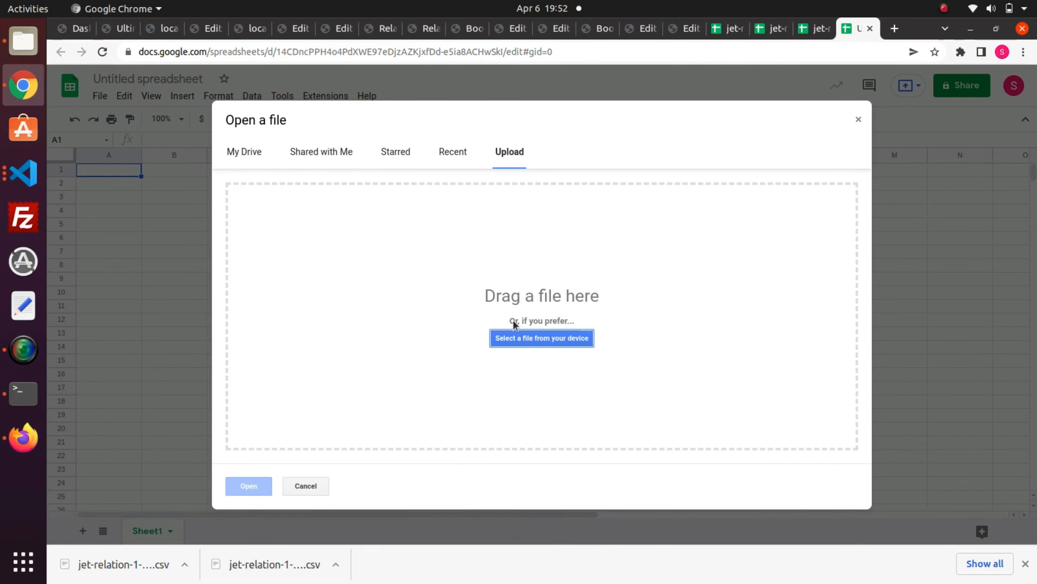
- Upload jet-relation-1-many-exports.csv into Google Sheets and inspect the post_format and comment_status columns
{"action": "left_click", "coordinate": [541, 338]}
{"action": "type", "text": "jet-re"}
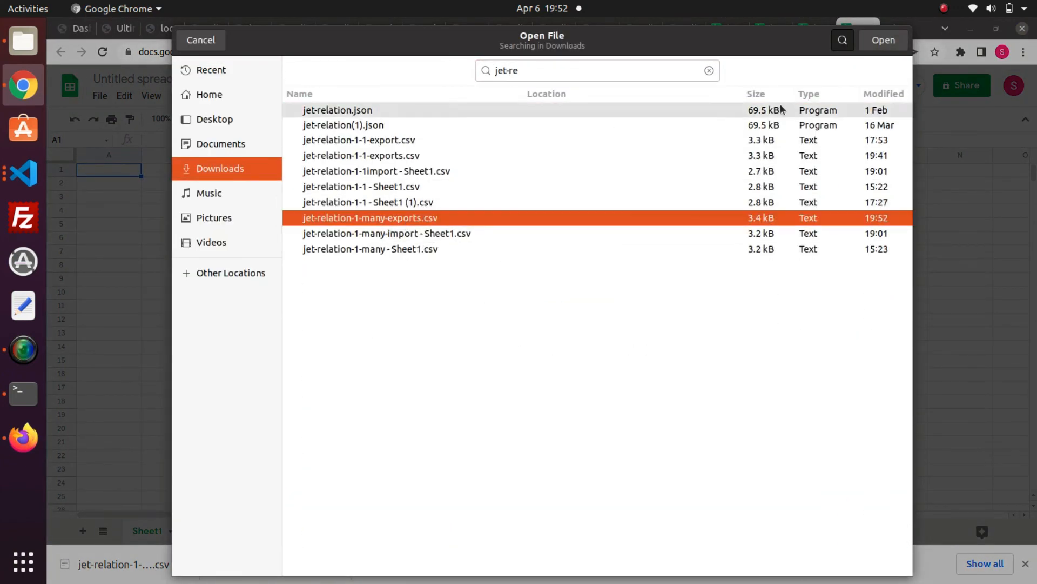
{"action": "left_click", "coordinate": [883, 40]}
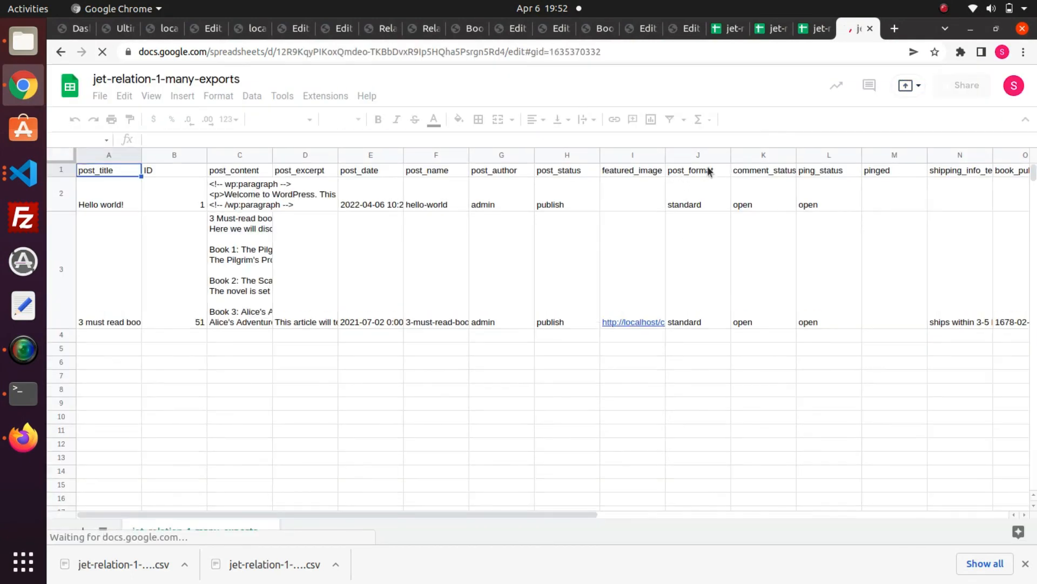
{"action": "left_click", "coordinate": [697, 169]}
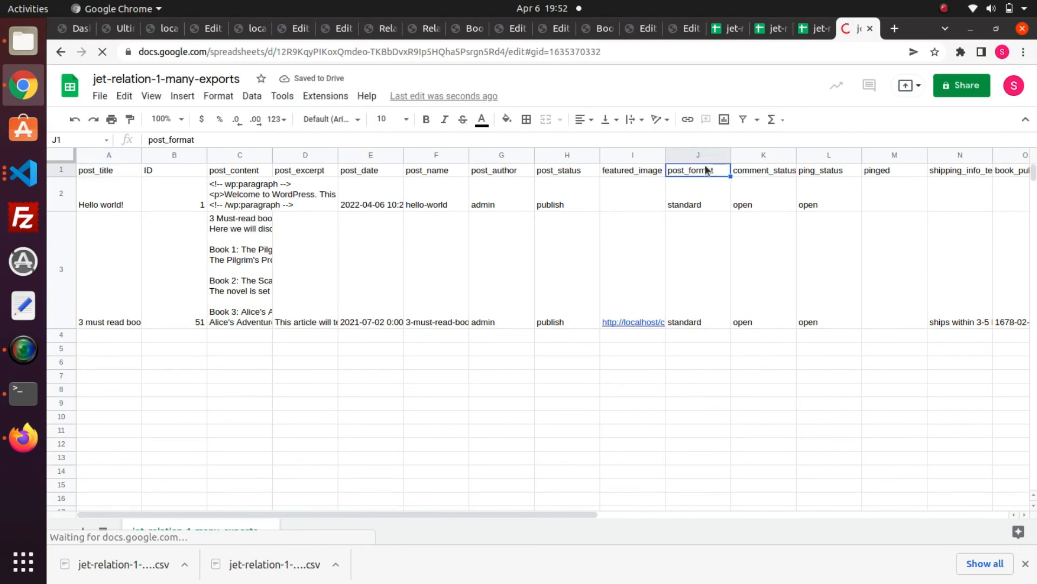
{"action": "left_click", "coordinate": [763, 169]}
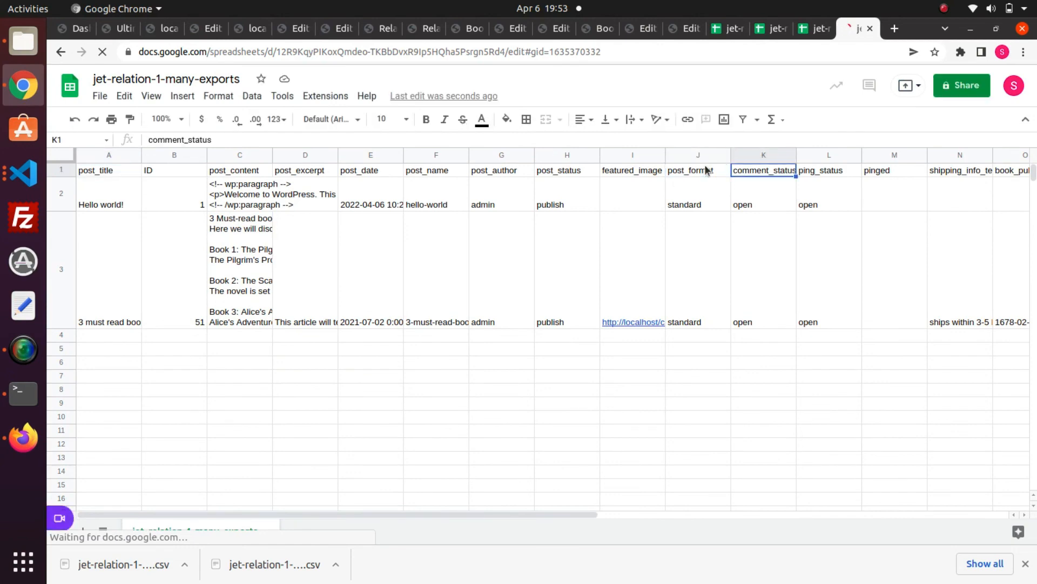